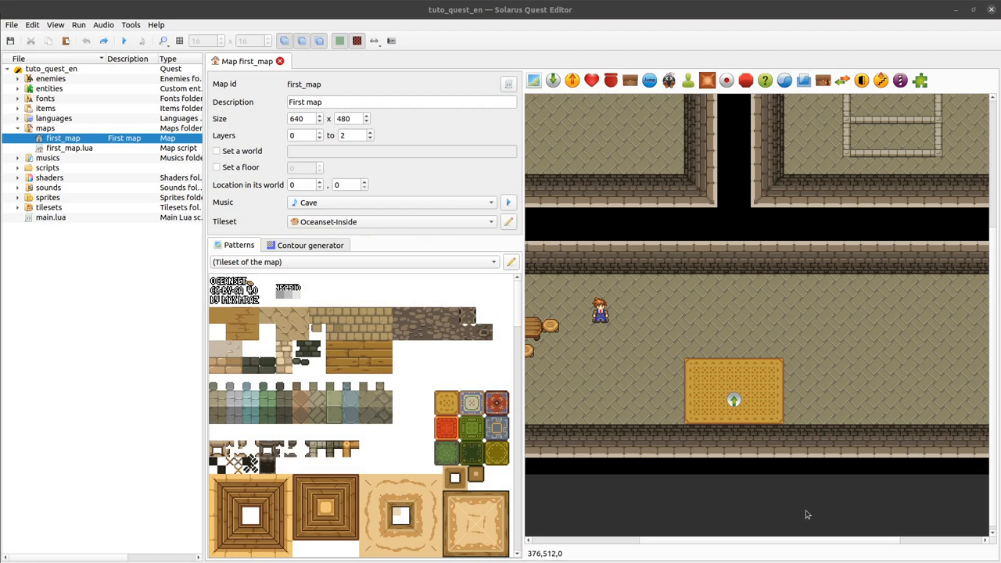
pyautogui.moveTo(648, 508)
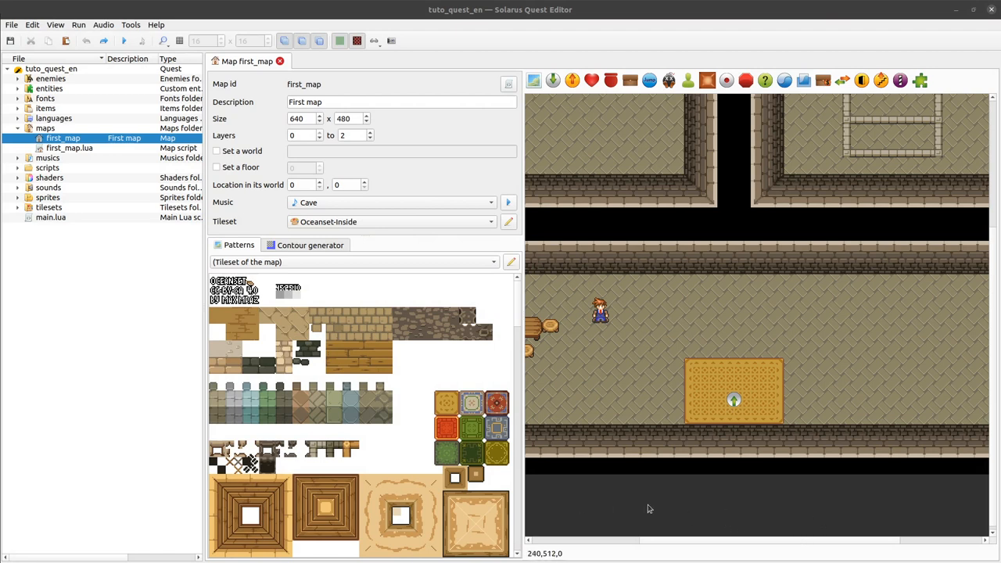
pyautogui.moveTo(645, 508)
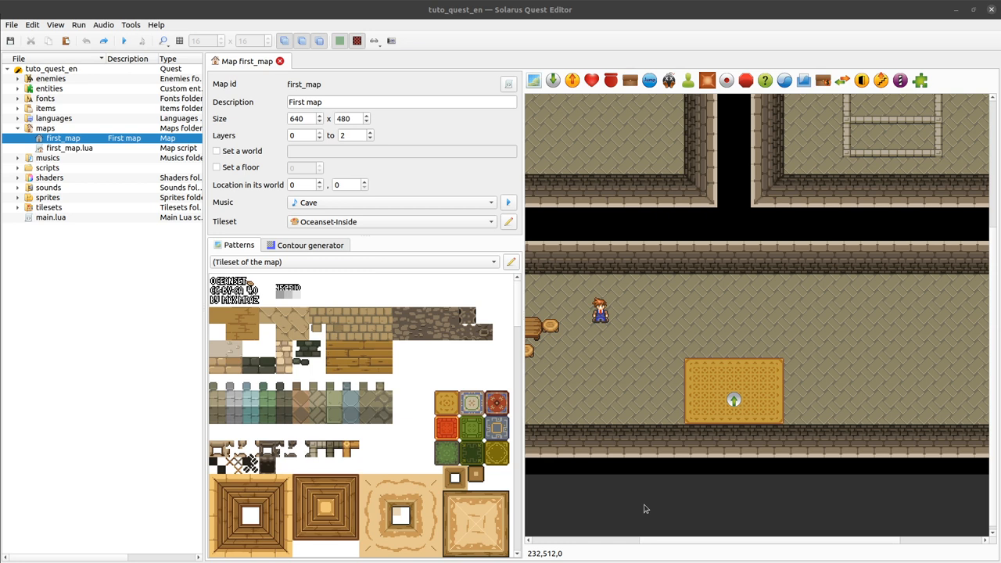
pyautogui.moveTo(603, 470)
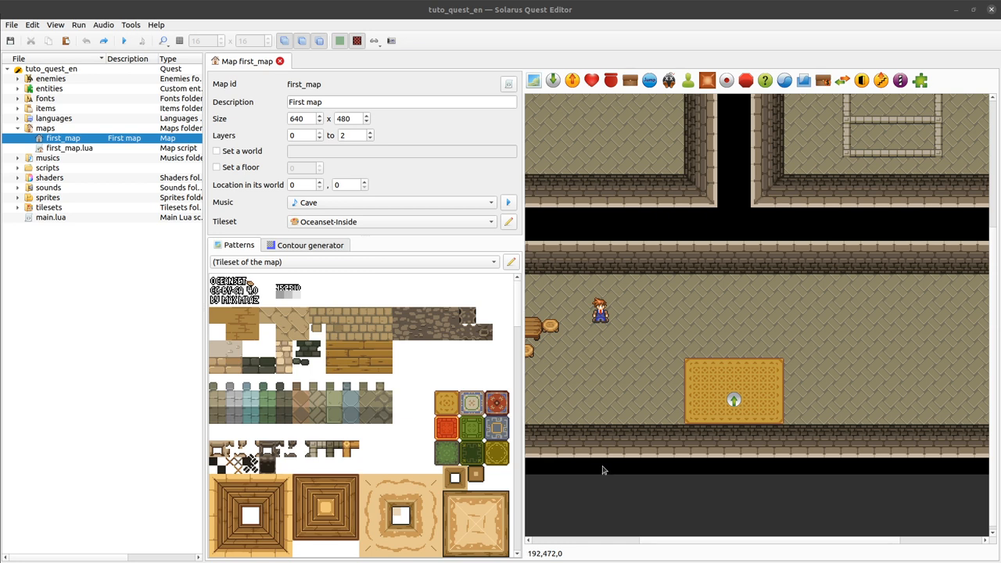
pyautogui.moveTo(649, 487)
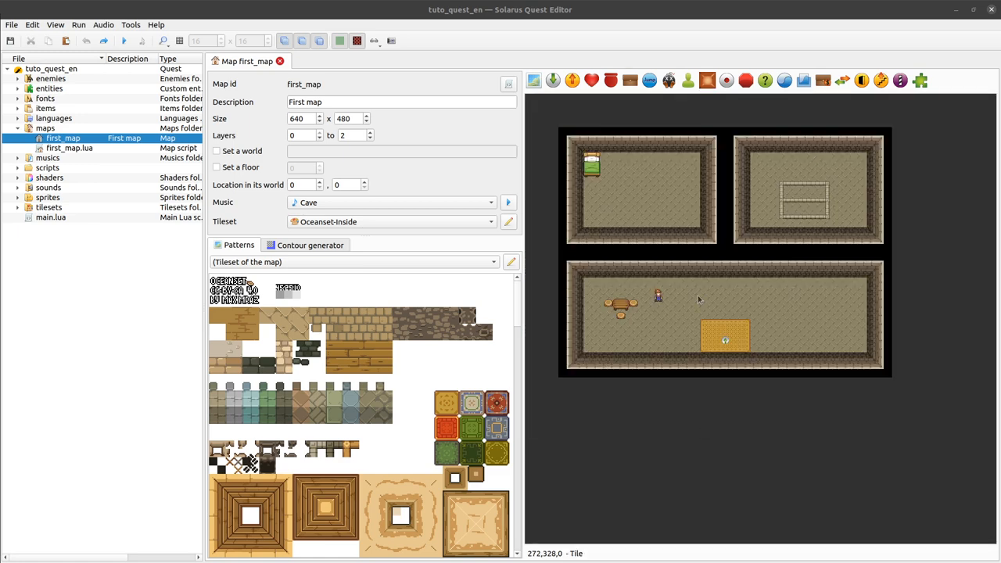
pyautogui.moveTo(742, 270)
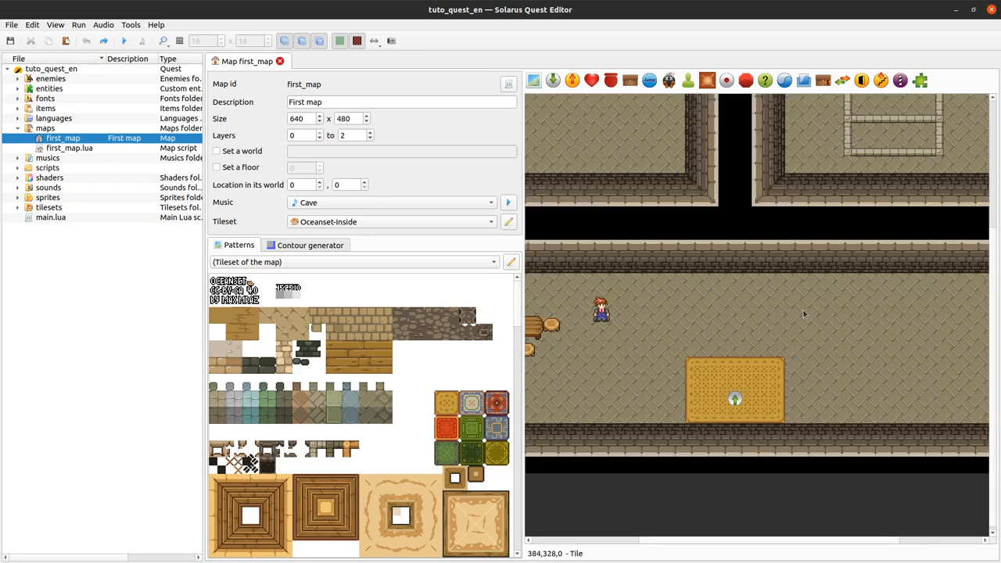
pyautogui.moveTo(790, 311)
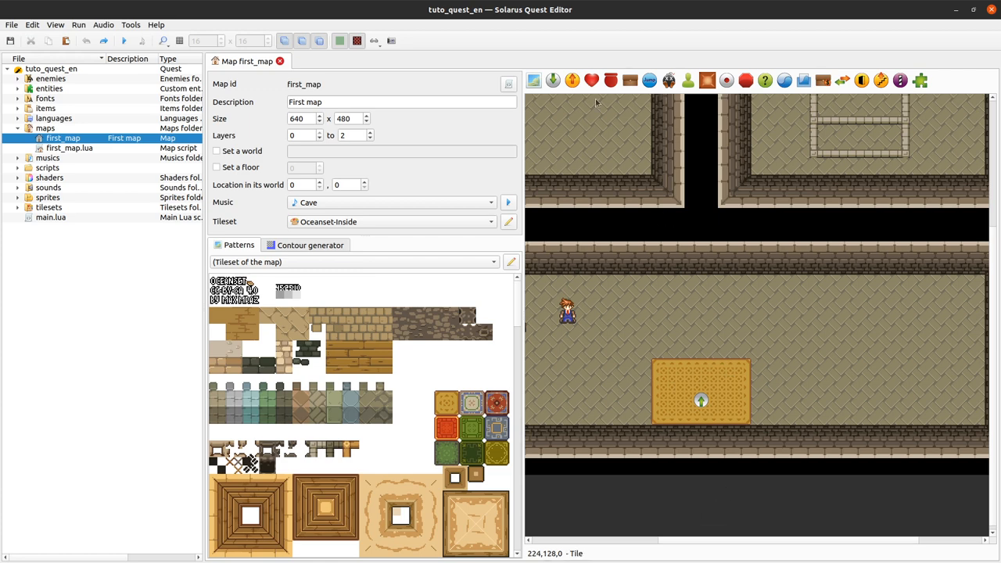
pyautogui.moveTo(571, 80)
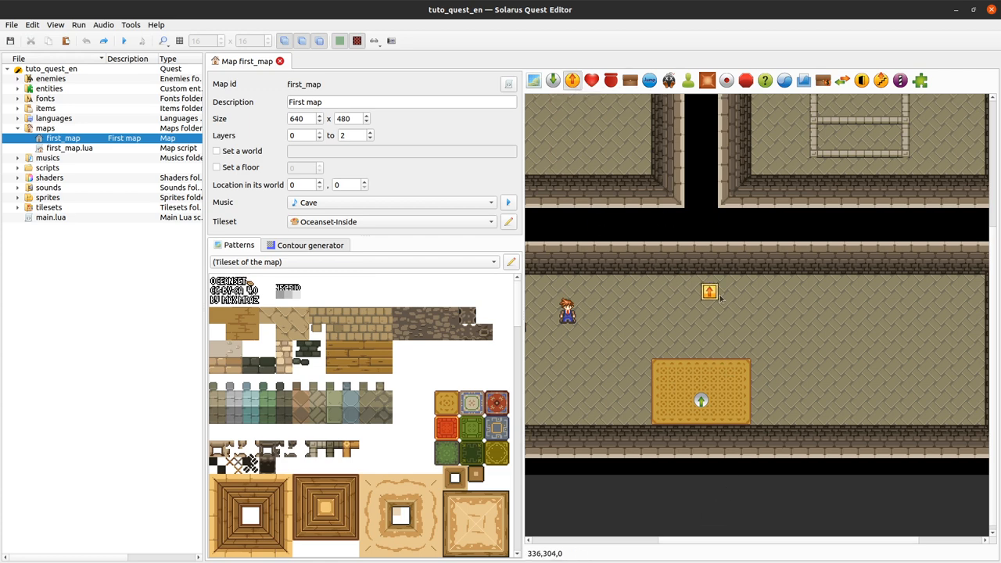
# Step: Place a teletransporter on the floor of the cave's large lower room, right of the hero
pyautogui.moveTo(708, 291); pyautogui.dragTo(734, 307)
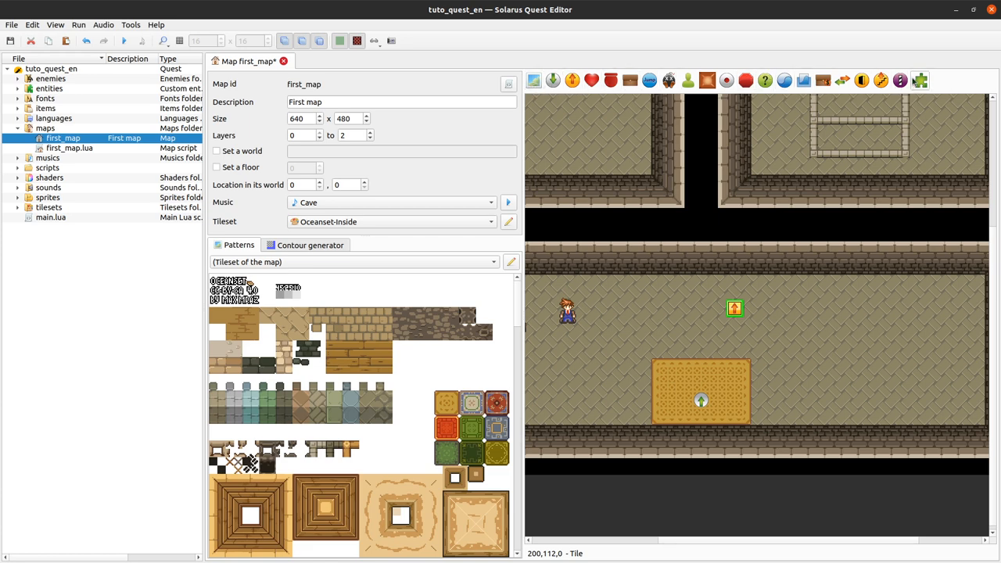
pyautogui.moveTo(919, 85)
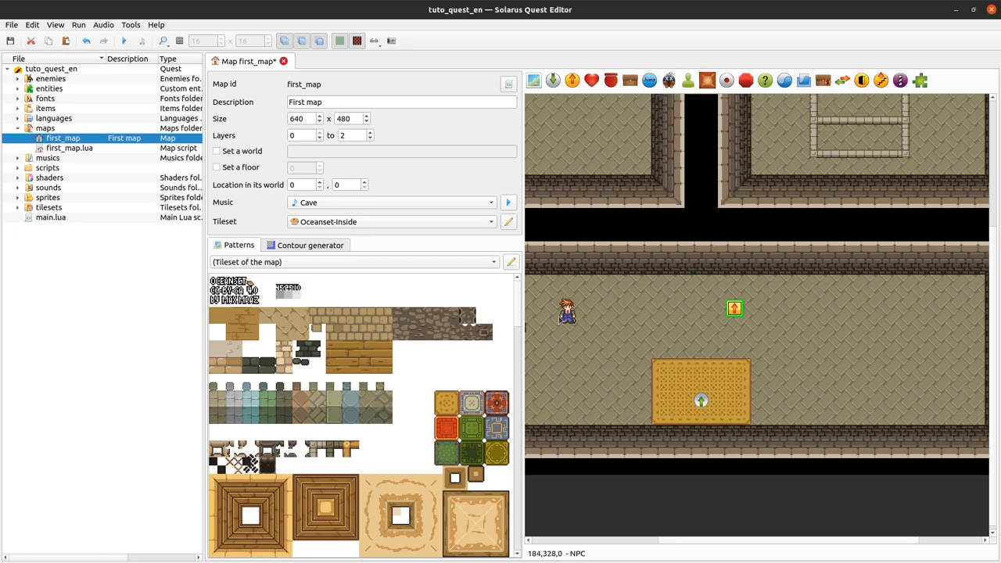
pyautogui.moveTo(723, 307)
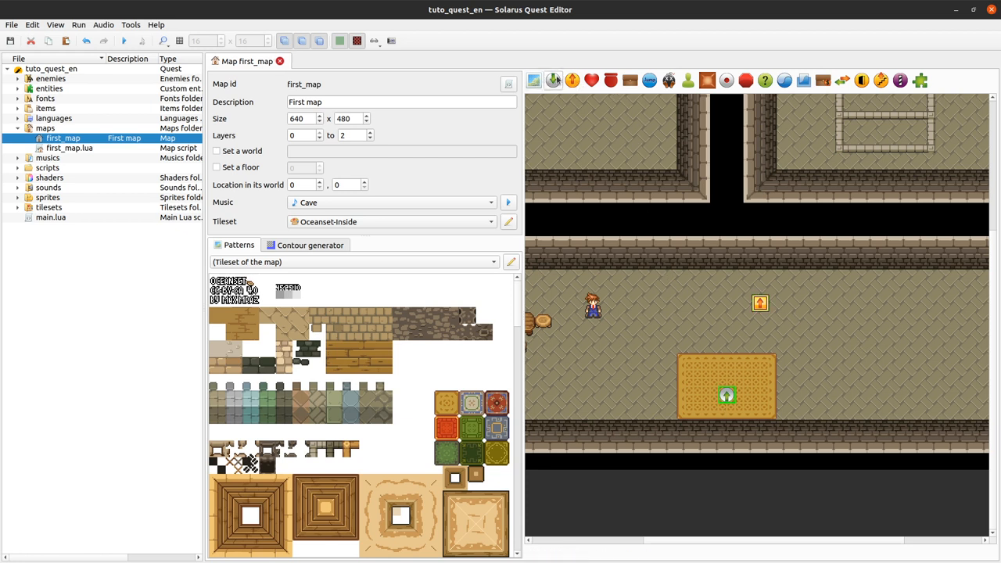
pyautogui.moveTo(530, 354)
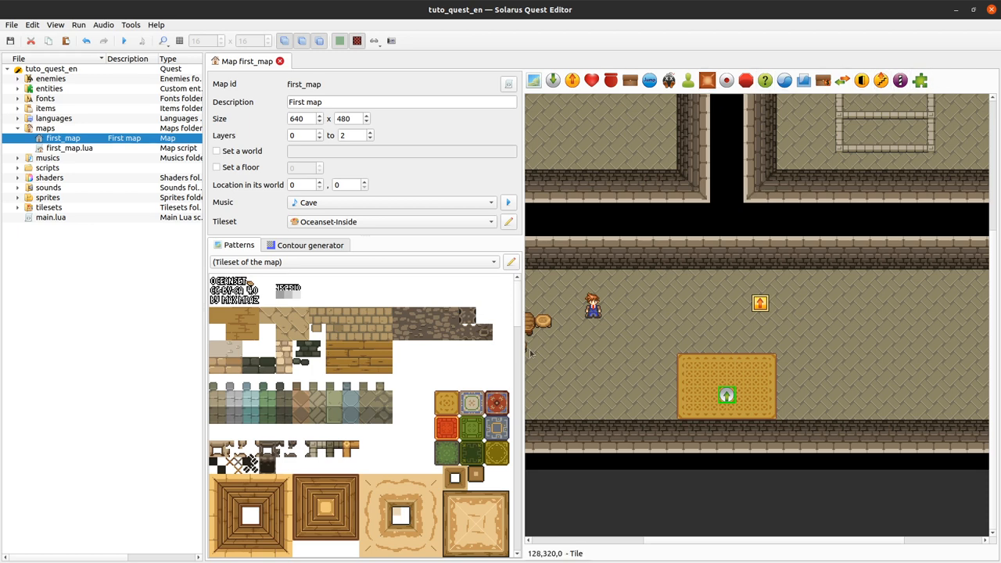
pyautogui.moveTo(817, 363)
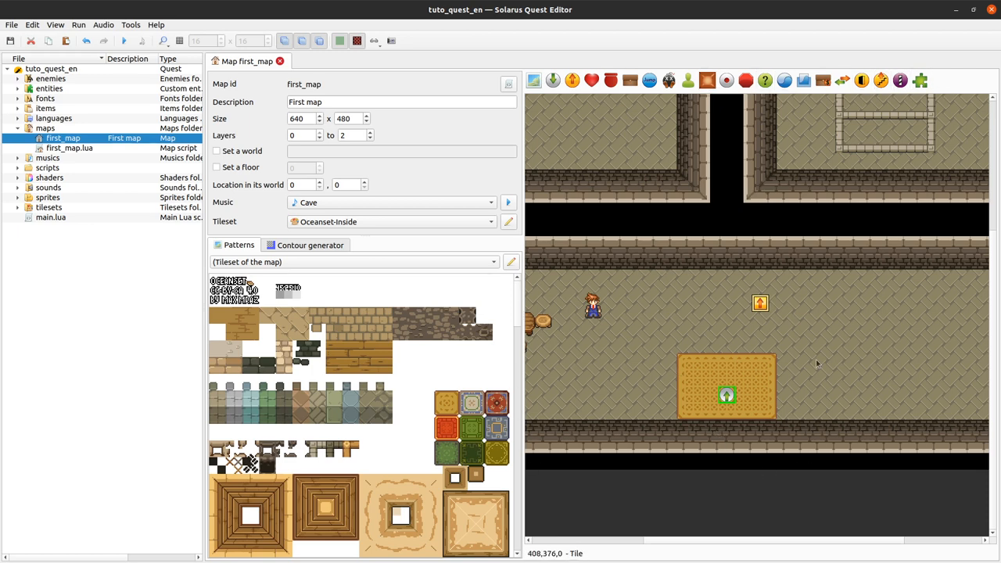
# Step: Give the new teletransporter the yellow Teletransporter sprite
pyautogui.doubleClick(760, 303)
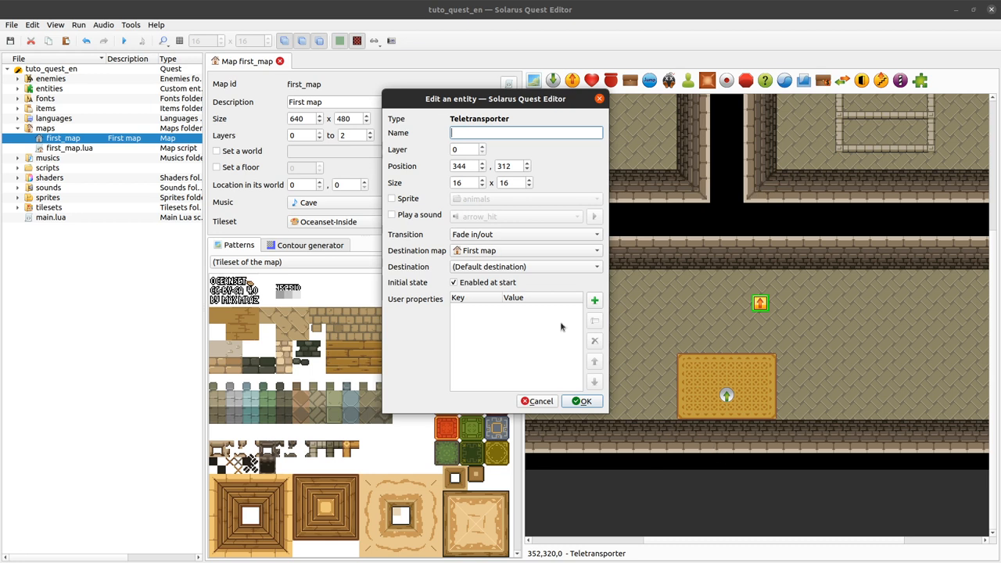
pyautogui.click(391, 198)
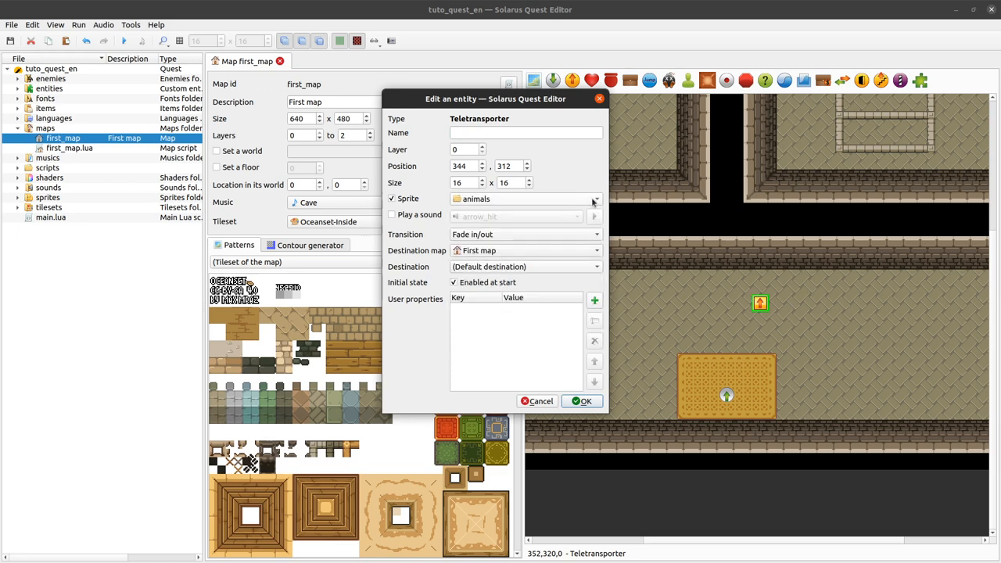
pyautogui.click(593, 198)
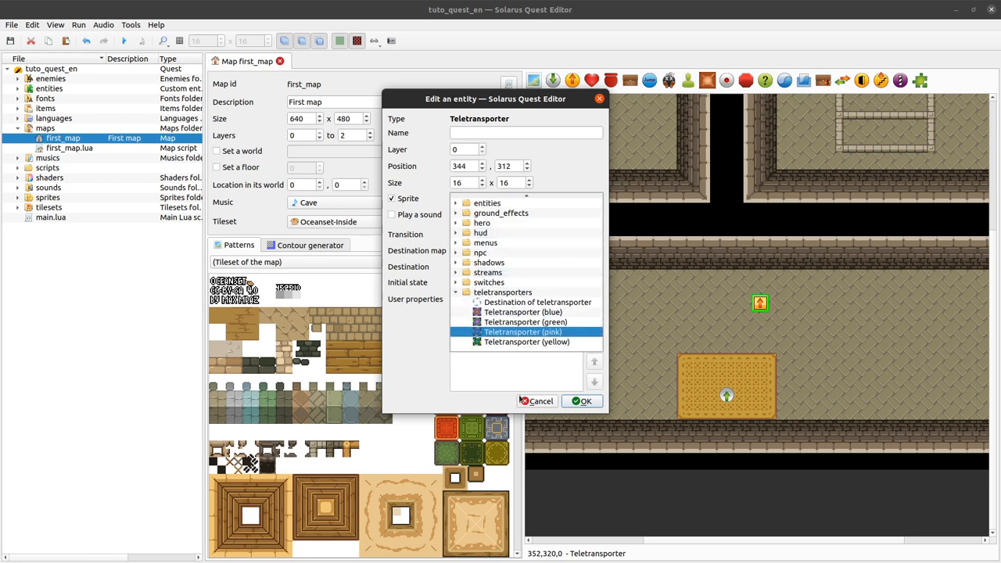
pyautogui.click(527, 342)
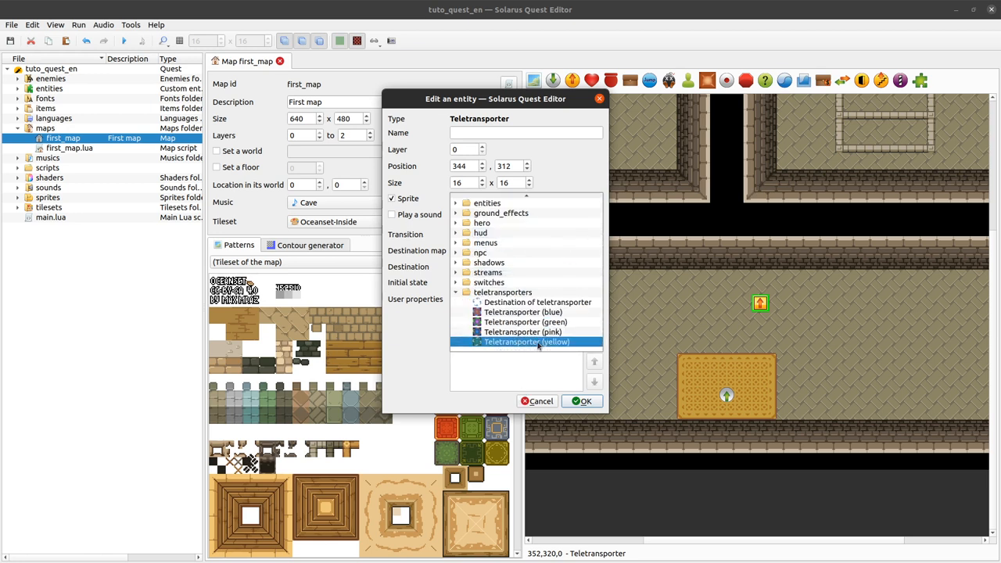
pyautogui.click(526, 341)
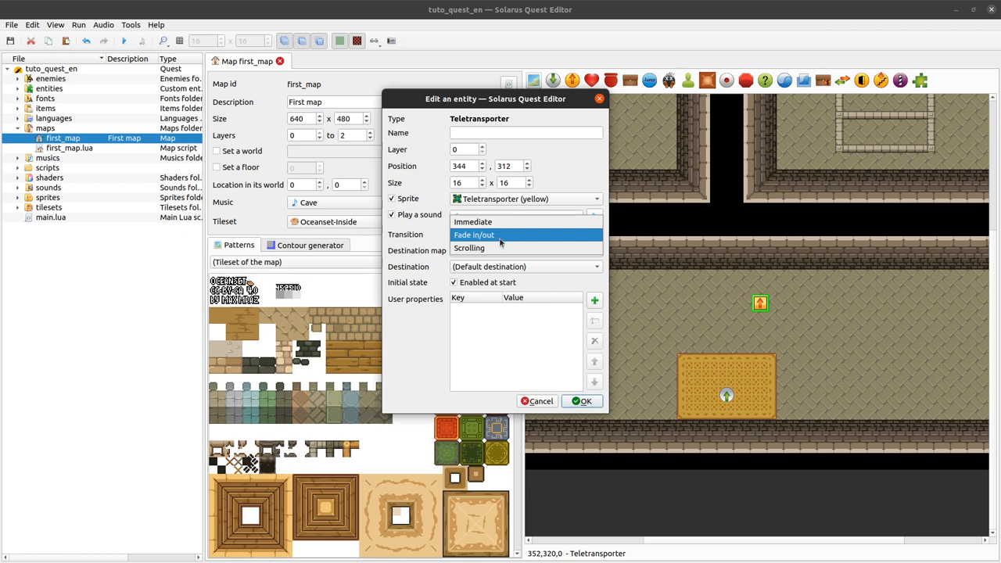
# Step: Keep fade in/out, play the warp sound, target First map's default destination and confirm
pyautogui.click(474, 235)
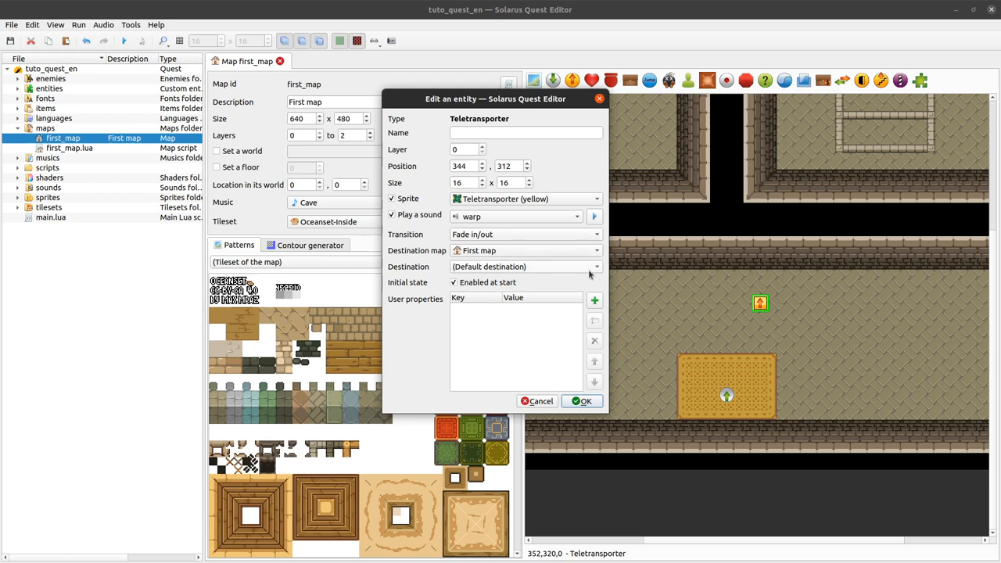
pyautogui.moveTo(547, 235)
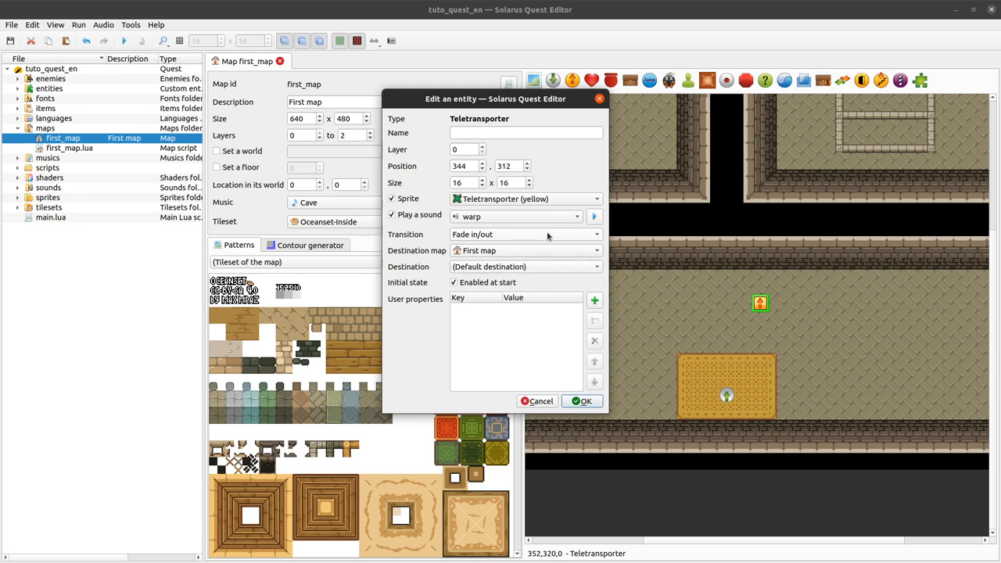
pyautogui.moveTo(444, 258)
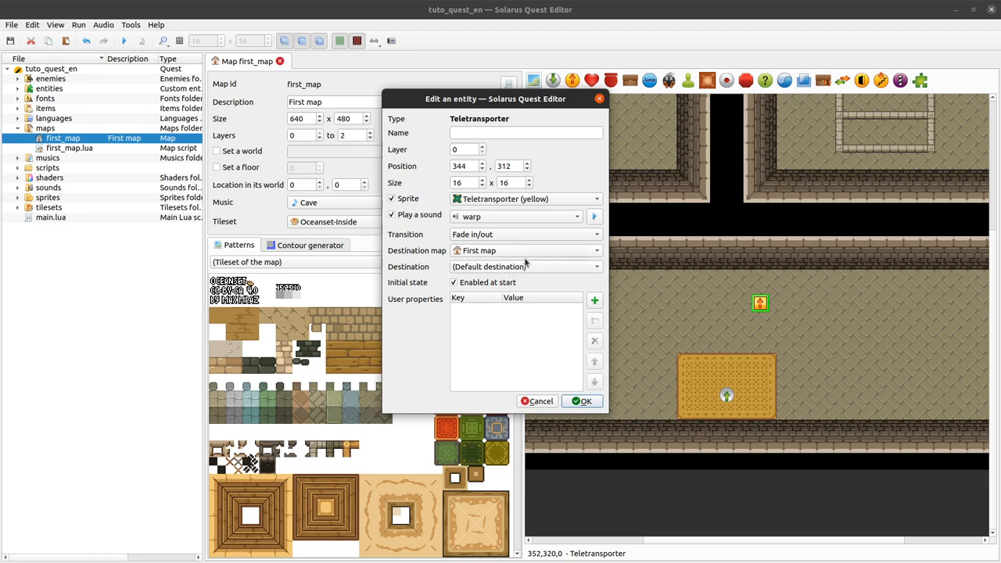
pyautogui.click(524, 250)
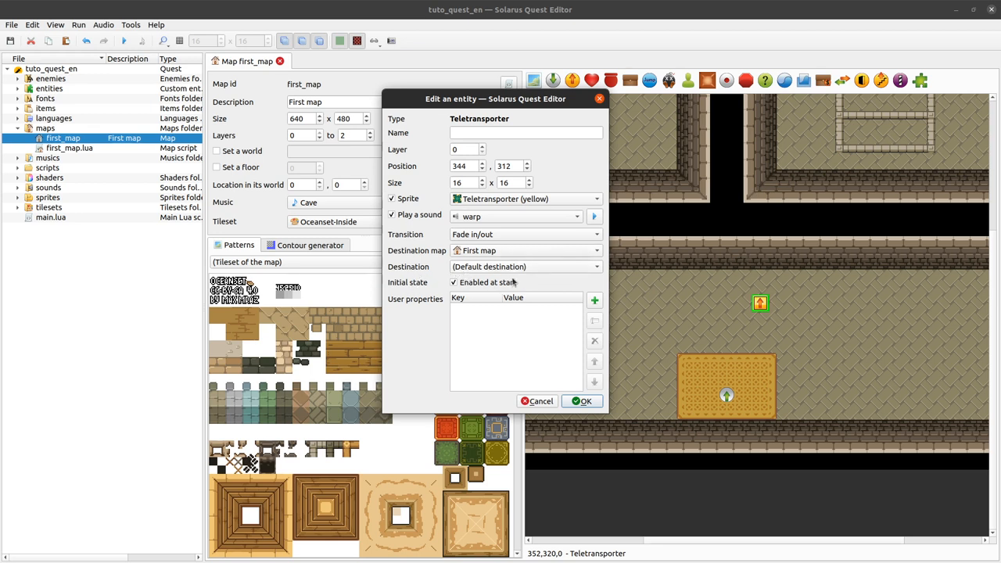
pyautogui.click(524, 265)
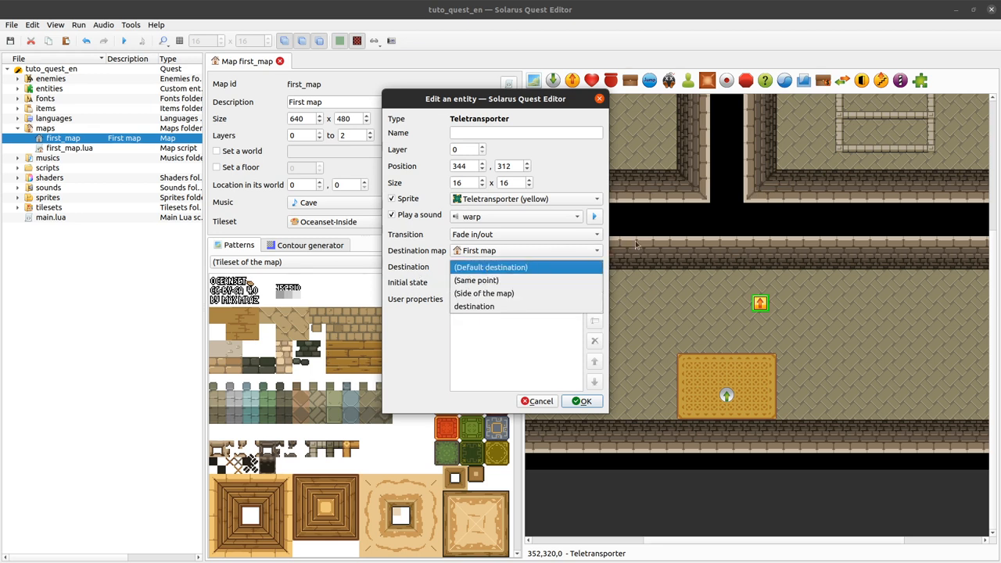
pyautogui.click(490, 267)
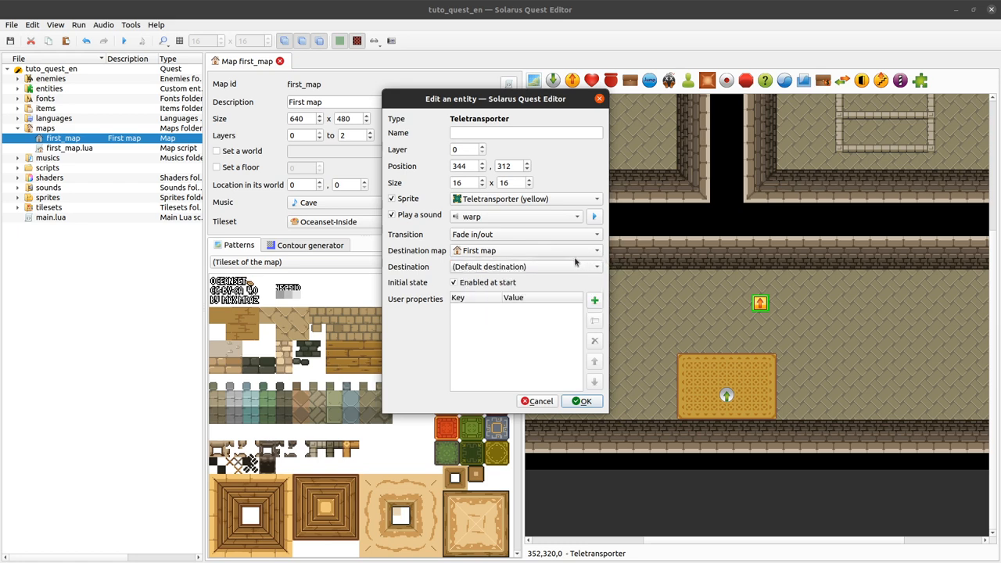
pyautogui.moveTo(559, 276)
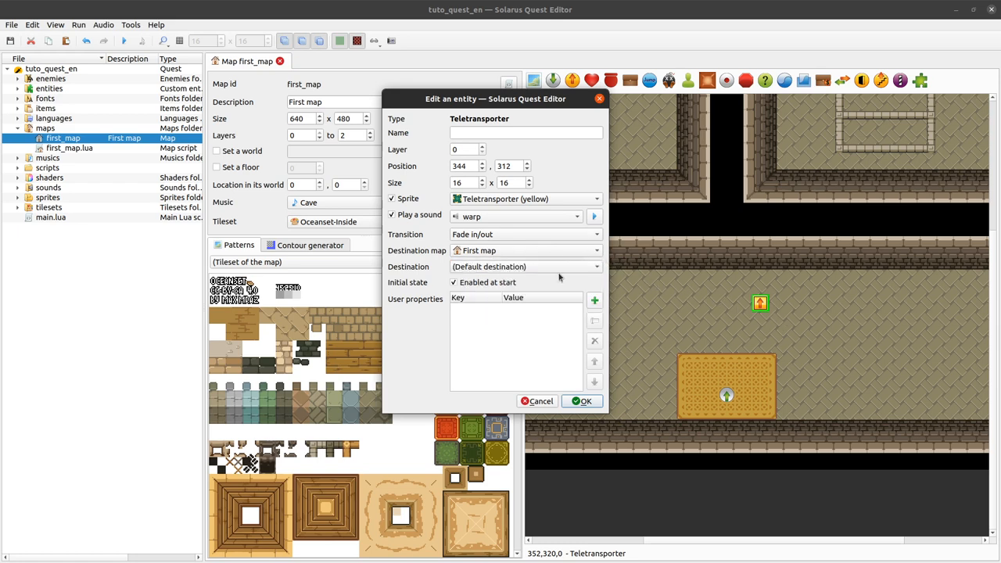
pyautogui.click(582, 400)
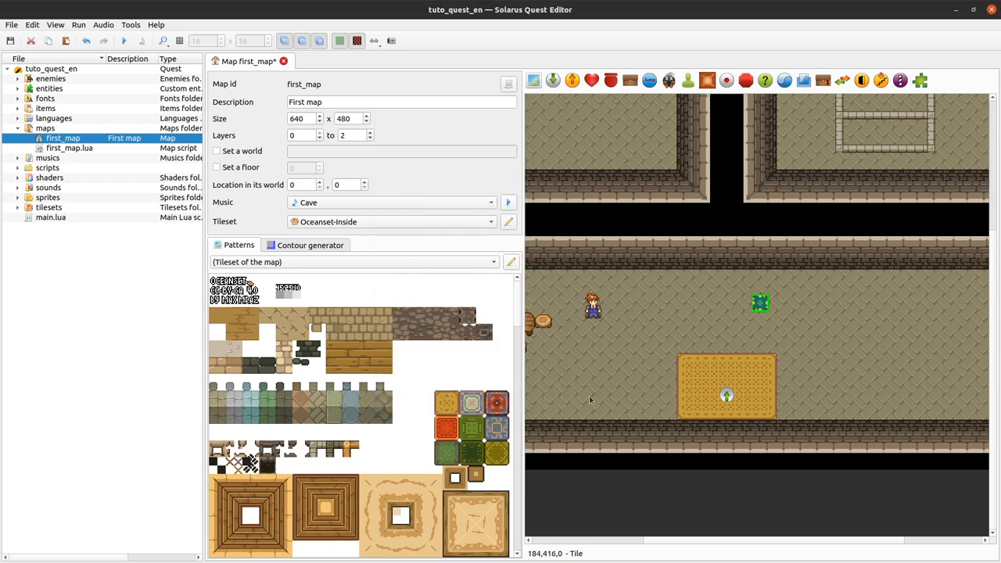
pyautogui.moveTo(696, 289)
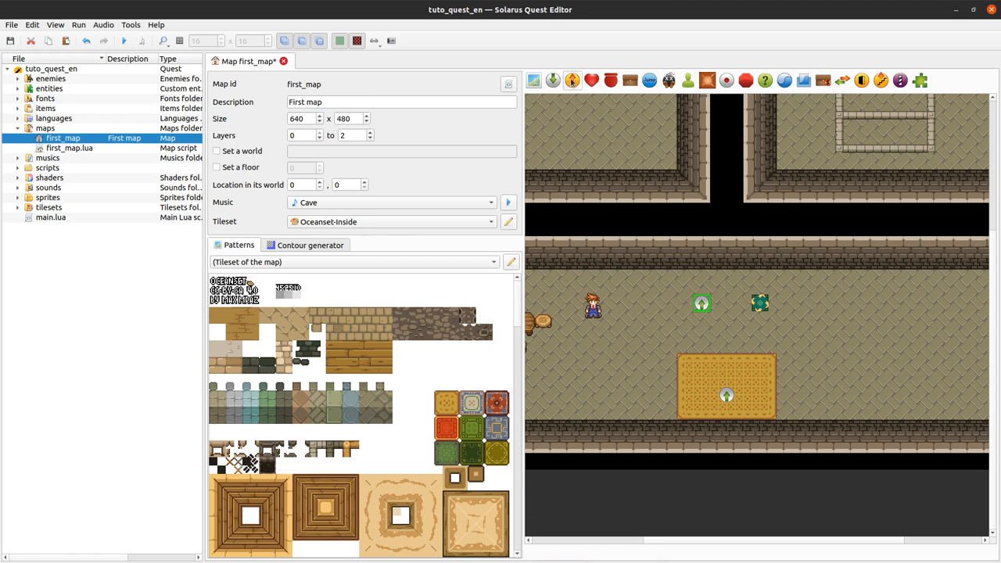
pyautogui.moveTo(572, 80)
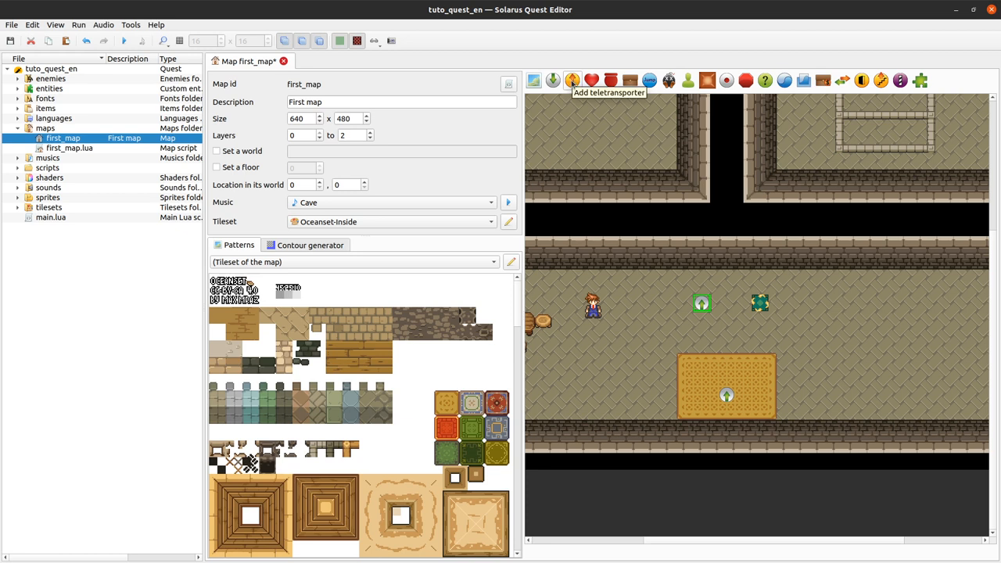
pyautogui.moveTo(552, 81)
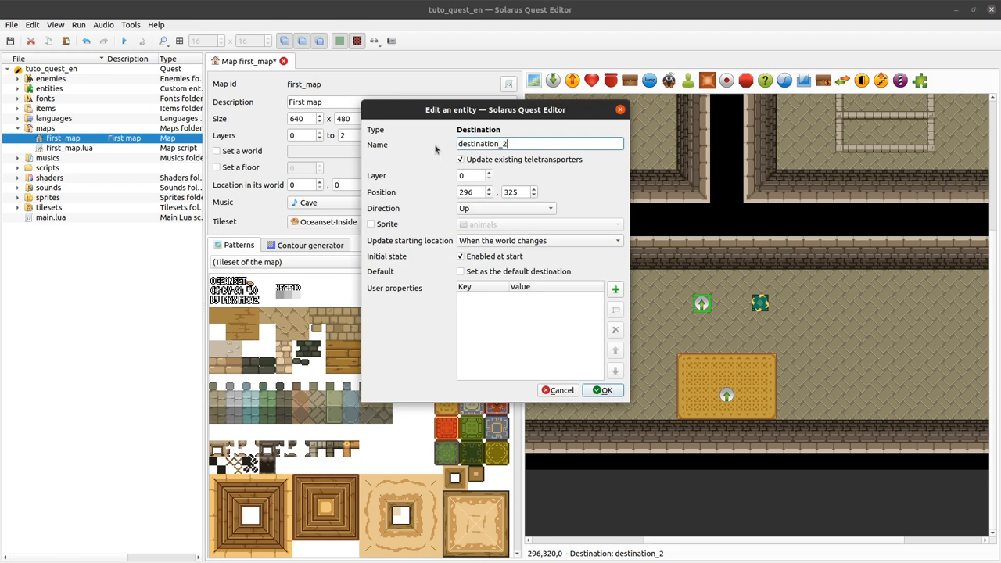
pyautogui.moveTo(505, 131)
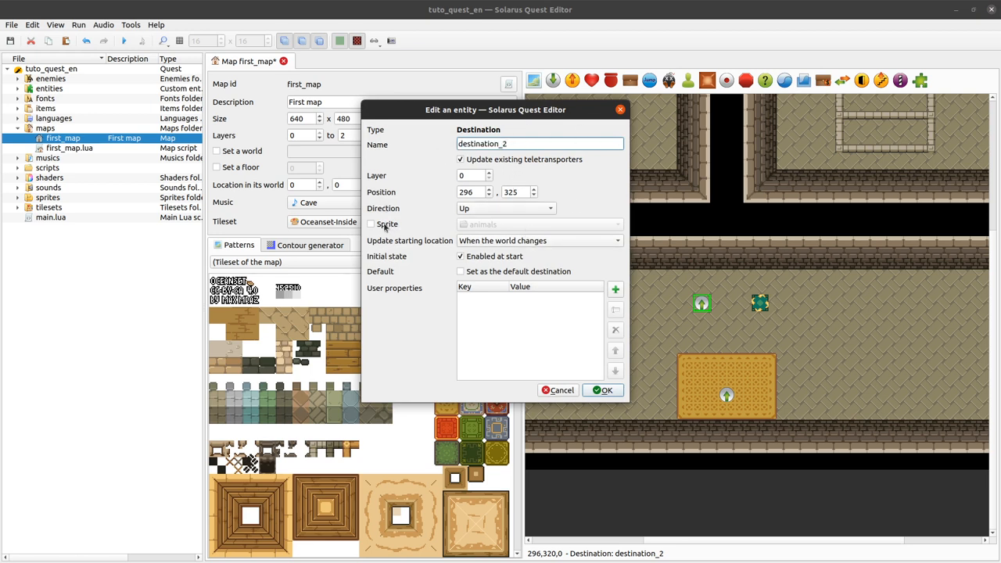
# Step: Give destination_2 the Destination of teletransporter sprite and confirm
pyautogui.click(371, 224)
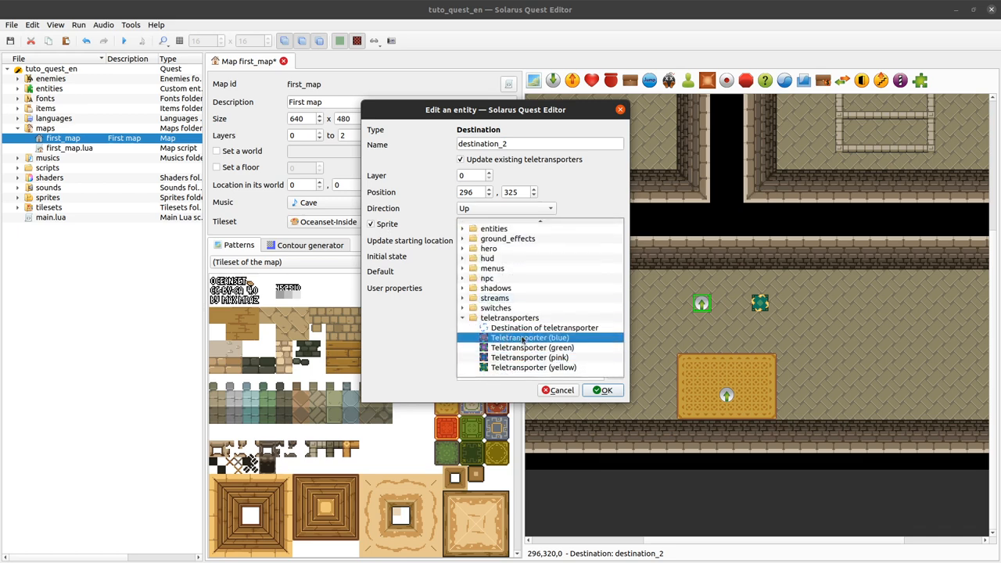
pyautogui.click(544, 327)
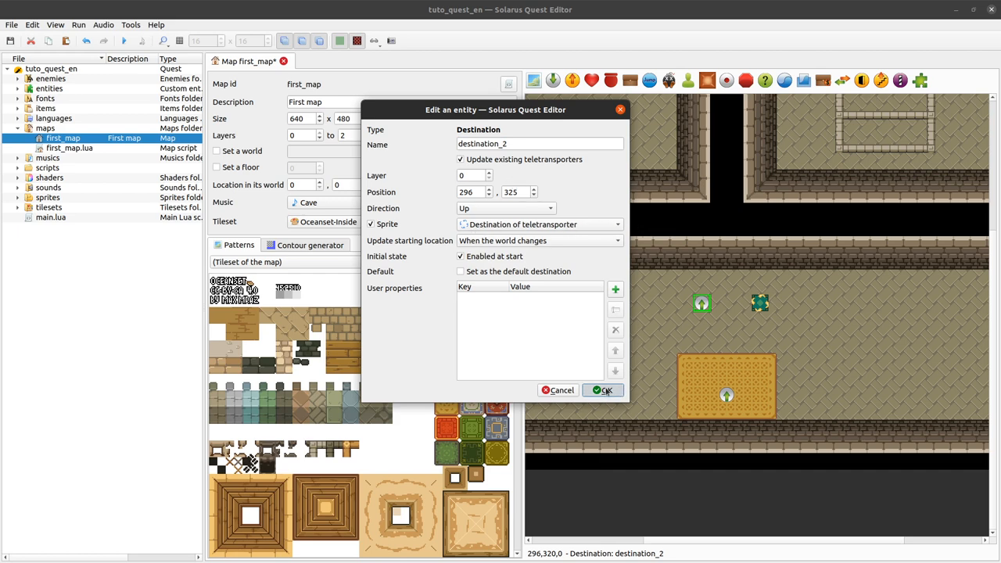
pyautogui.click(602, 390)
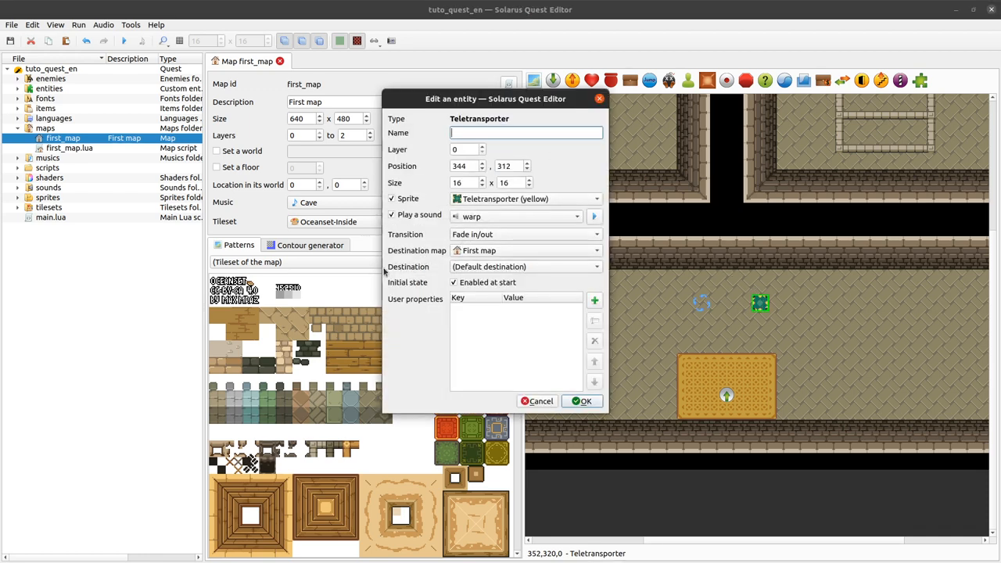
# Step: Send the yellow teletransporter to destination_2 instead of the default destination
pyautogui.click(523, 267)
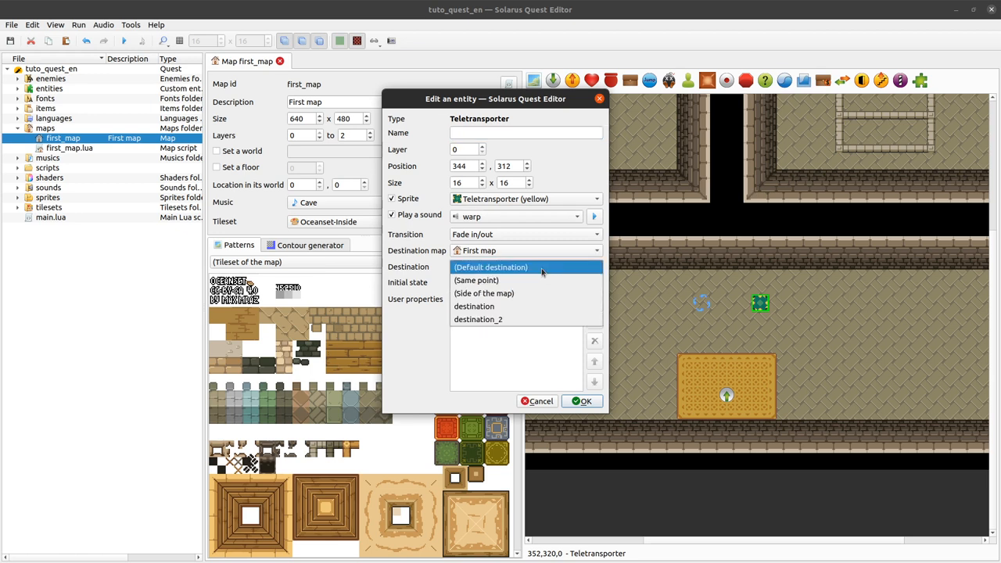
pyautogui.click(477, 319)
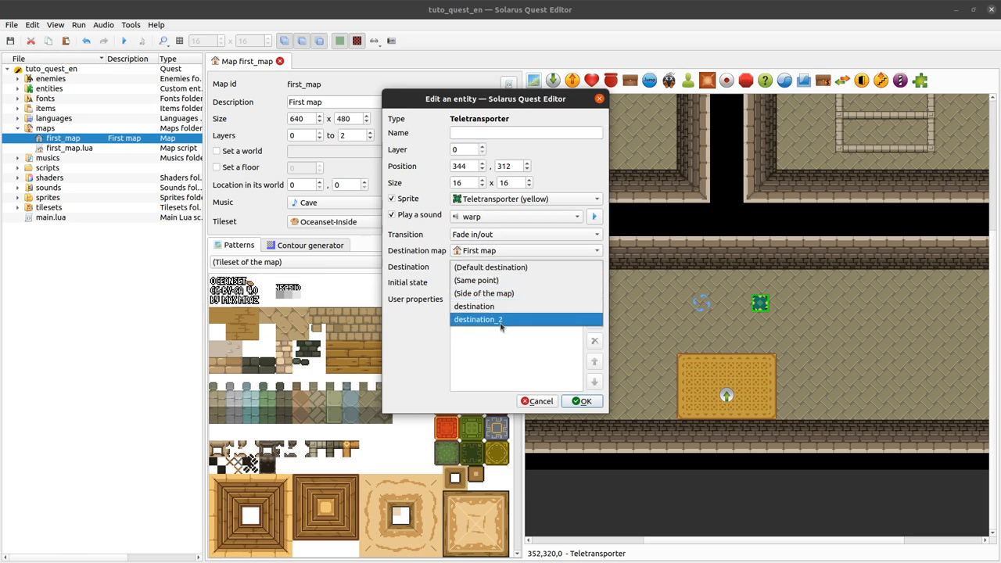
pyautogui.click(478, 319)
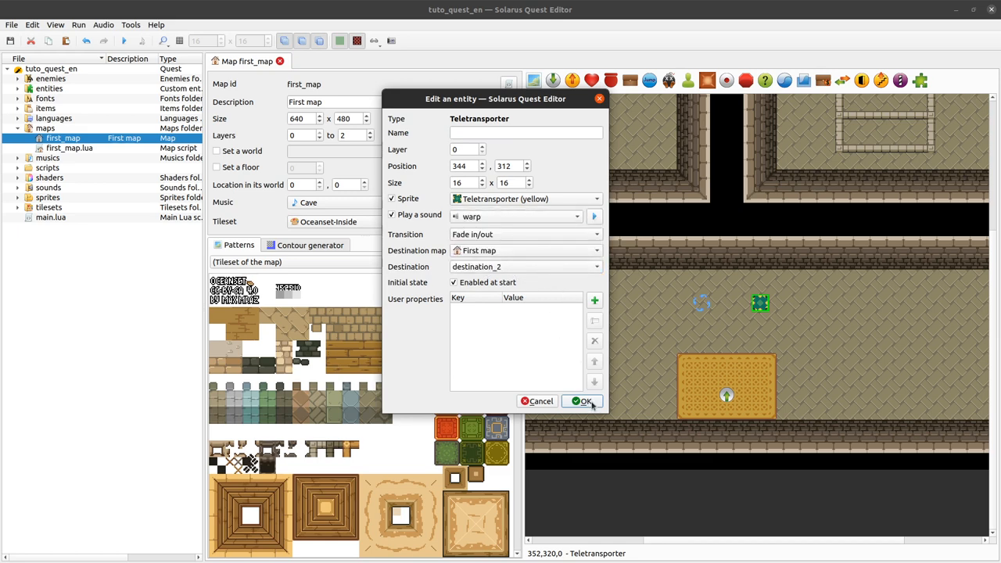
pyautogui.click(582, 401)
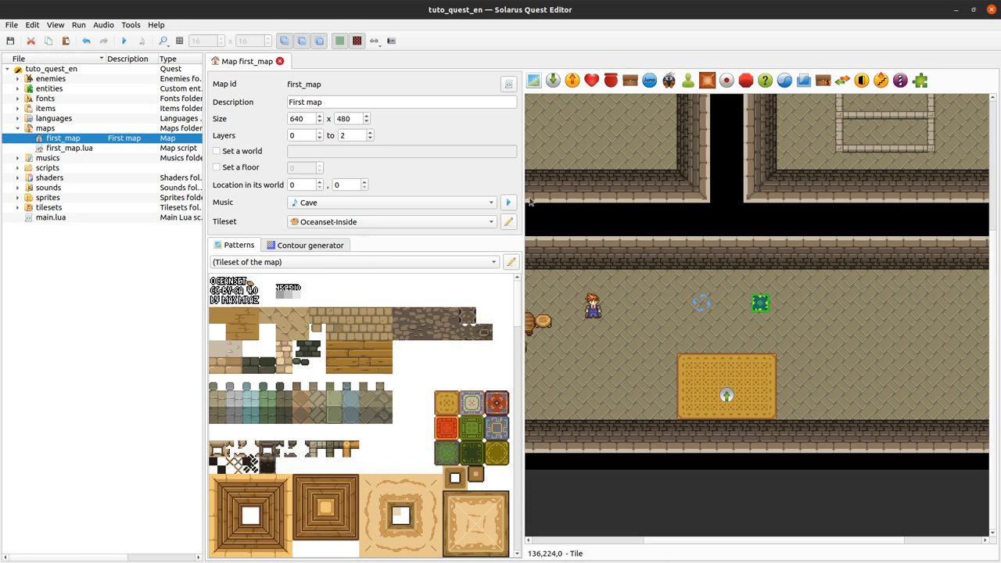
pyautogui.moveTo(659, 341)
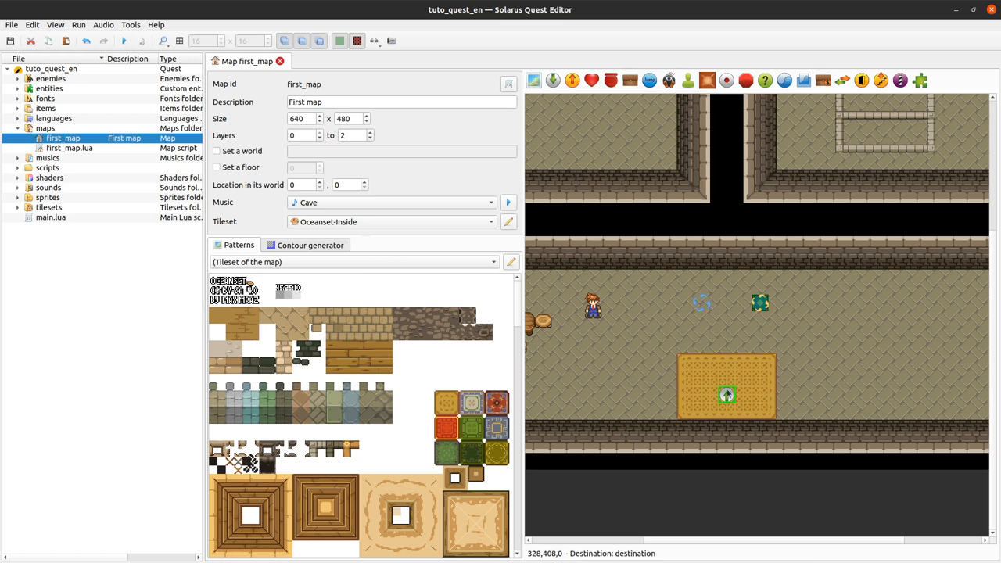
pyautogui.moveTo(727, 397)
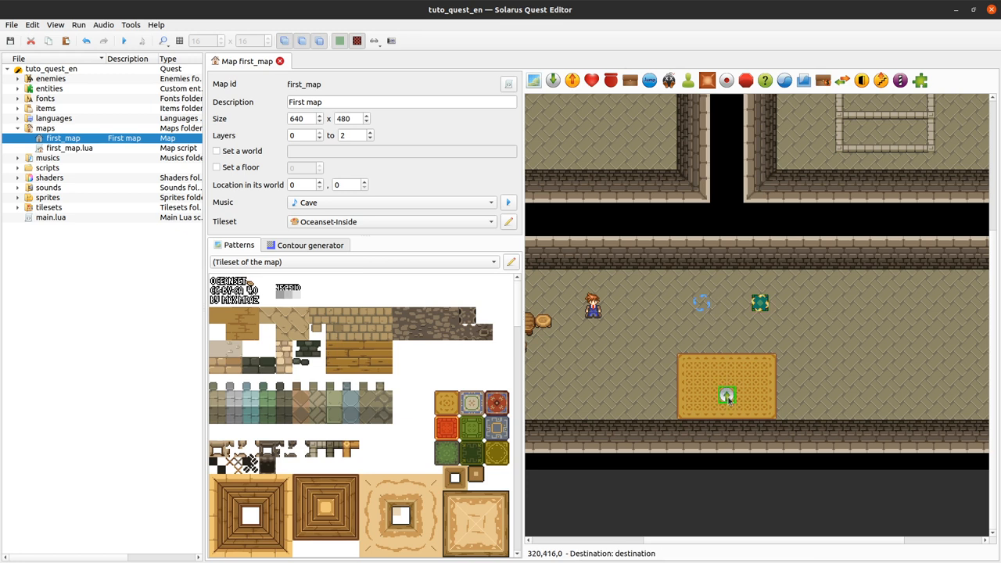
pyautogui.moveTo(745, 366)
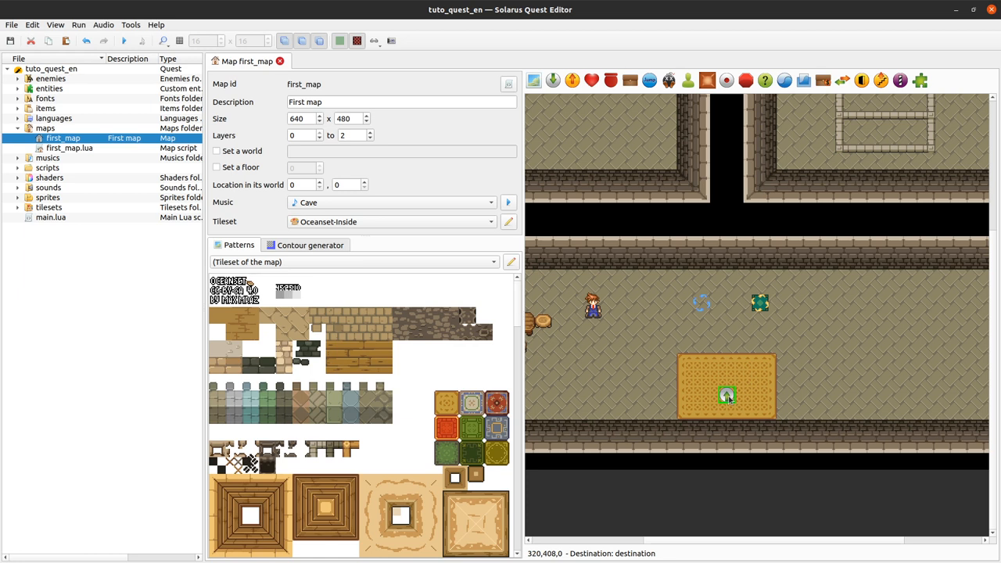
pyautogui.moveTo(727, 398)
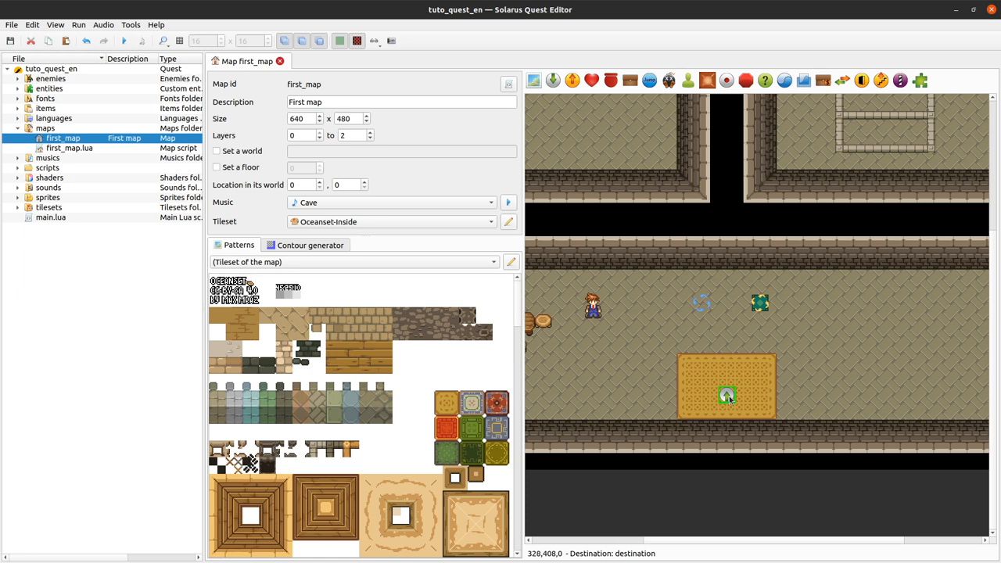
pyautogui.moveTo(727, 398)
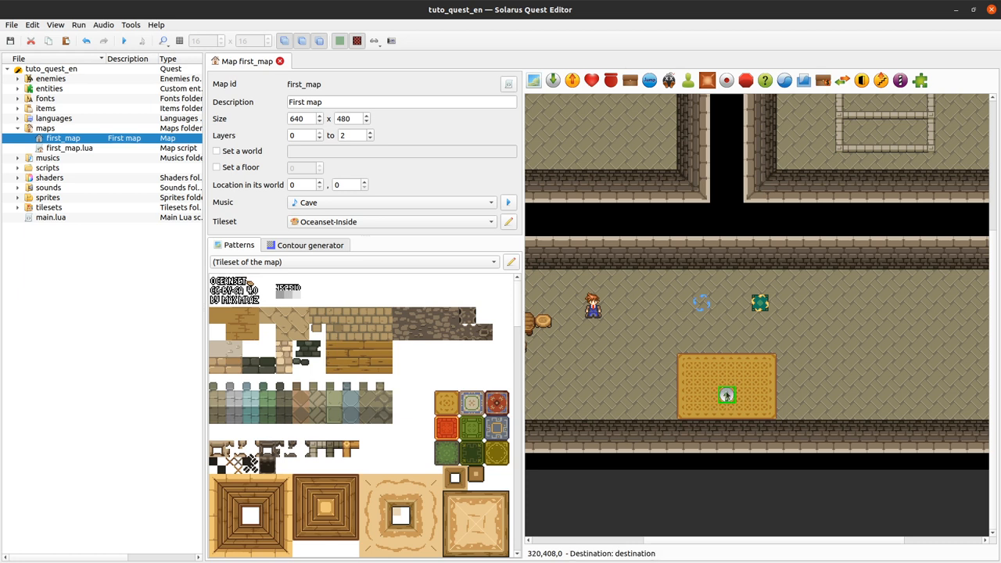
pyautogui.moveTo(734, 381)
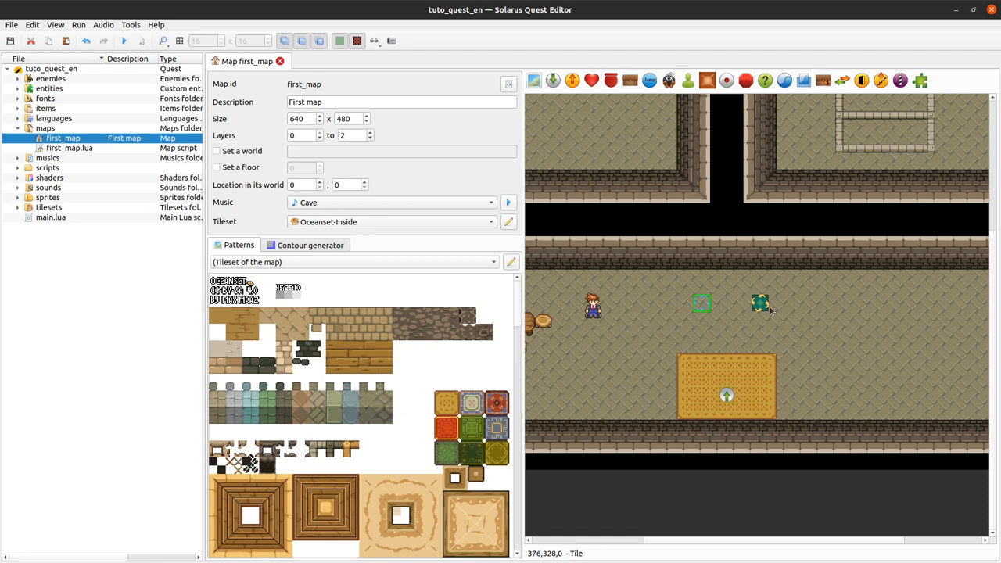
# Step: Review the teletransporter settings, test-run the quest and close the game
pyautogui.doubleClick(759, 303)
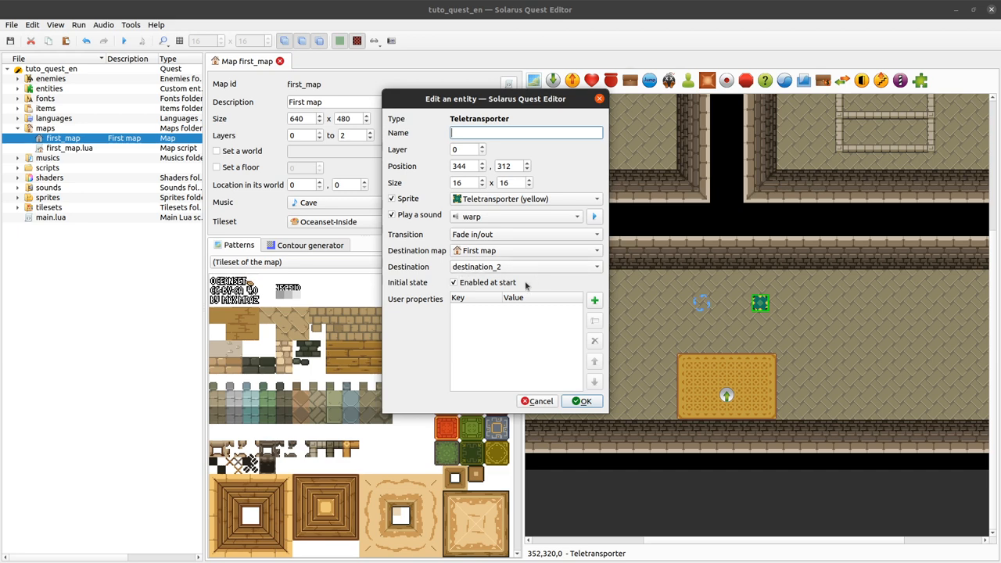
pyautogui.click(583, 400)
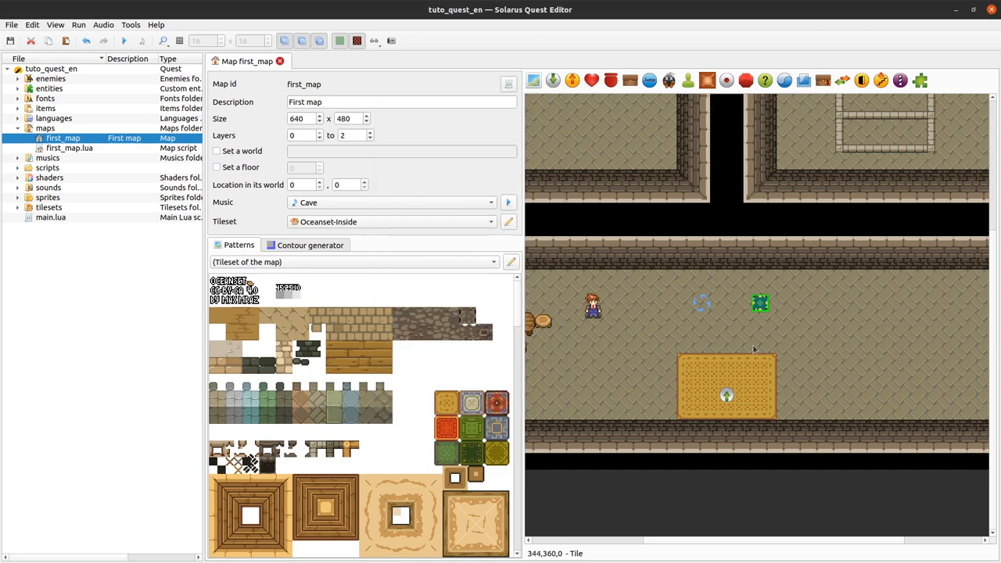
pyautogui.moveTo(659, 522)
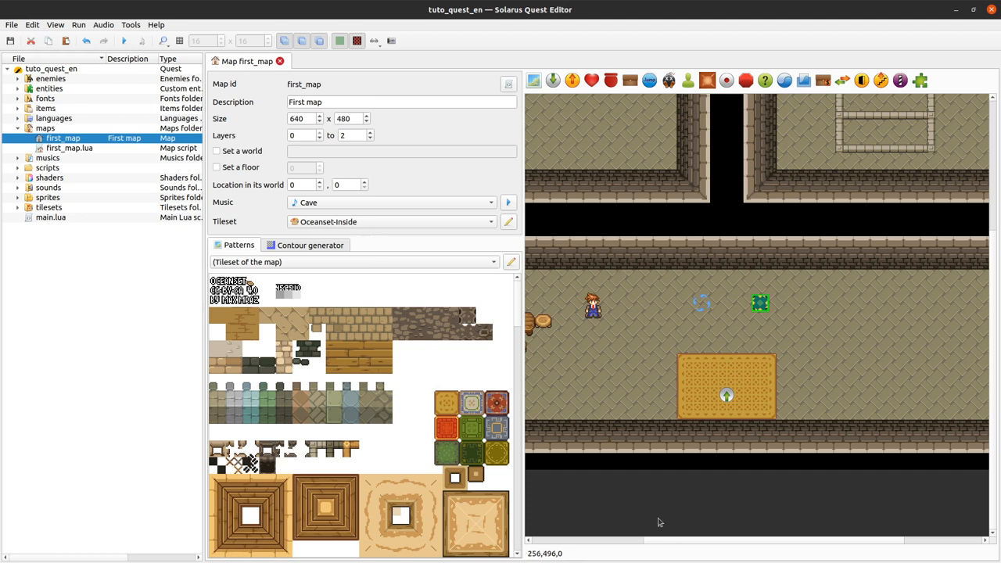
pyautogui.moveTo(799, 364)
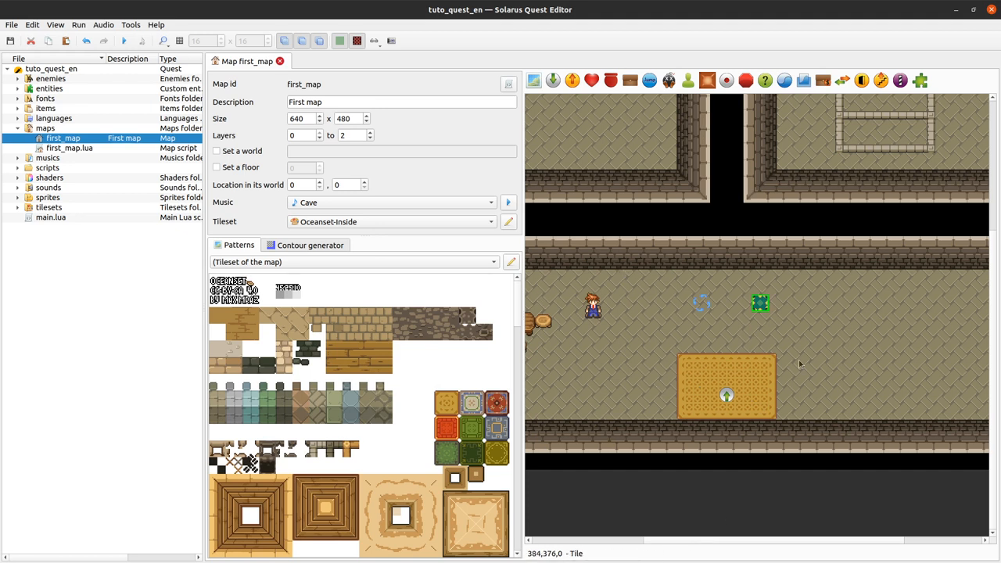
pyautogui.moveTo(792, 319)
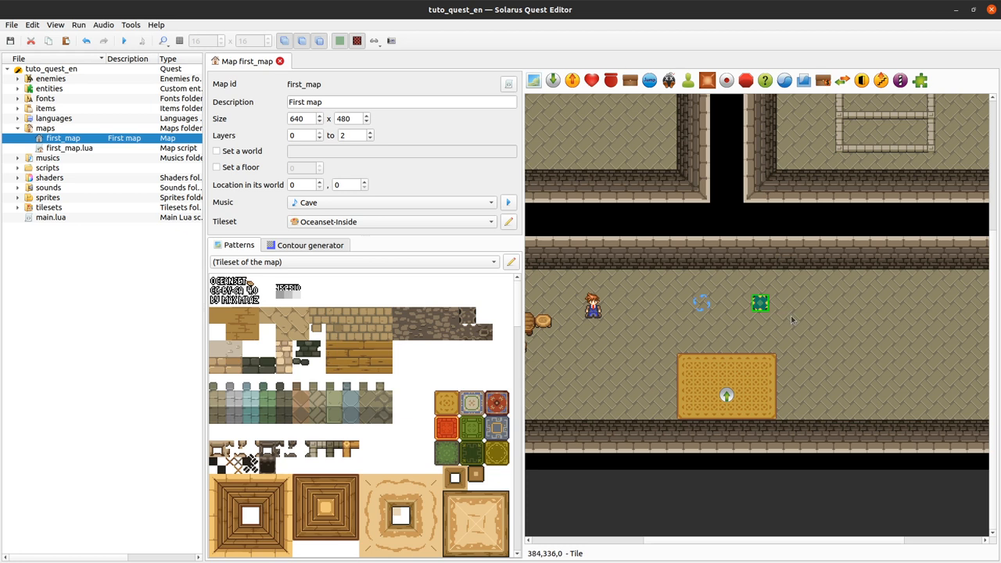
pyautogui.moveTo(769, 305)
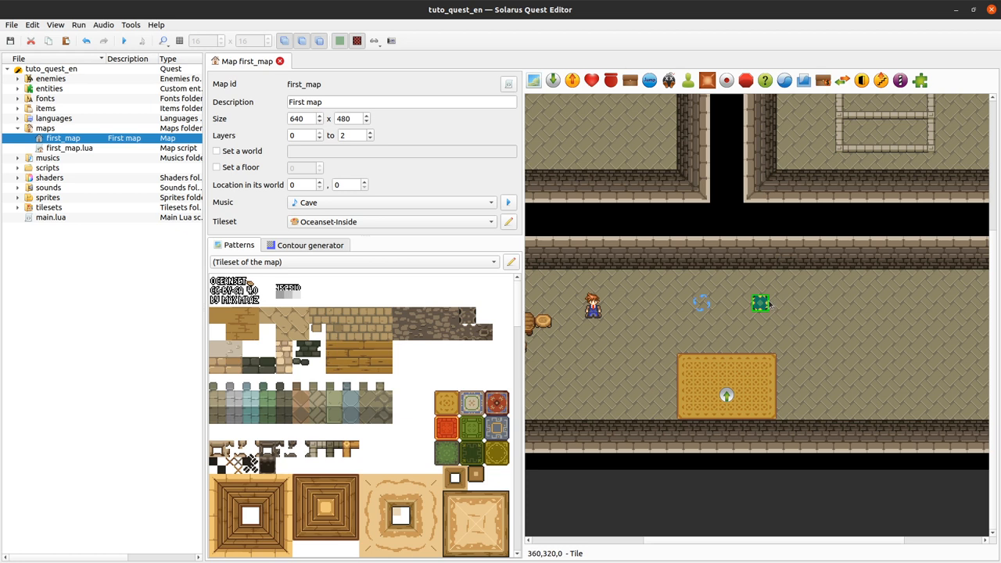
pyautogui.moveTo(758, 307)
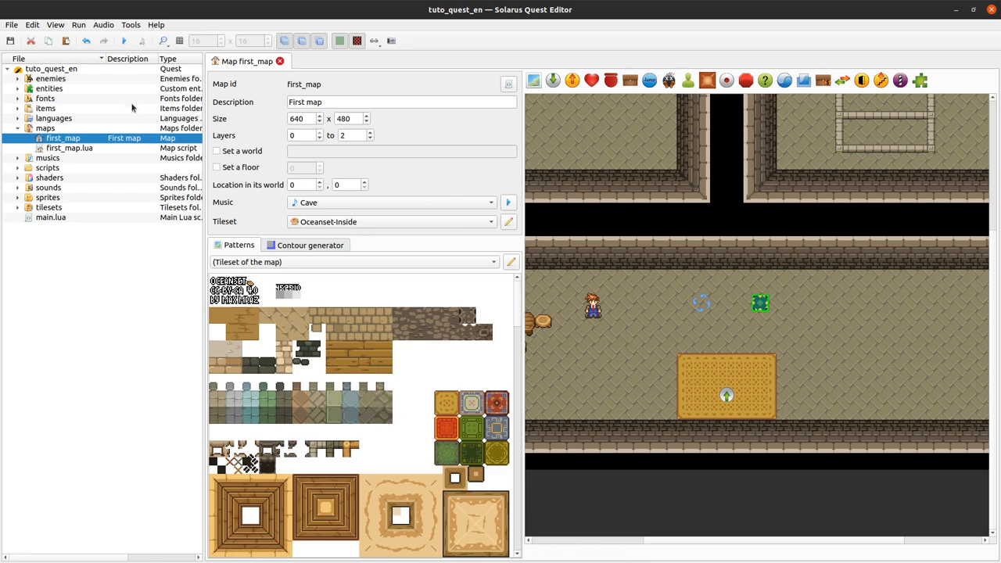
pyautogui.click(122, 41)
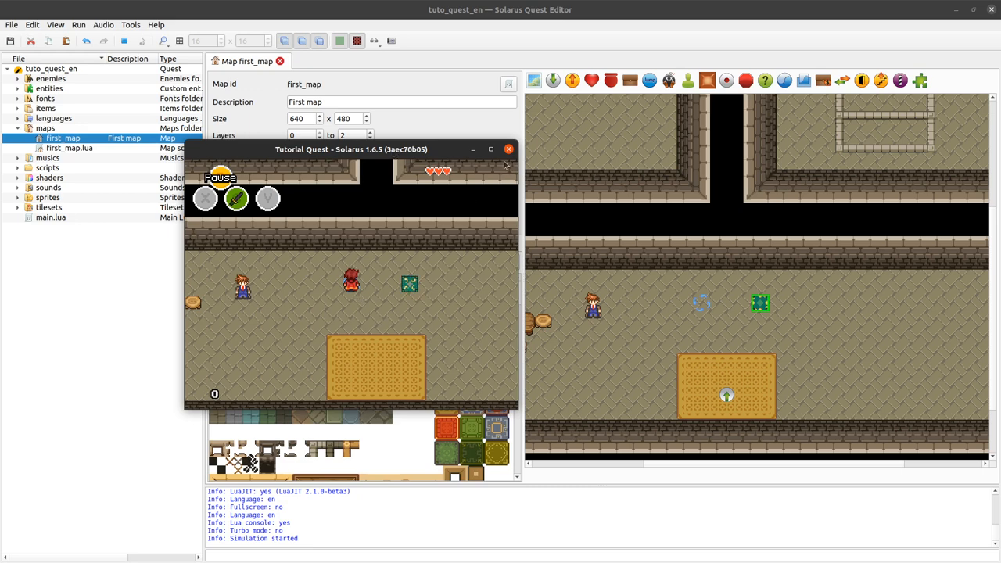
pyautogui.click(508, 149)
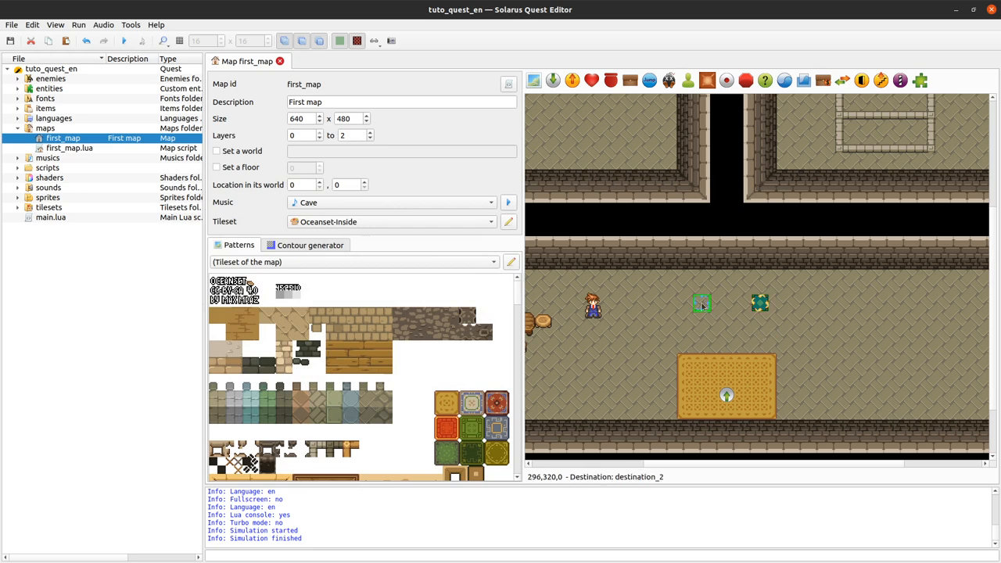
# Step: Set destination_2's direction to 'Keep the same direction' and confirm
pyautogui.doubleClick(702, 304)
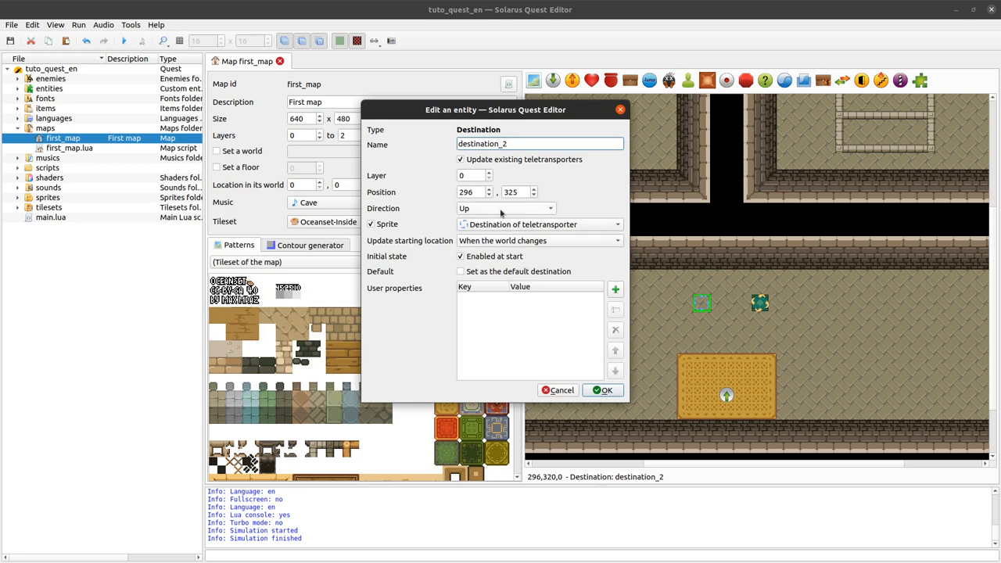
pyautogui.click(504, 208)
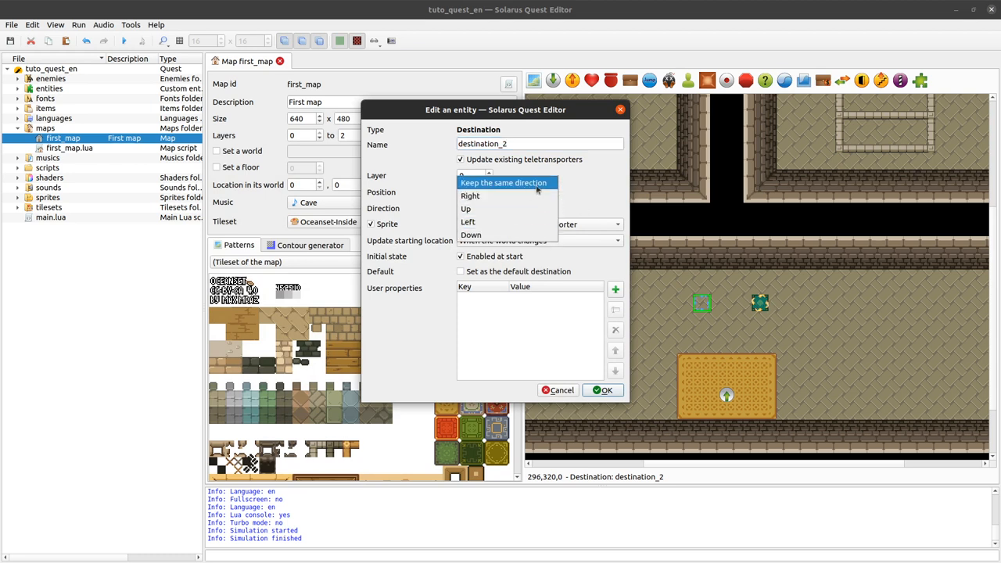
pyautogui.moveTo(507, 208)
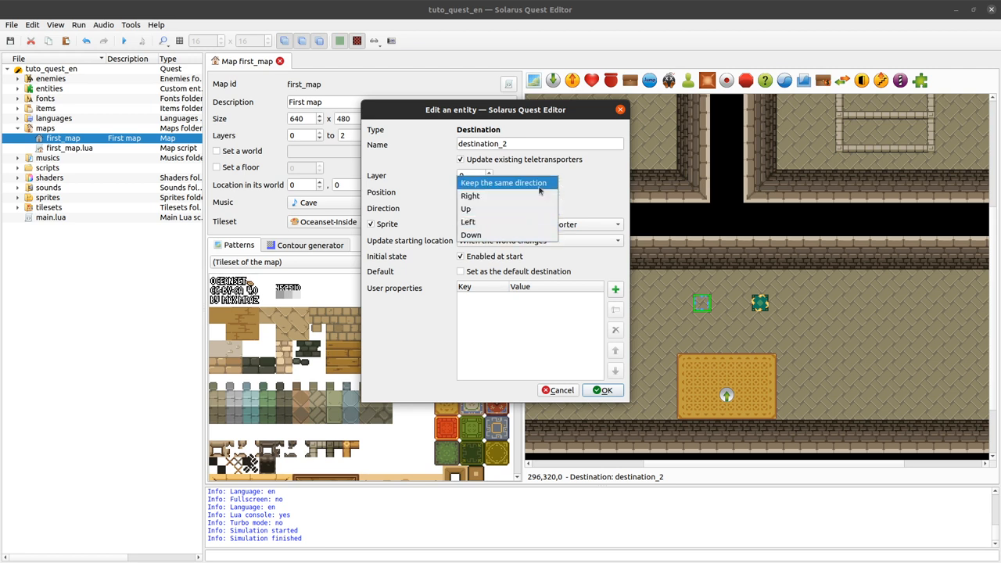
pyautogui.click(503, 182)
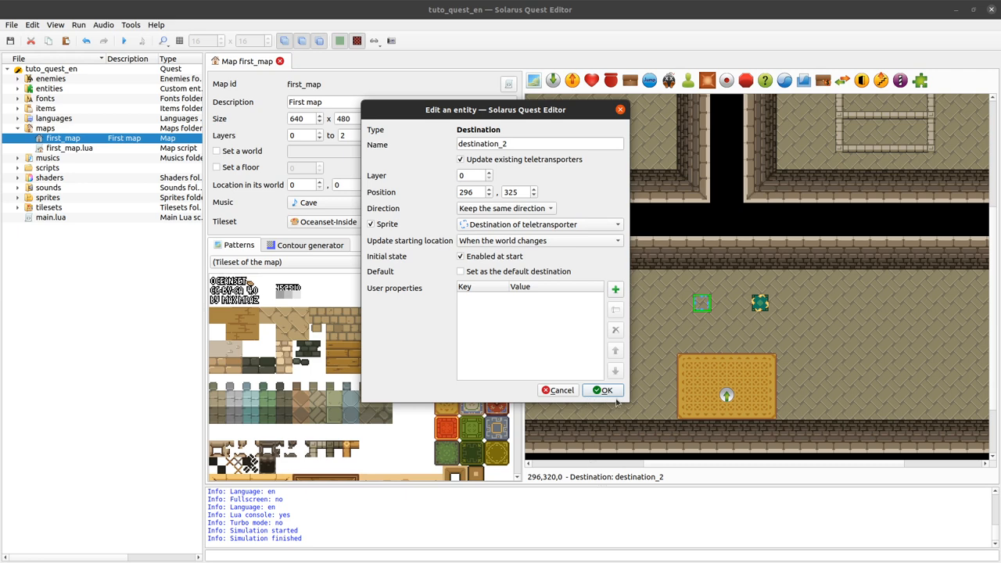
pyautogui.click(602, 390)
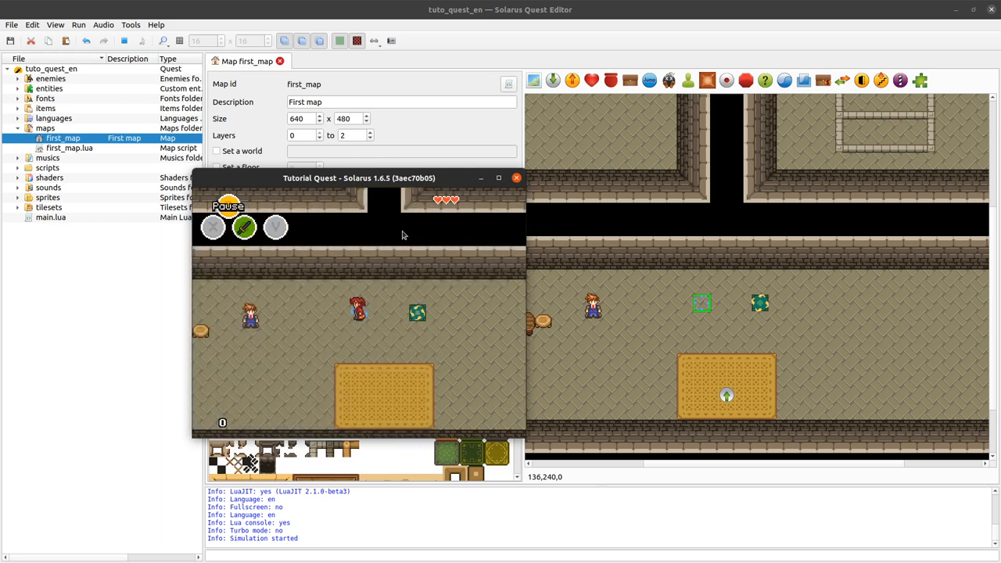
pyautogui.moveTo(443, 225)
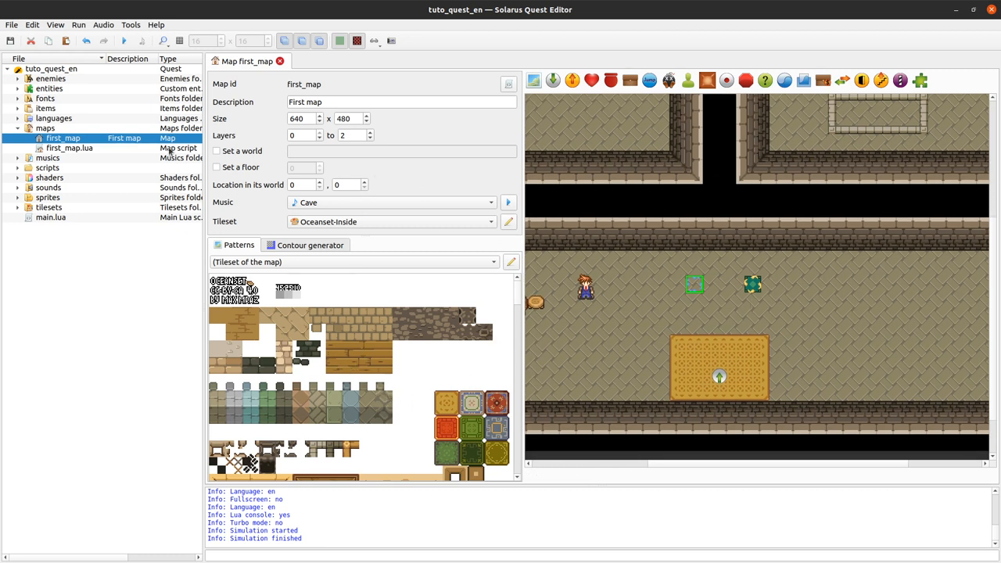
# Step: Create a new map with id outside_1 and description Outside 1 in the maps folder
pyautogui.click(45, 127)
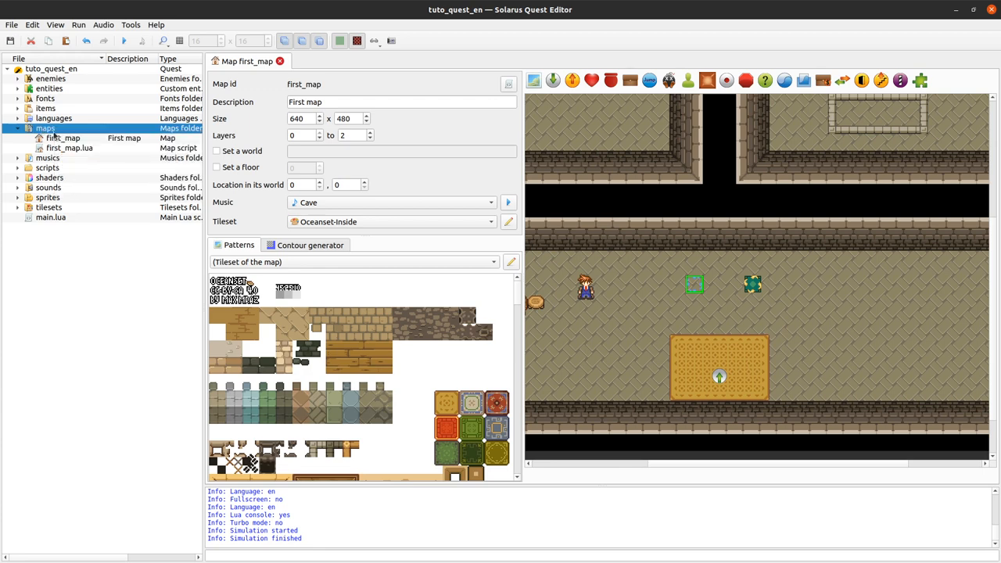
pyautogui.rightClick(45, 127)
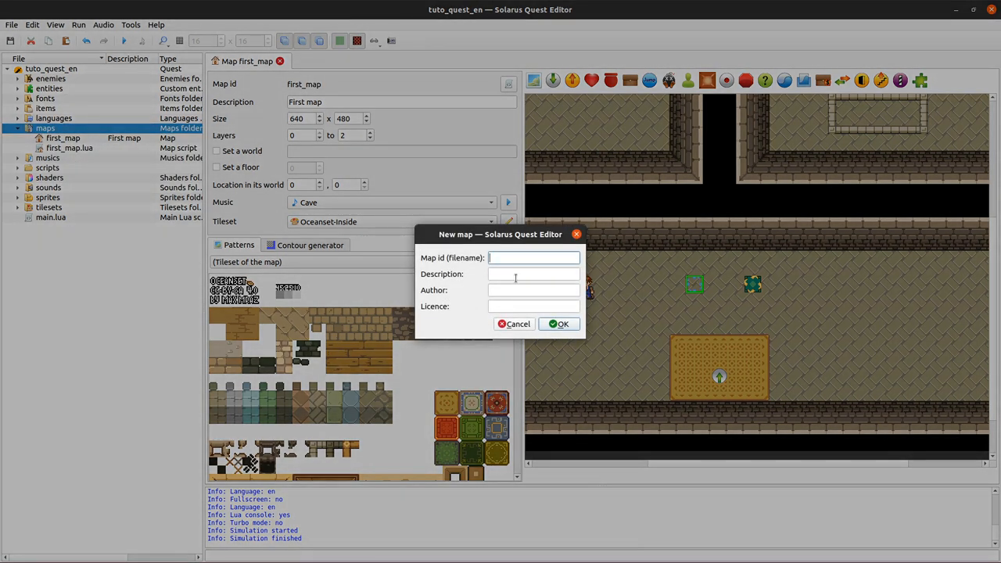
pyautogui.write('outside_1')
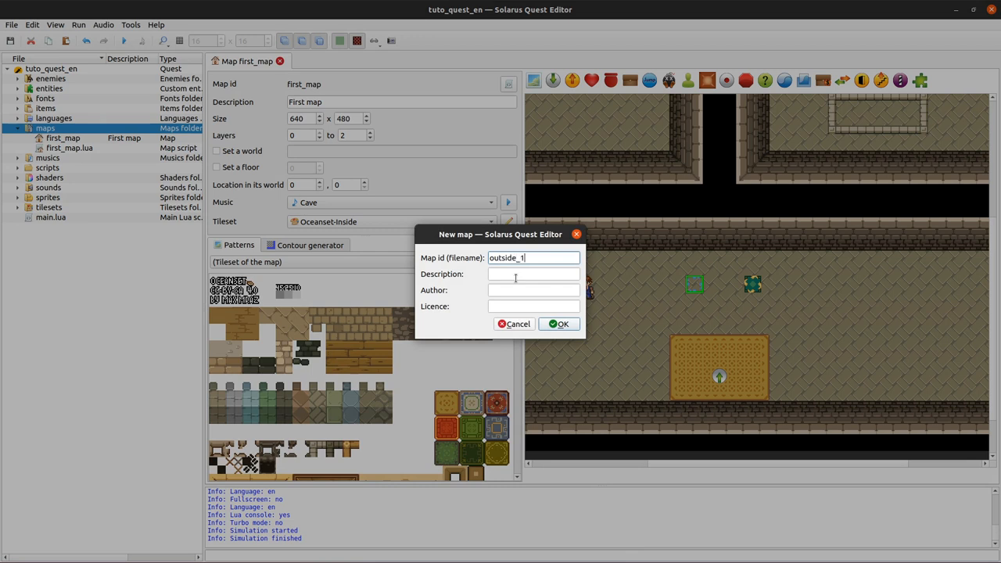
pyautogui.write('Outside')
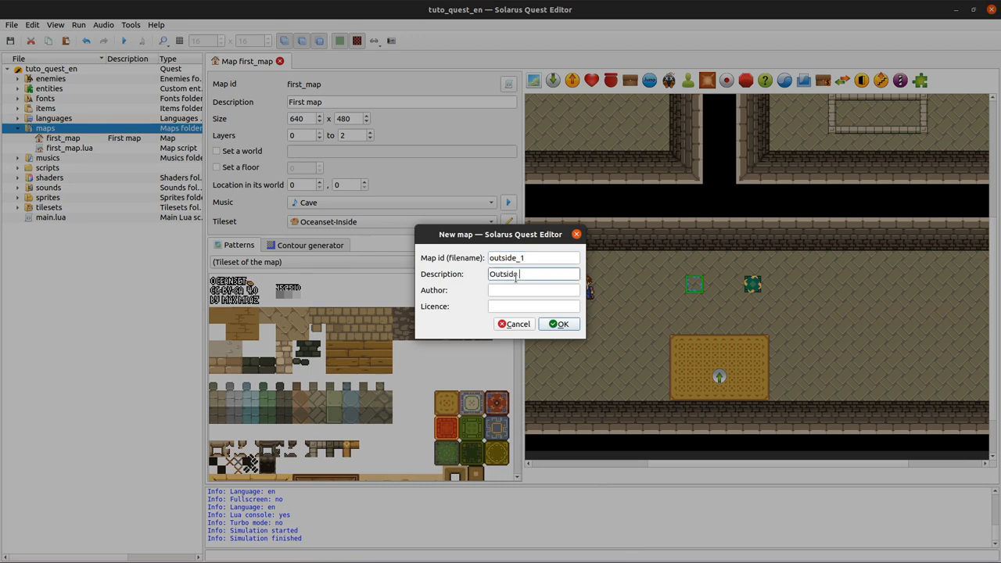
pyautogui.click(559, 324)
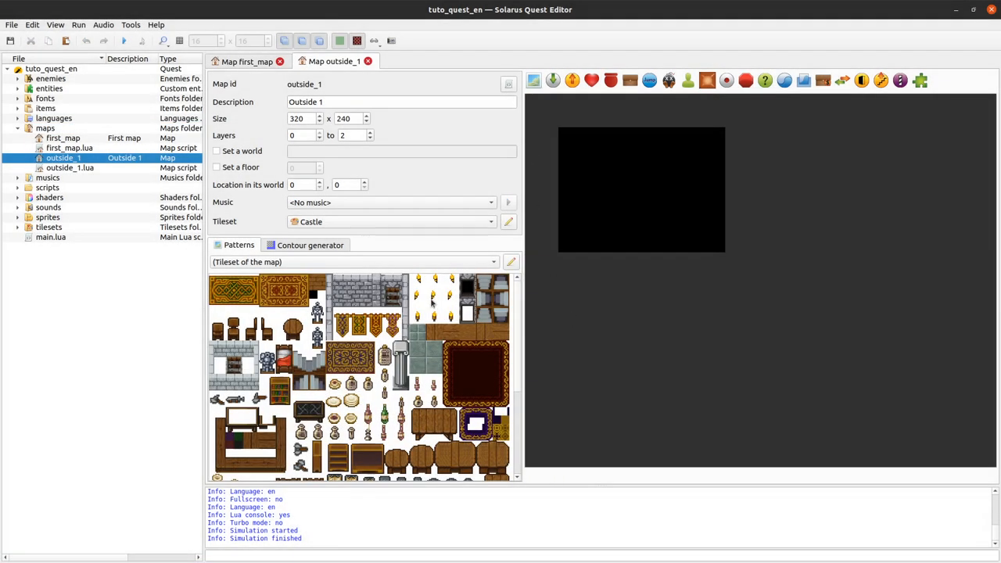
pyautogui.moveTo(327, 229)
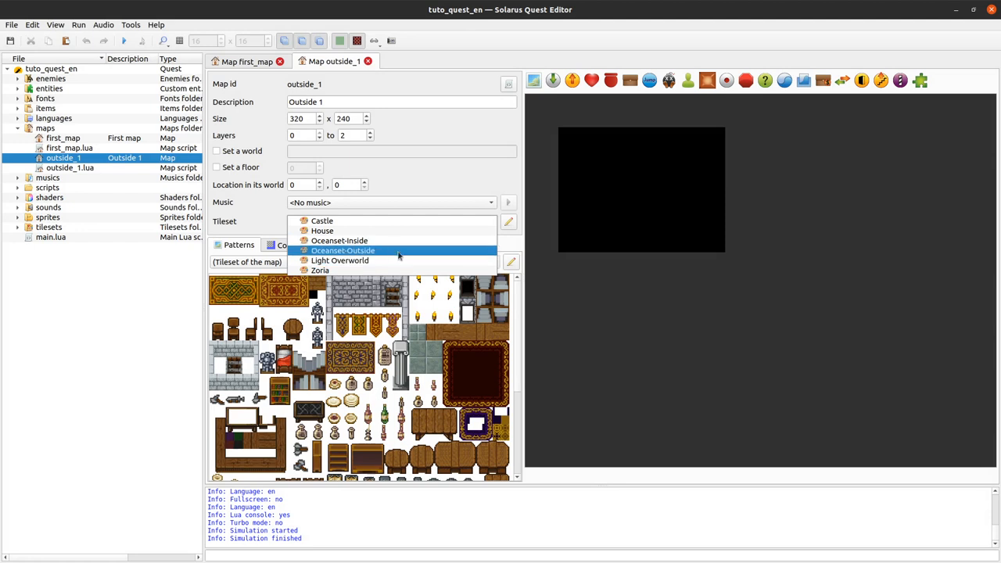
# Step: Use the Oceanset-Outside tileset and paint a cliff wall with a cave entrance across outside_1's top
pyautogui.click(342, 250)
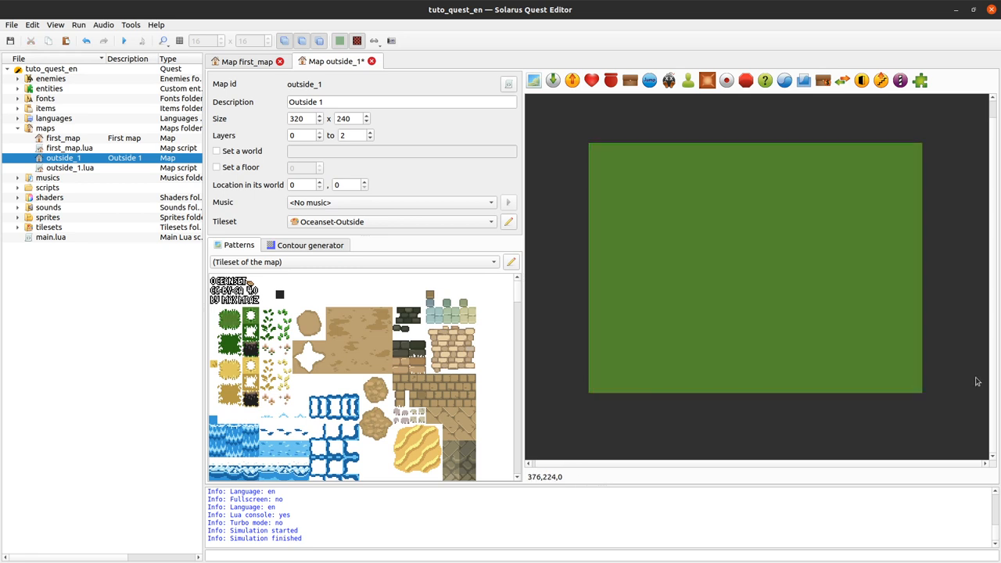
pyautogui.scroll(-3)
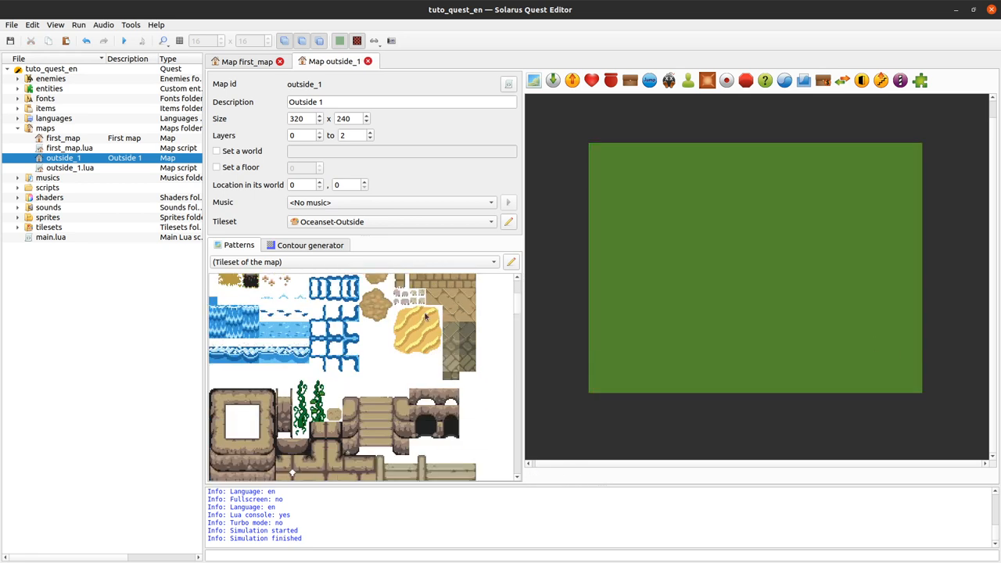
pyautogui.scroll(-3)
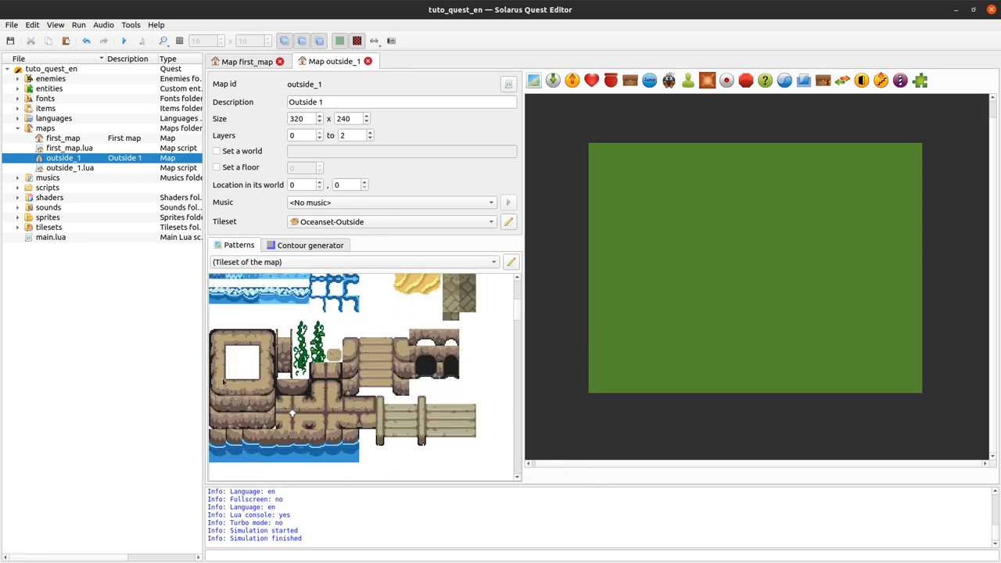
pyautogui.click(217, 386)
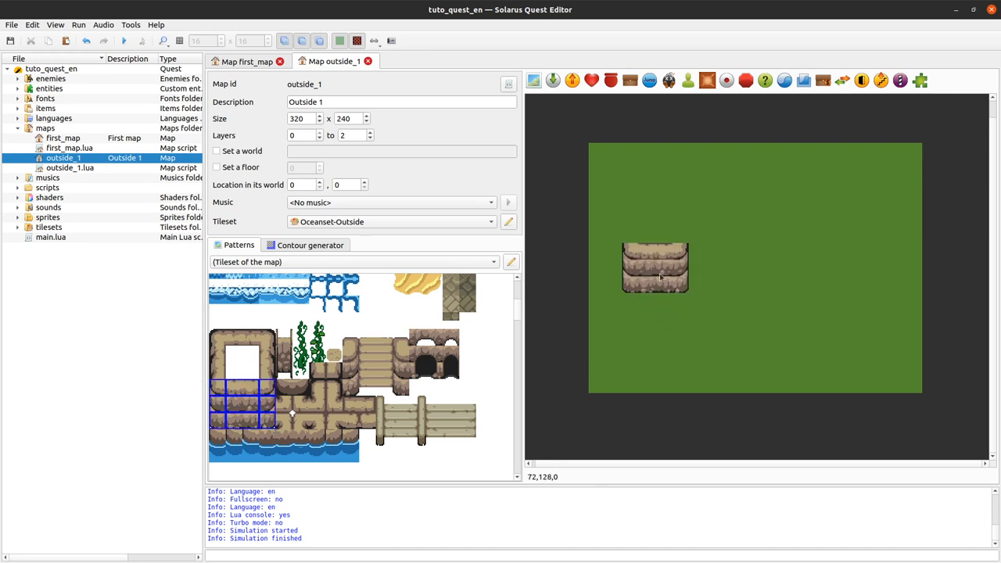
pyautogui.moveTo(655, 268); pyautogui.dragTo(621, 167)
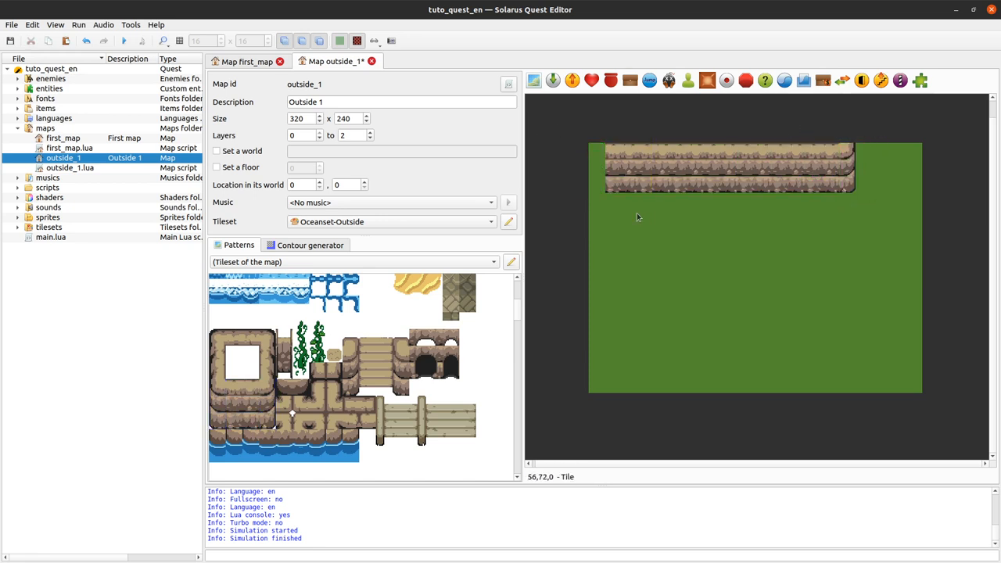
pyautogui.click(242, 406)
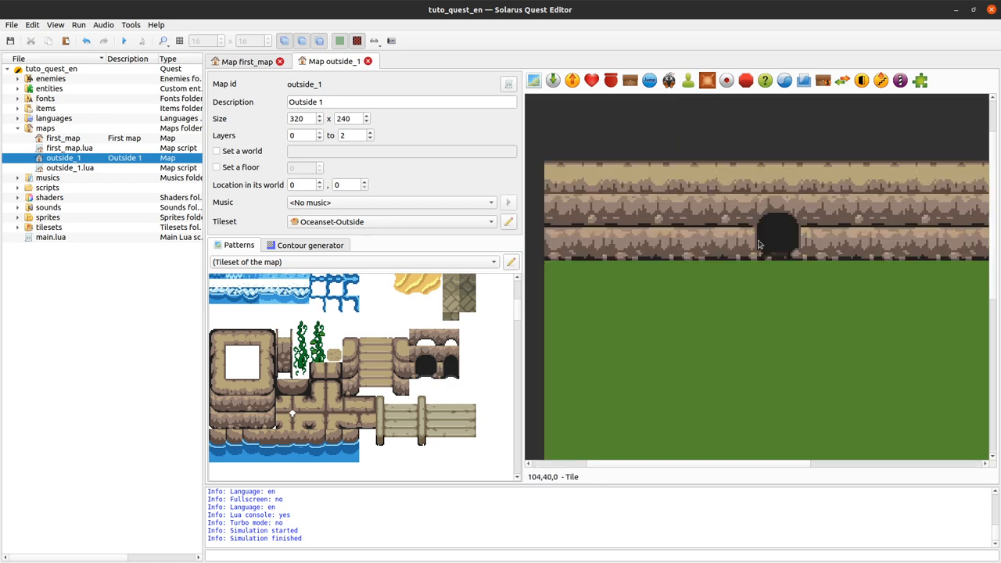
# Step: On first_map, move the default destination marker down beside the new bottom-wall exit
pyautogui.click(246, 61)
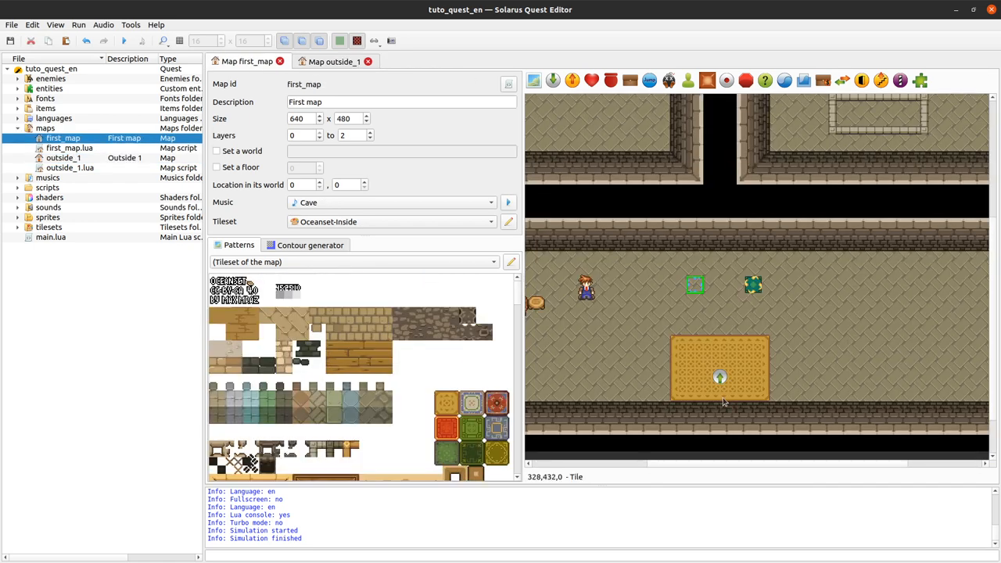
pyautogui.scroll(-3)
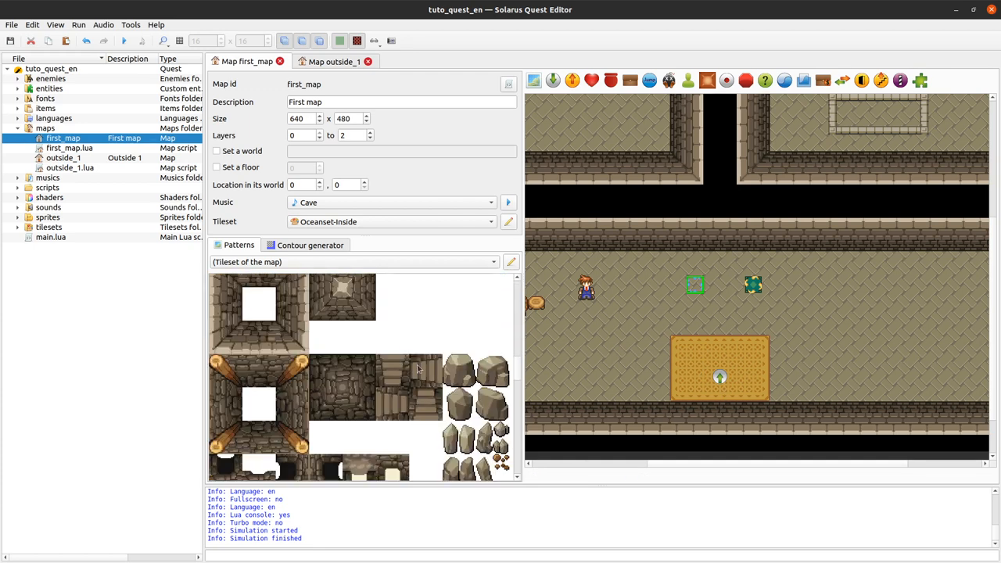
pyautogui.scroll(-3)
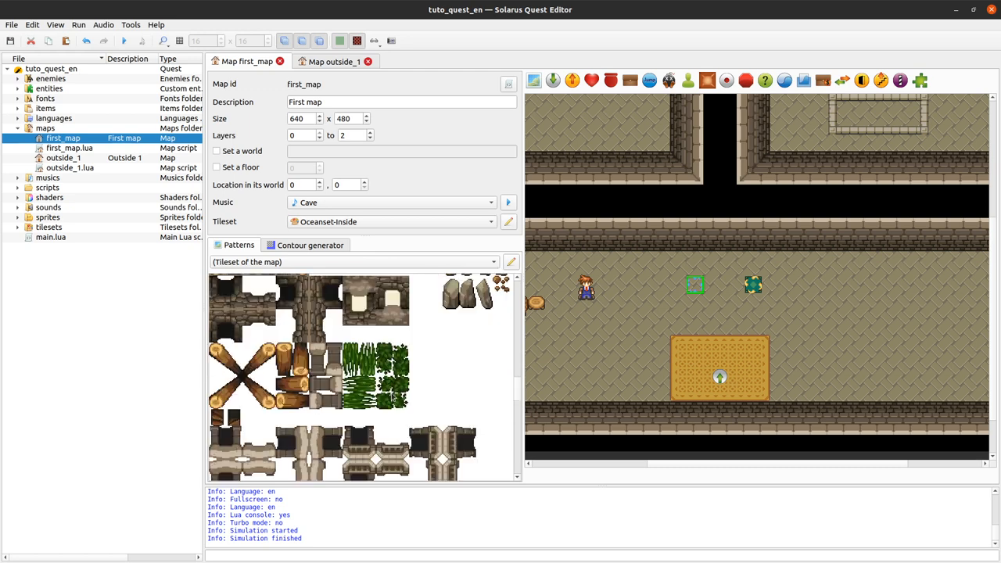
pyautogui.scroll(-3)
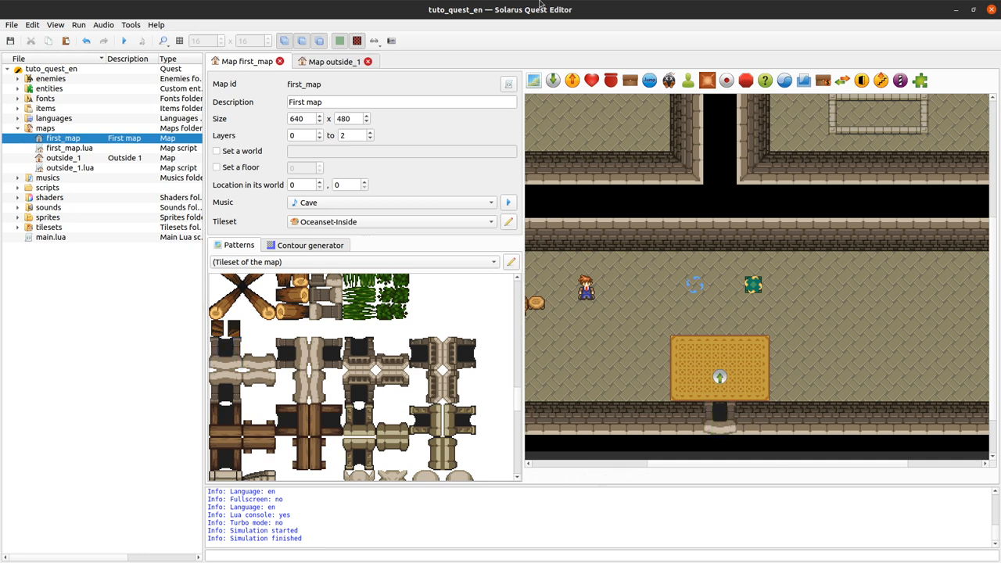
pyautogui.moveTo(795, 321)
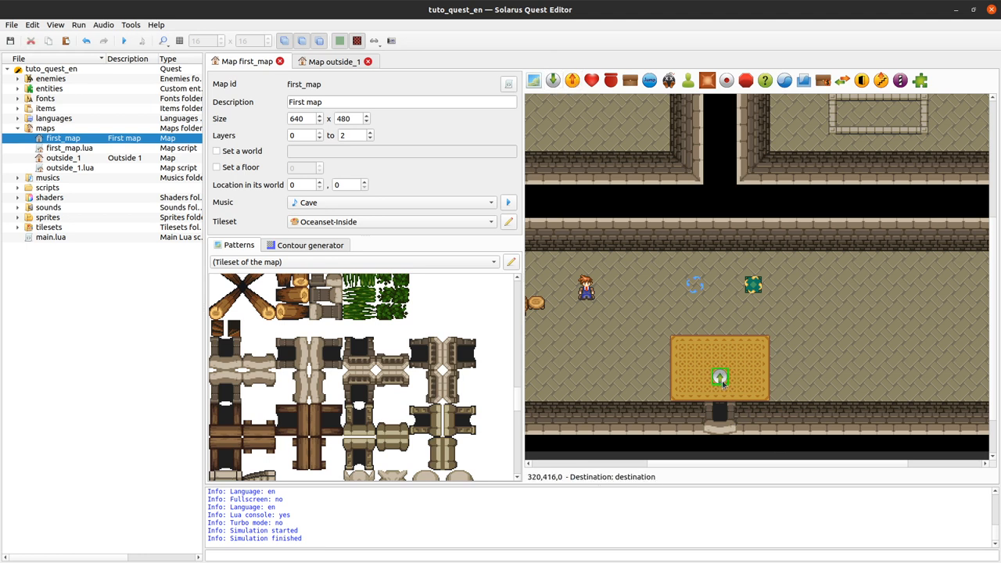
pyautogui.moveTo(719, 377); pyautogui.dragTo(719, 393)
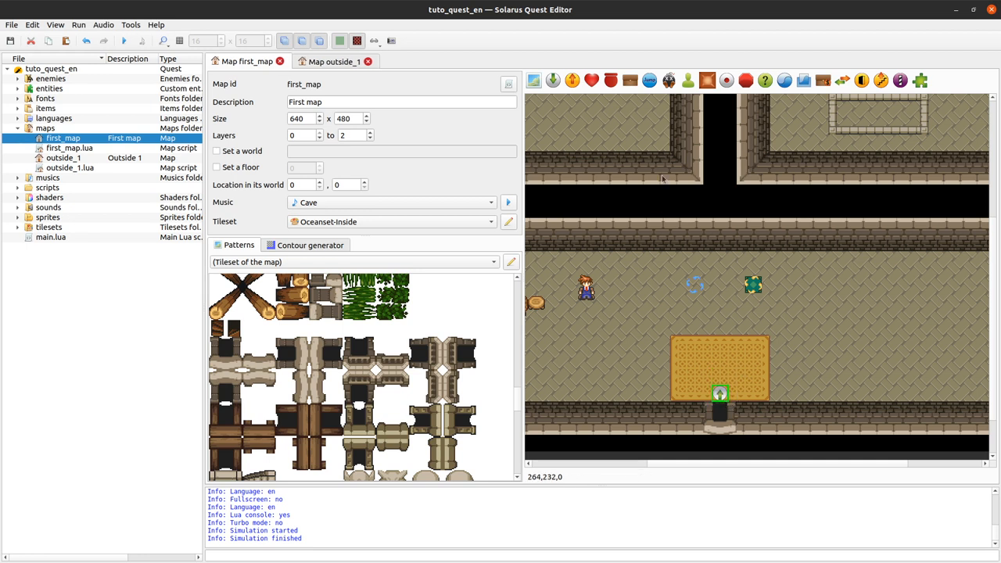
pyautogui.moveTo(719, 395)
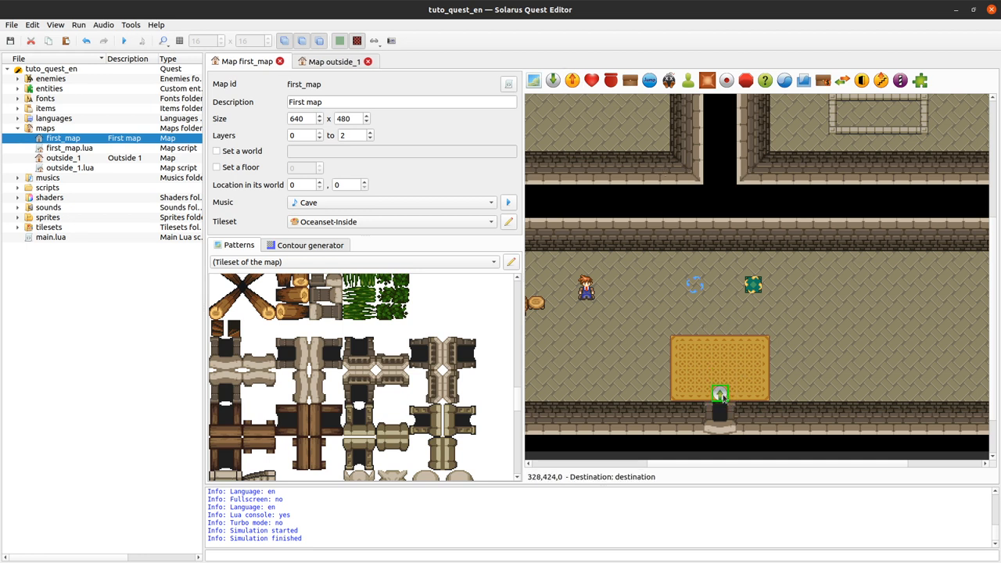
pyautogui.moveTo(582, 127)
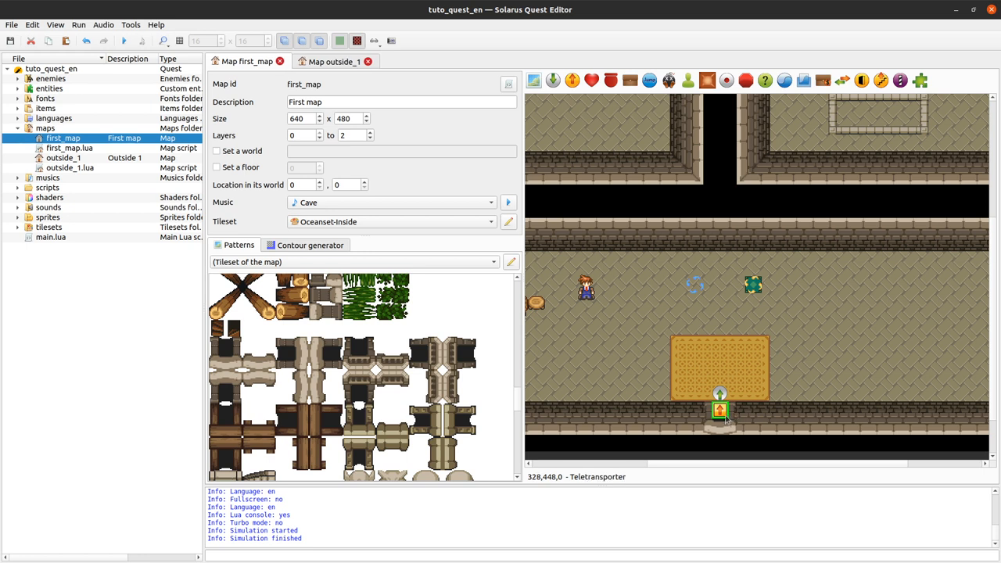
pyautogui.moveTo(604, 311)
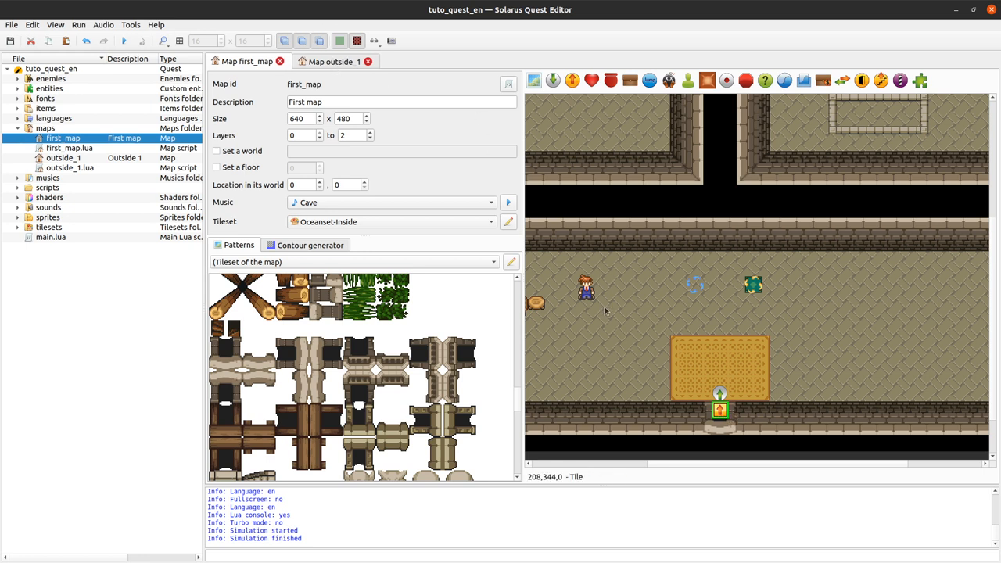
pyautogui.moveTo(367, 84)
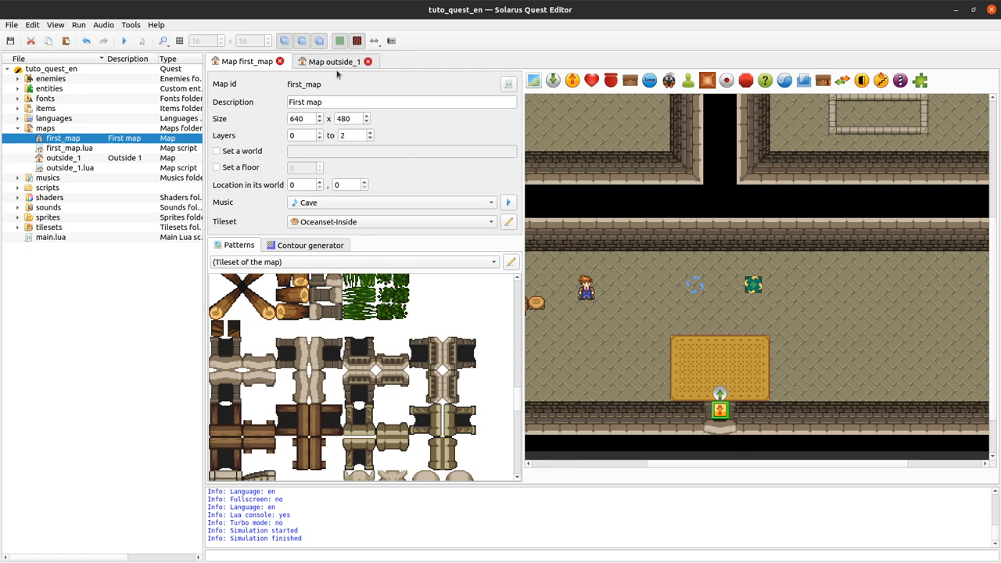
# Step: On outside_1, place a destination below the cave named from_first_cave facing Down
pyautogui.click(332, 61)
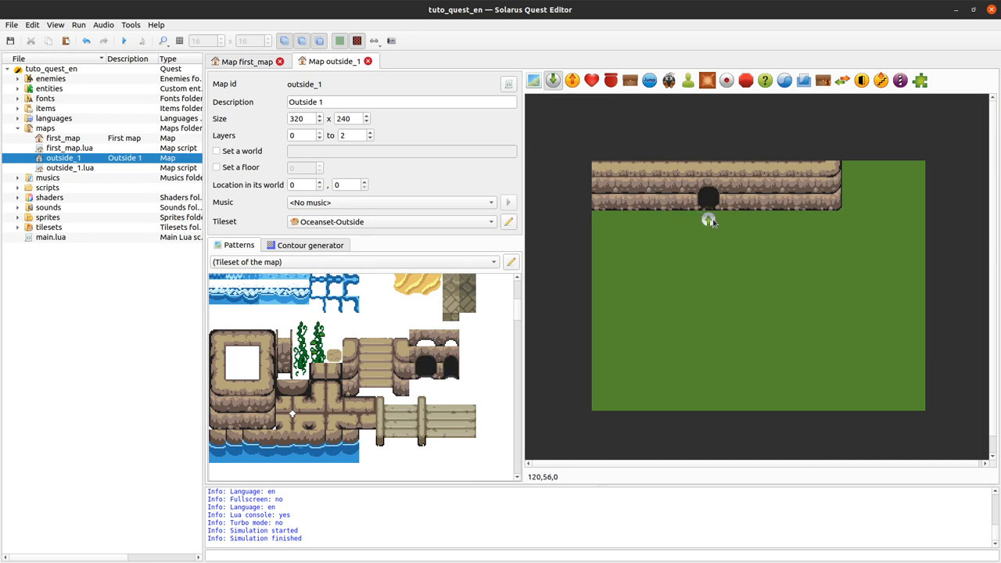
pyautogui.click(707, 220)
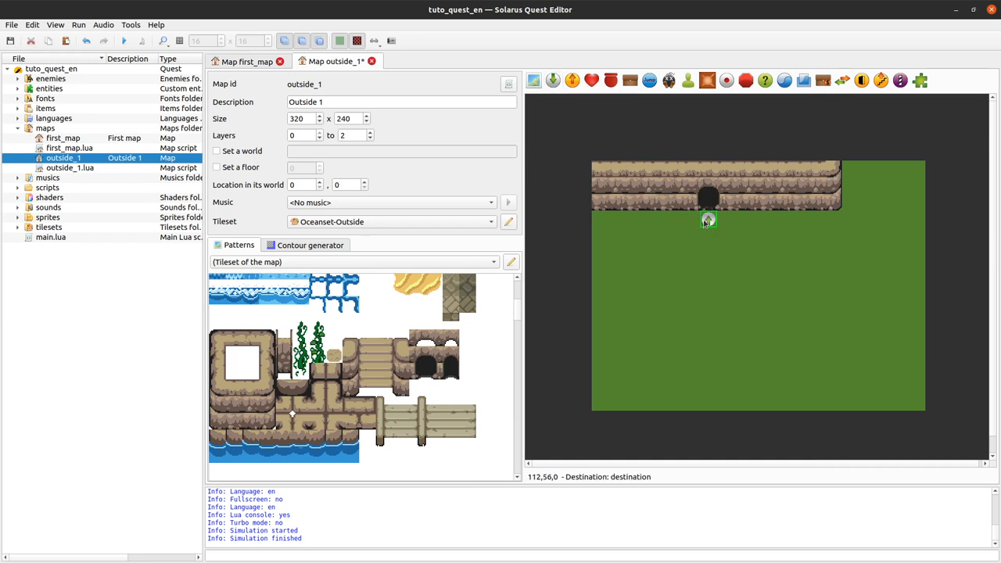
pyautogui.doubleClick(707, 219)
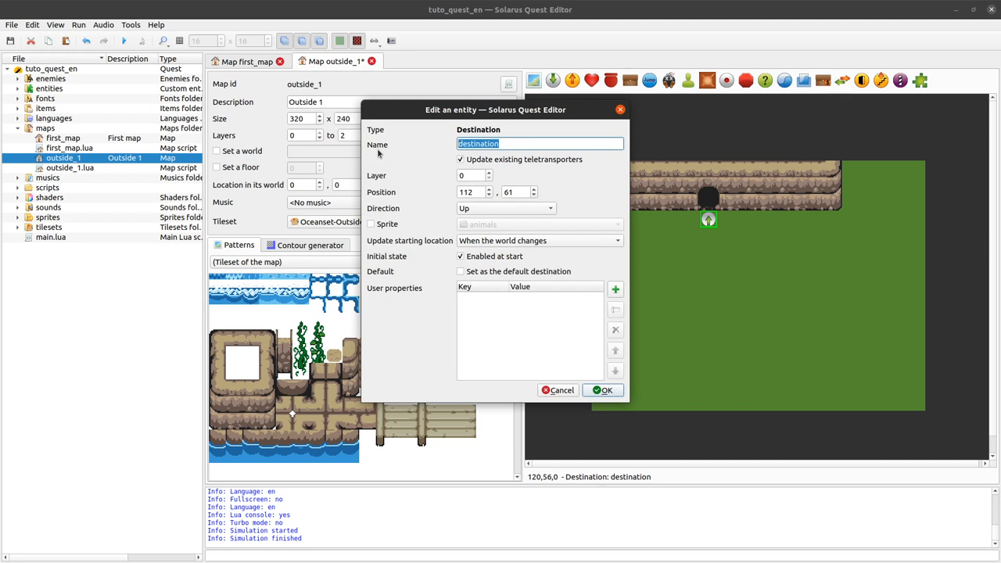
pyautogui.write('from_first_cave')
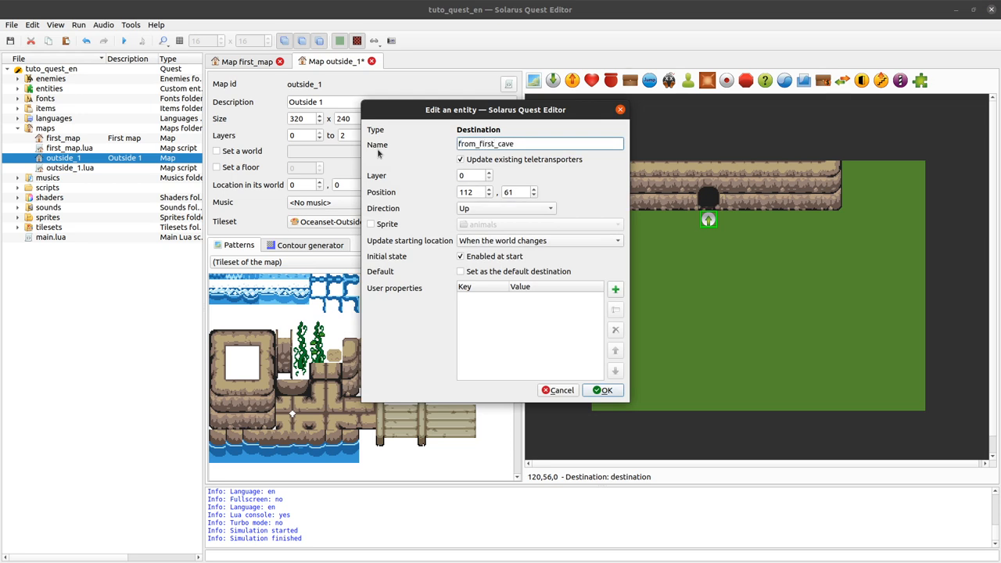
pyautogui.click(506, 208)
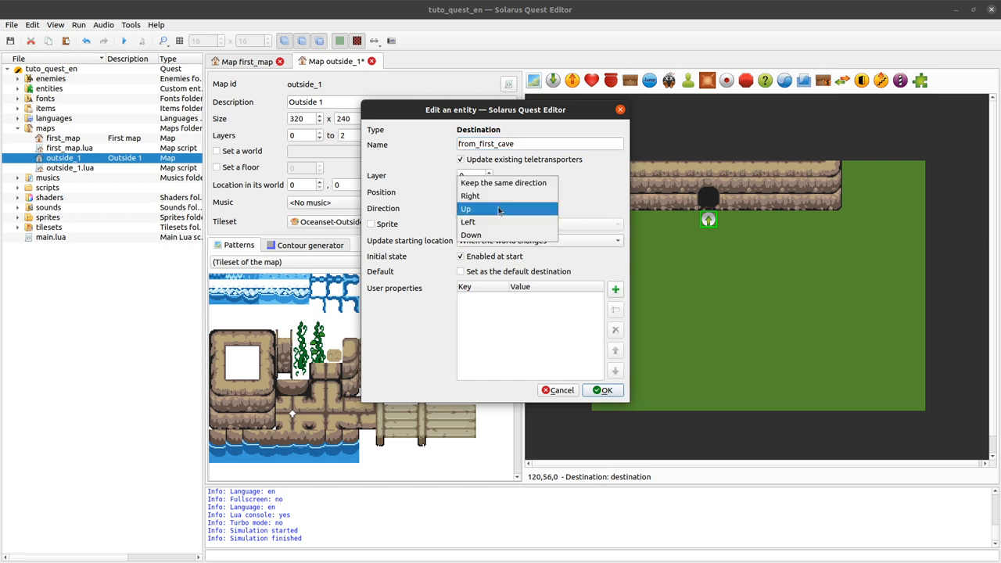
pyautogui.click(470, 235)
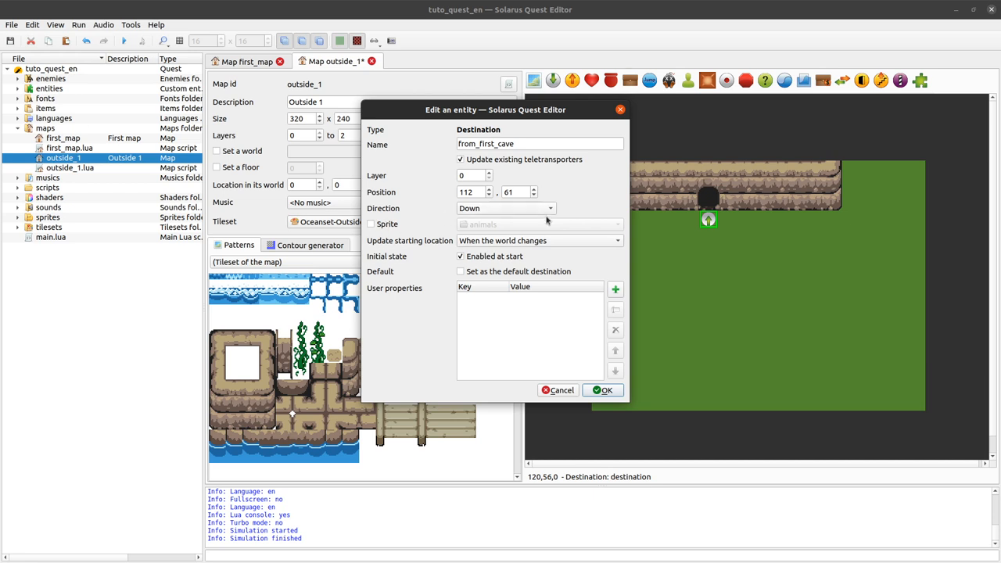
pyautogui.moveTo(713, 223)
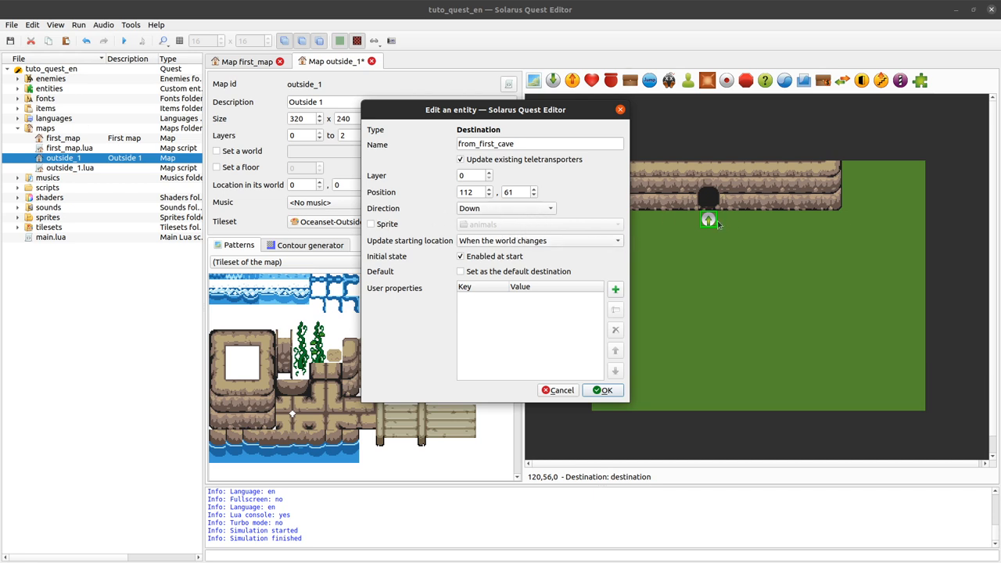
pyautogui.moveTo(785, 201)
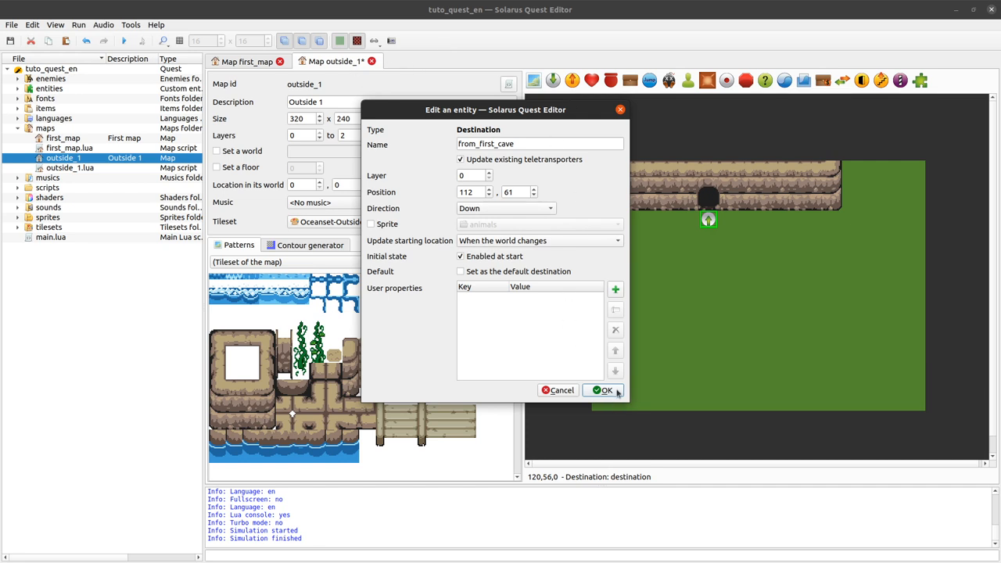
pyautogui.click(603, 390)
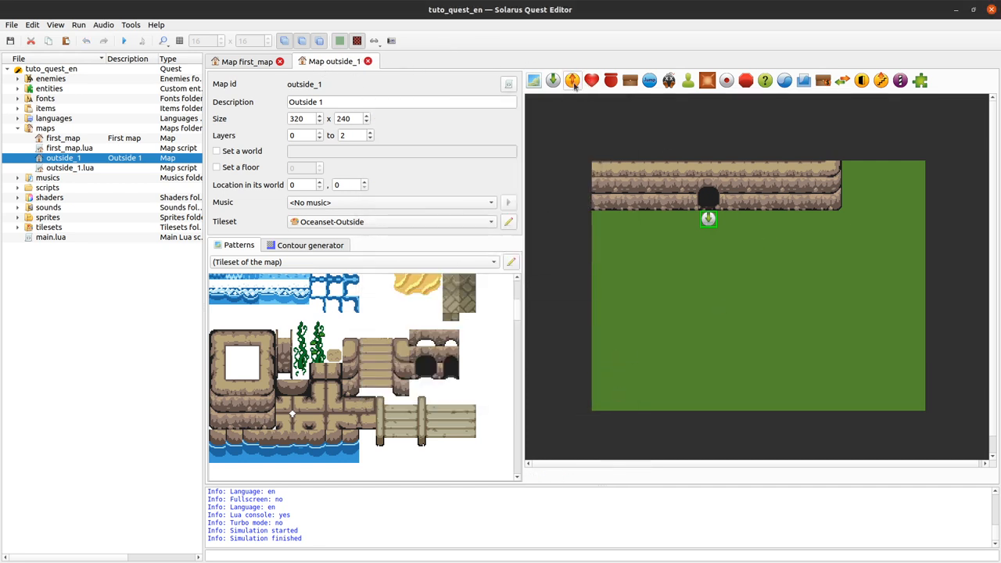
# Step: Place a teletransporter in the cave opening targeting First map's 'destination' point and confirm
pyautogui.click(708, 205)
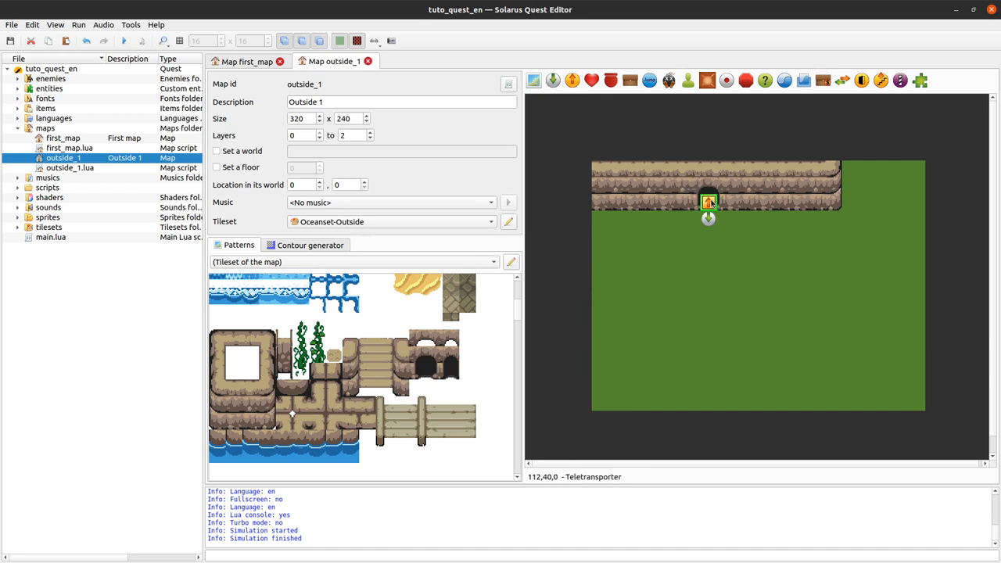
pyautogui.doubleClick(707, 202)
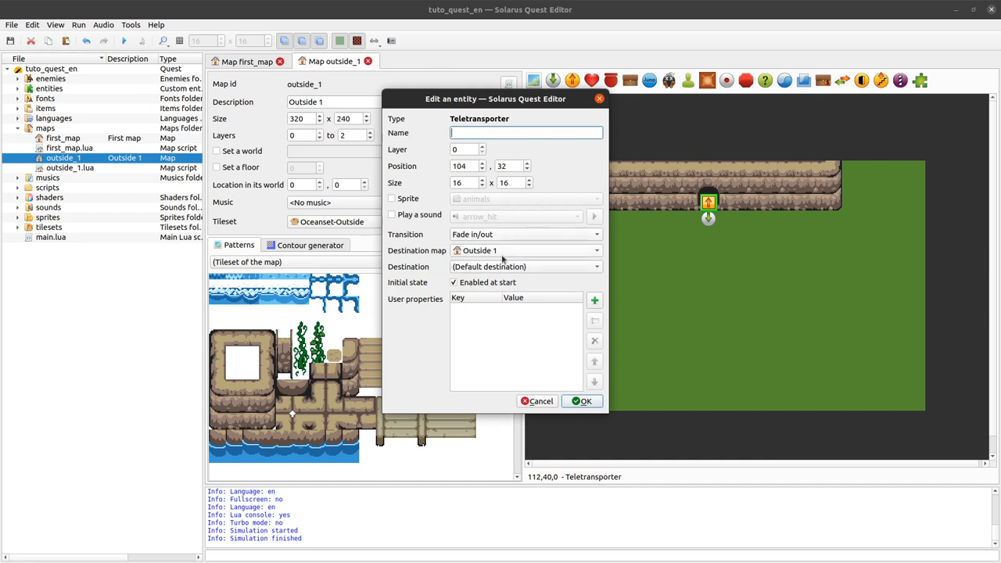
pyautogui.click(524, 250)
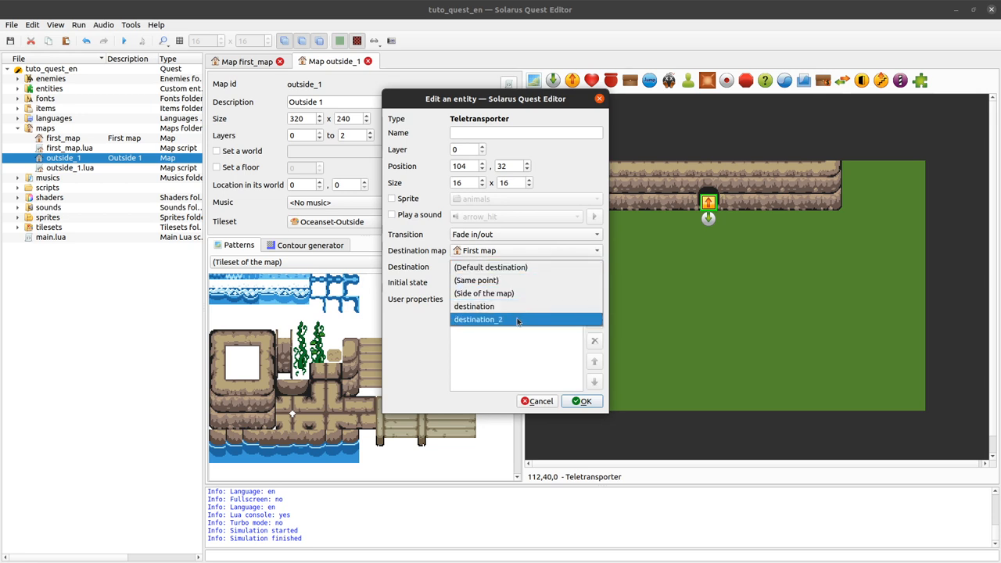
pyautogui.click(474, 305)
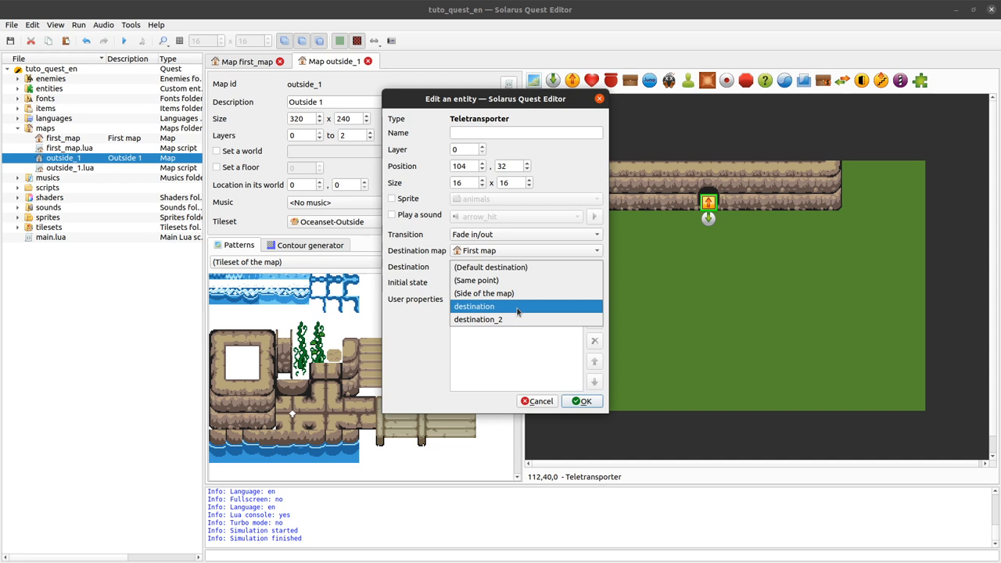
pyautogui.moveTo(523, 310)
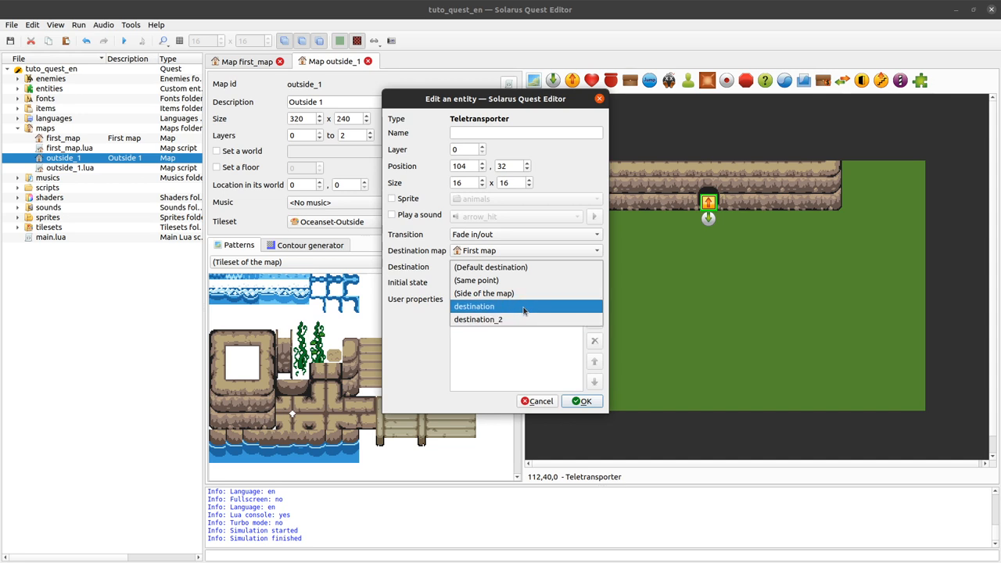
pyautogui.click(474, 306)
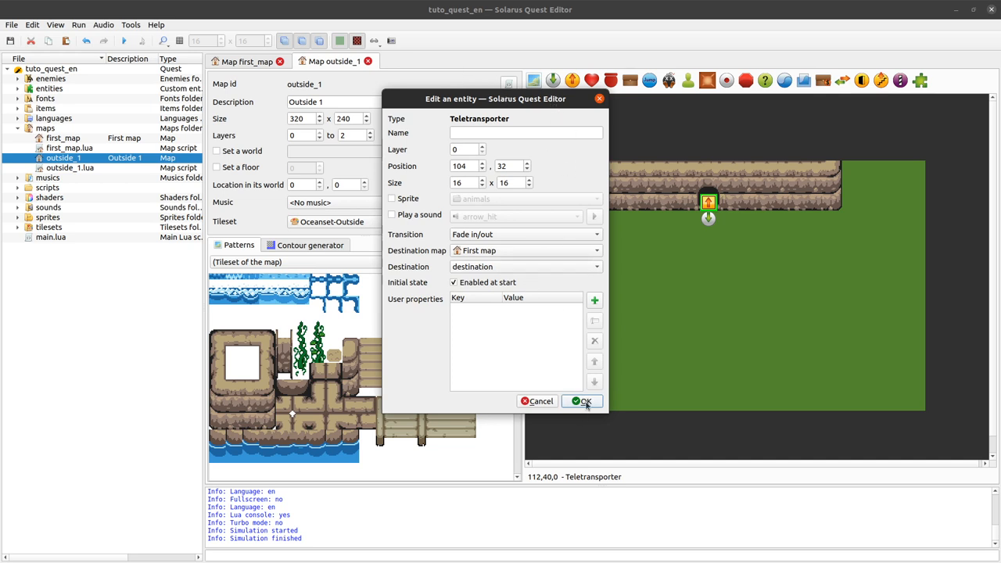
pyautogui.click(582, 400)
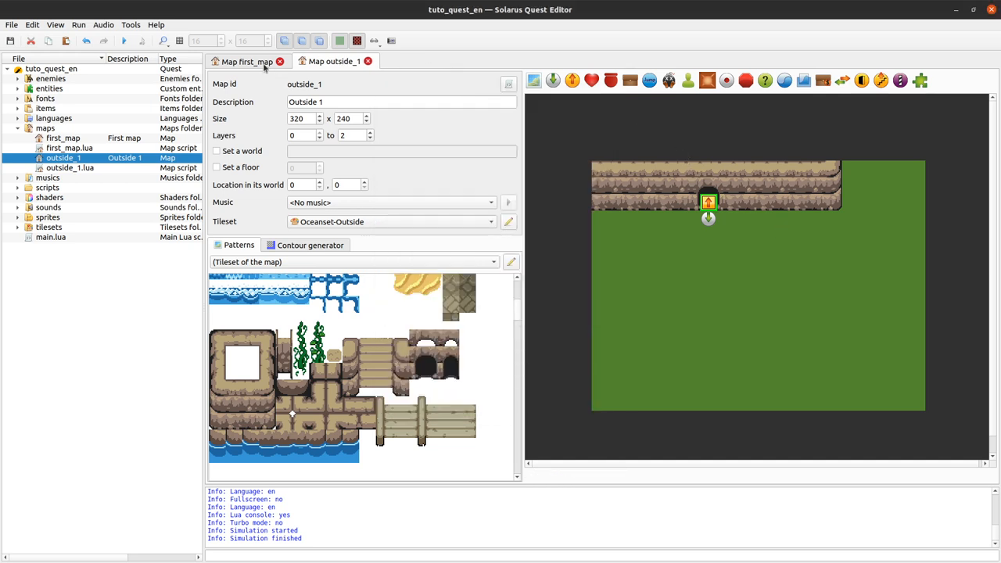
# Step: On the cave map, retarget its teletransporter to Outside 1's from_first_cave destination and confirm
pyautogui.click(247, 61)
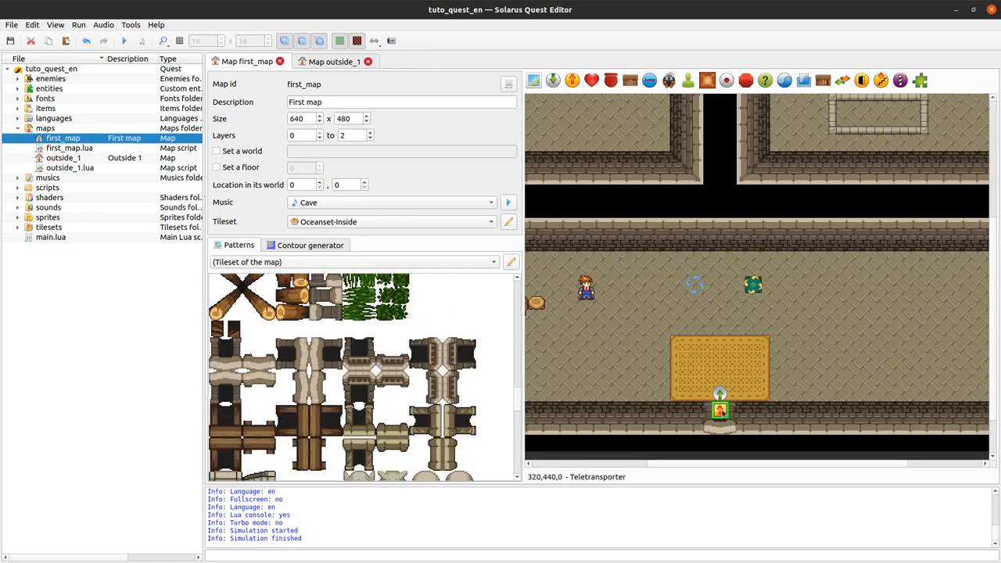
pyautogui.doubleClick(719, 411)
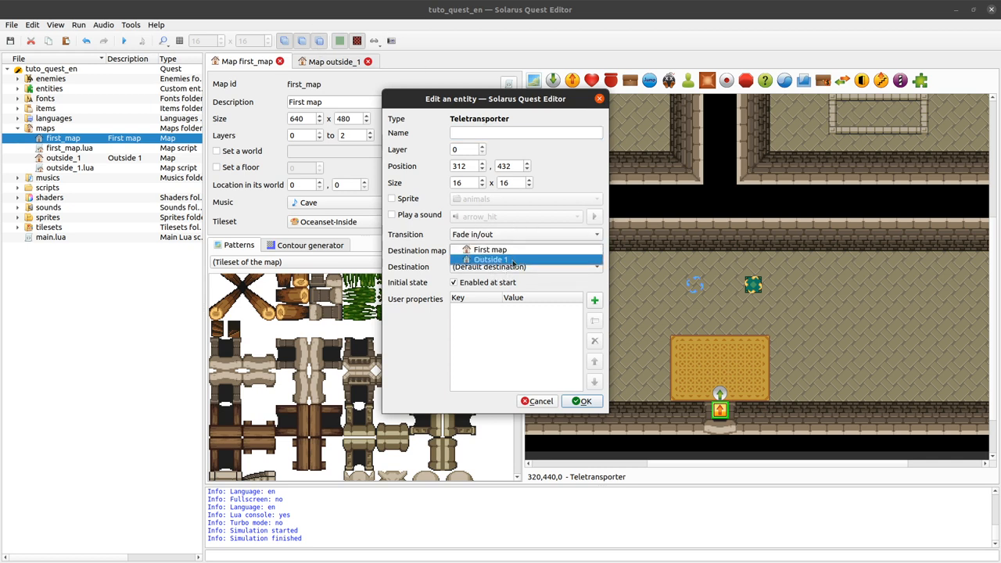
pyautogui.click(490, 259)
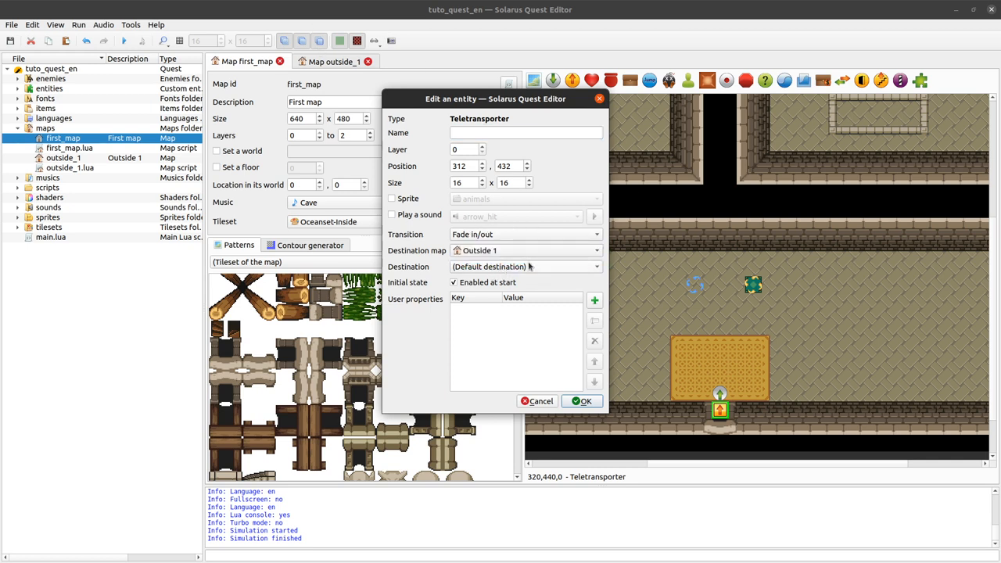
pyautogui.click(524, 265)
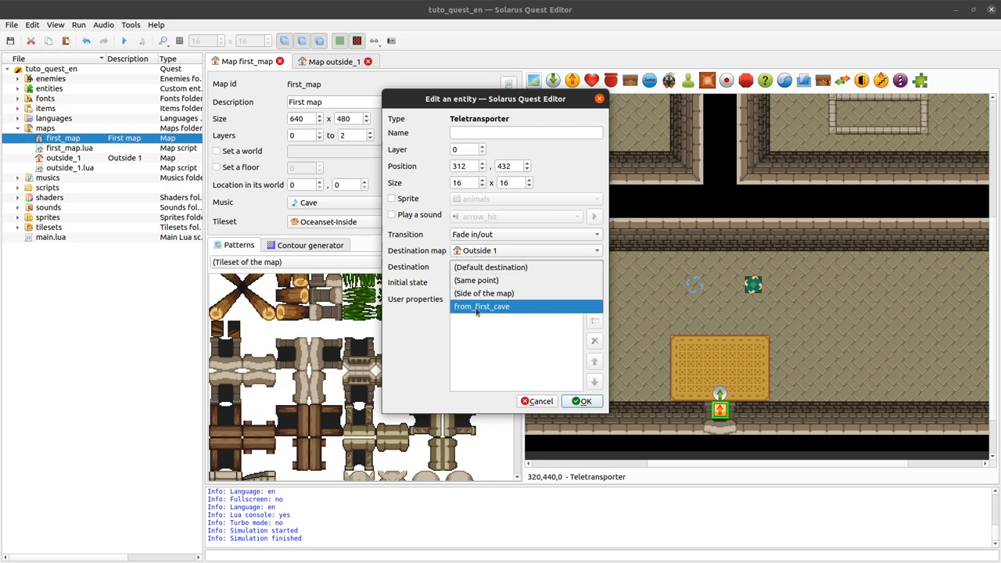
pyautogui.click(481, 306)
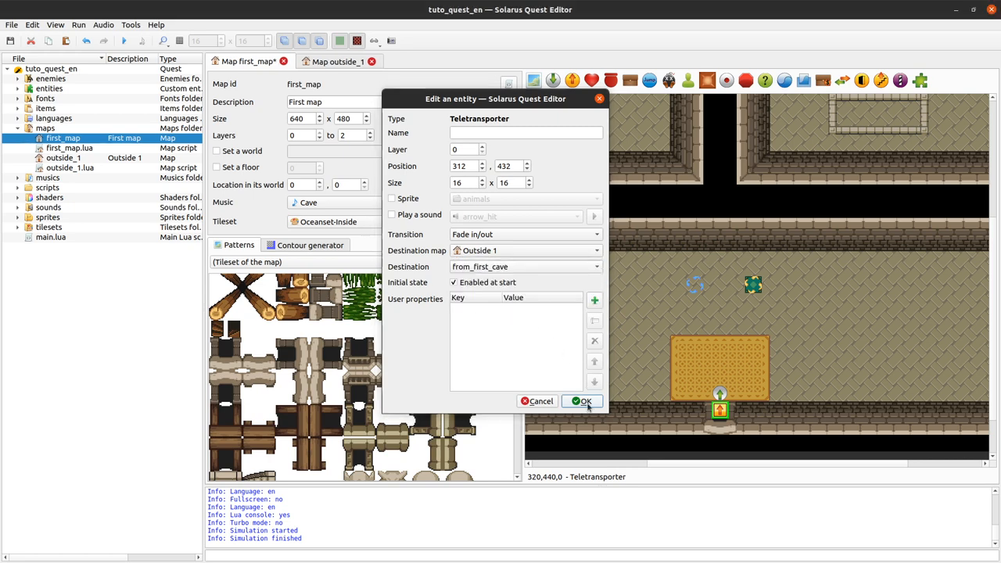
pyautogui.click(582, 400)
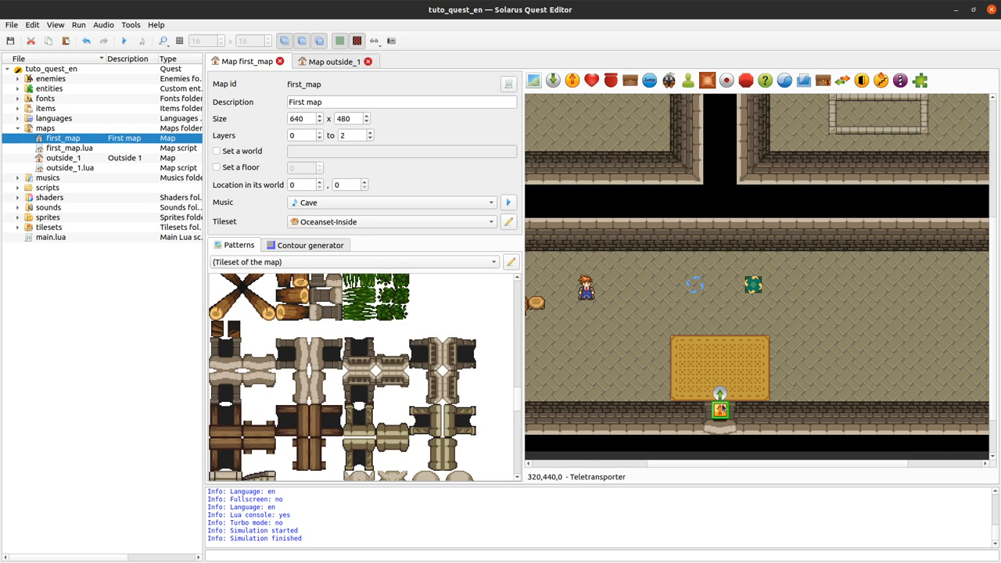
# Step: Rename the cave's arrival destination to from_outside, updating existing teletransporters to match
pyautogui.doubleClick(720, 411)
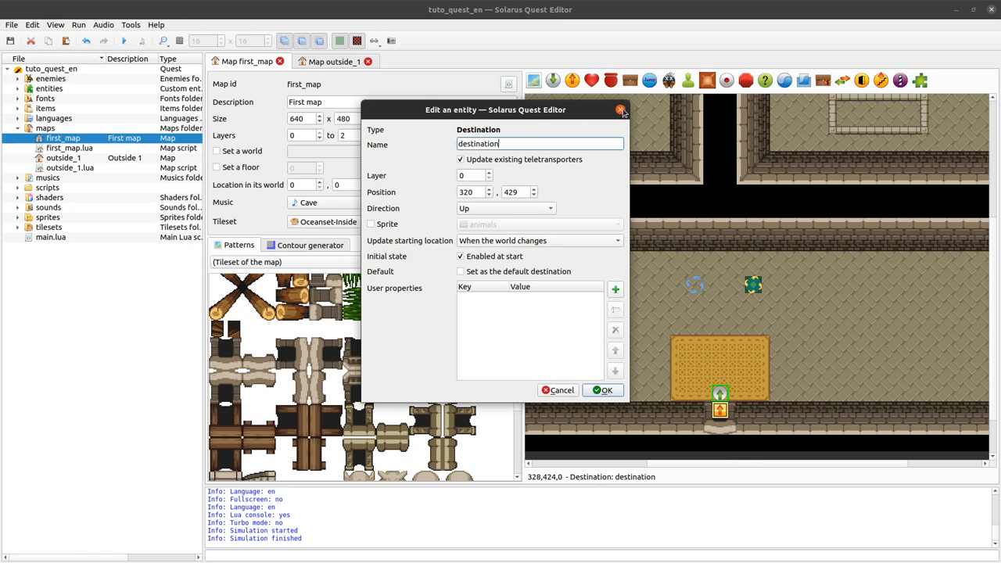
pyautogui.click(602, 389)
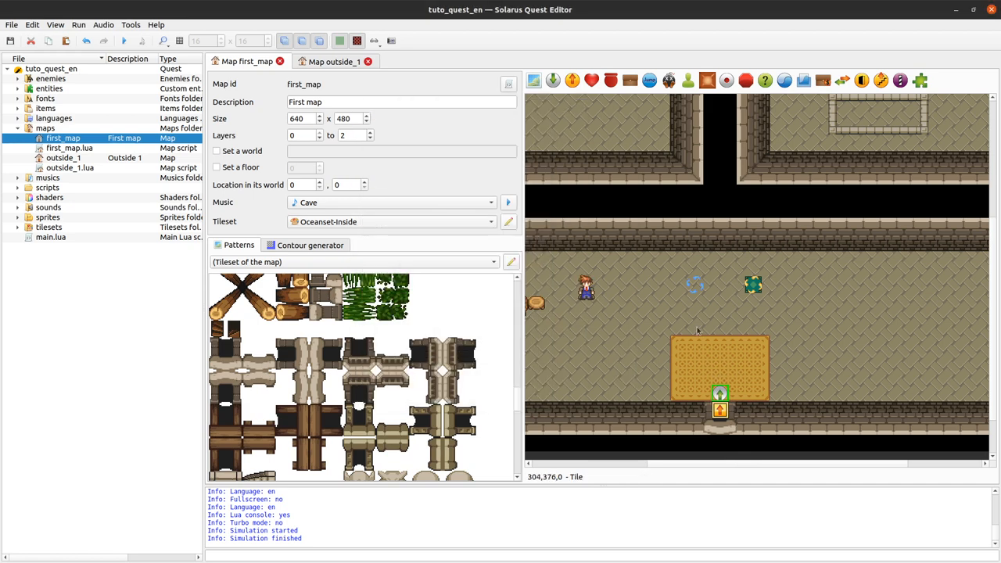
pyautogui.moveTo(747, 389)
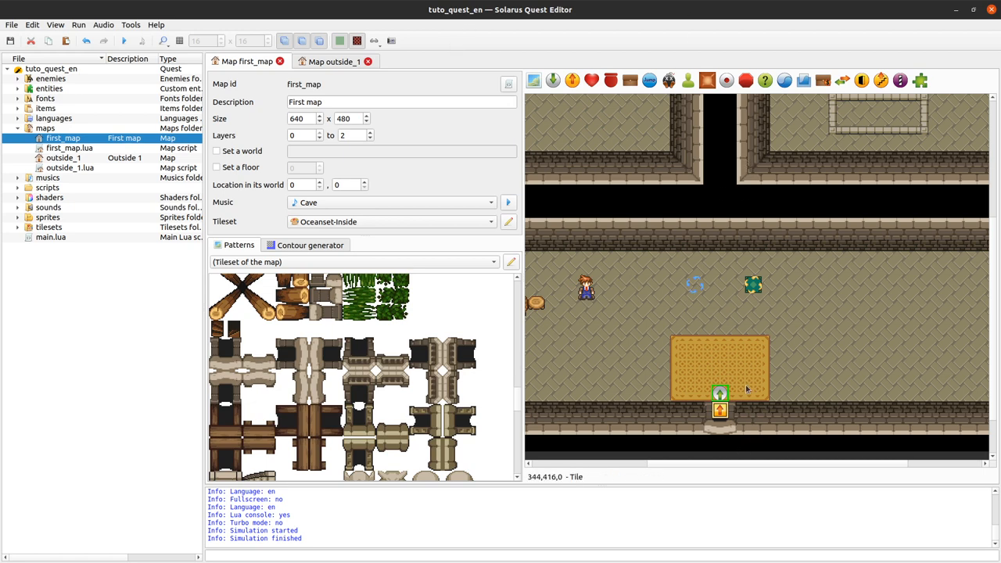
pyautogui.doubleClick(718, 405)
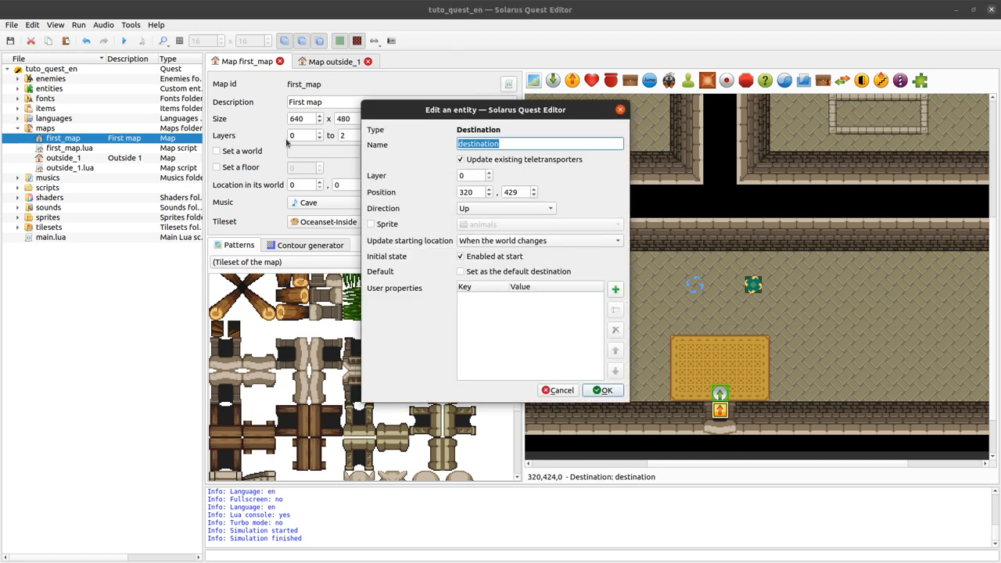
pyautogui.write('from_outside')
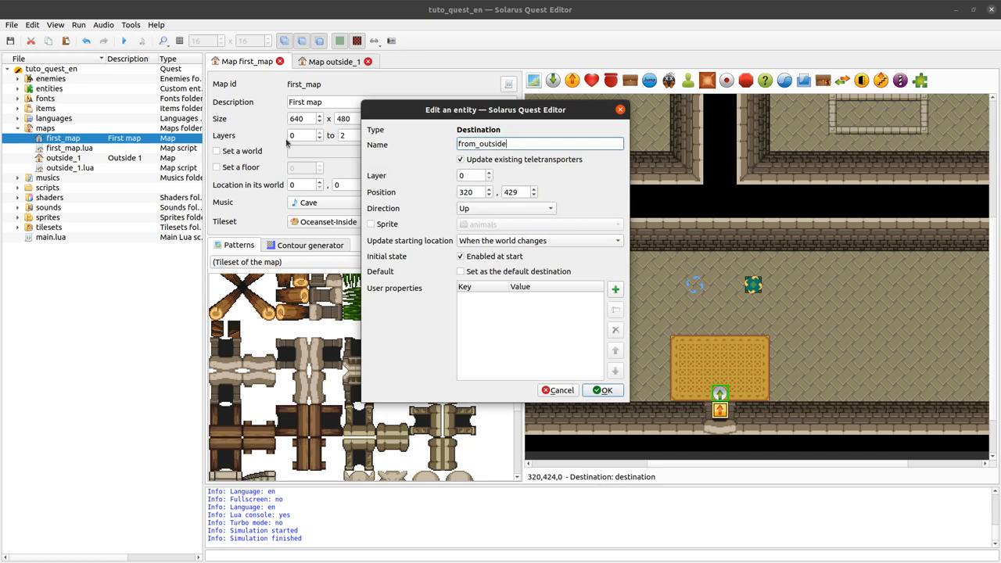
pyautogui.moveTo(608, 204)
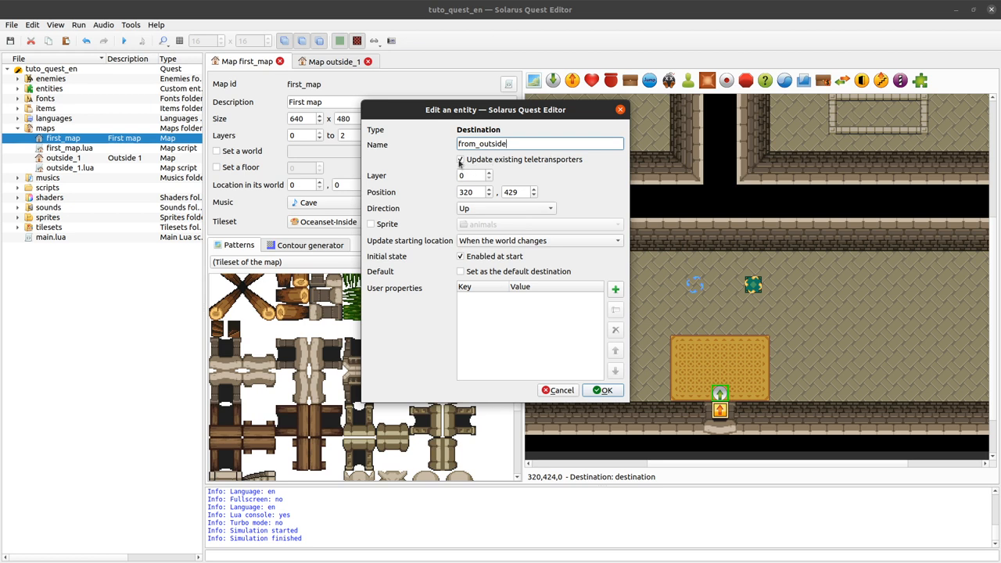
pyautogui.click(459, 160)
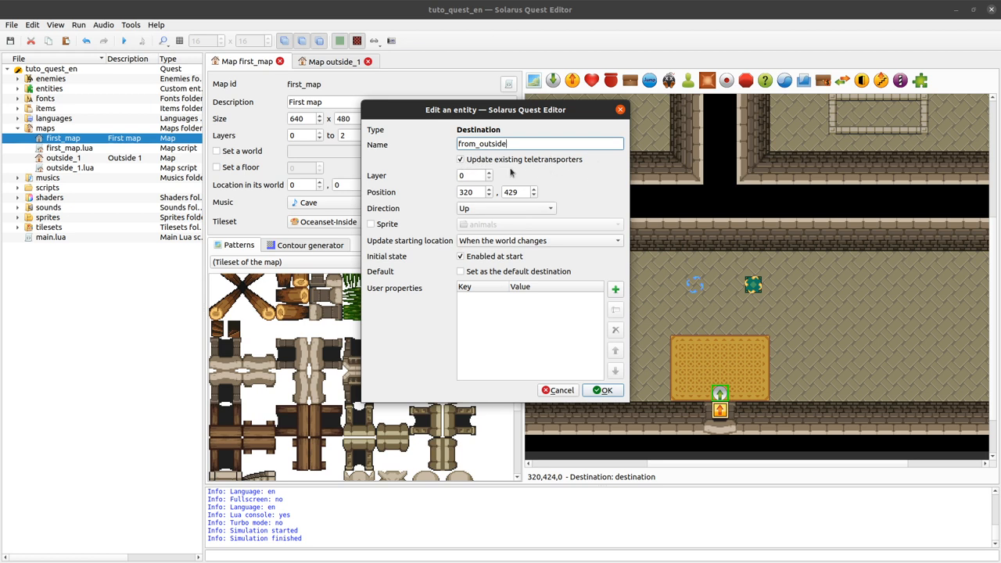
pyautogui.moveTo(659, 216)
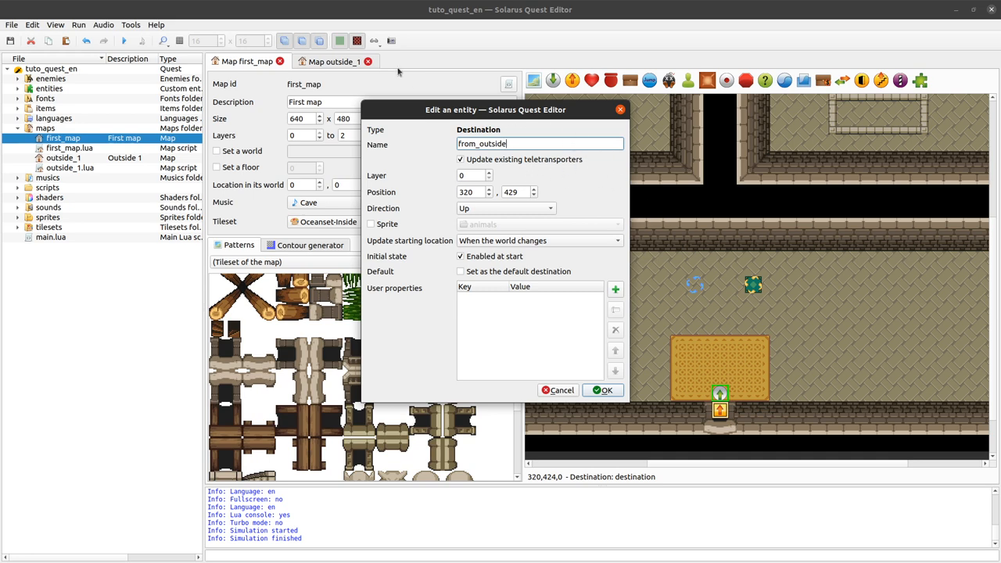
pyautogui.click(602, 389)
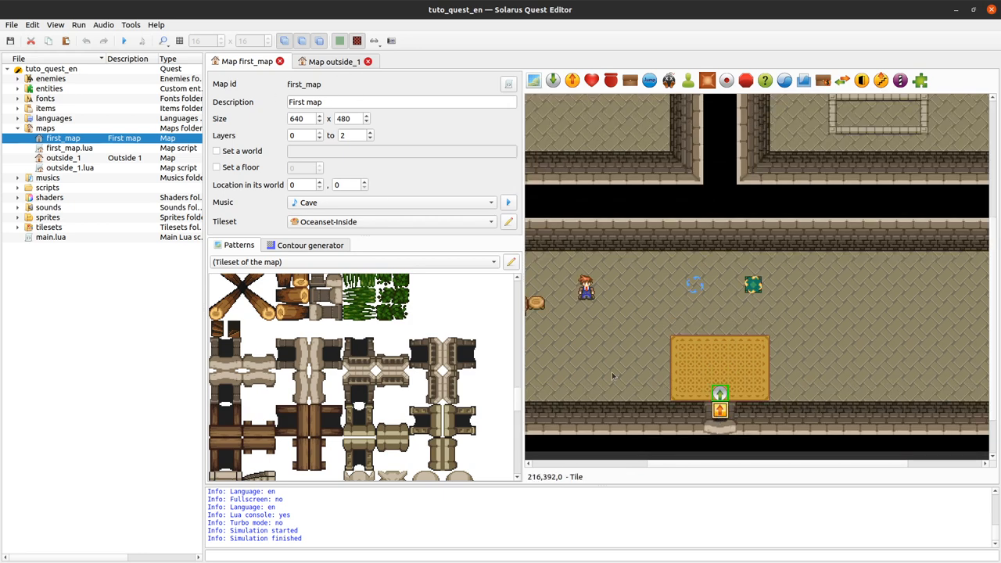
pyautogui.moveTo(697, 427)
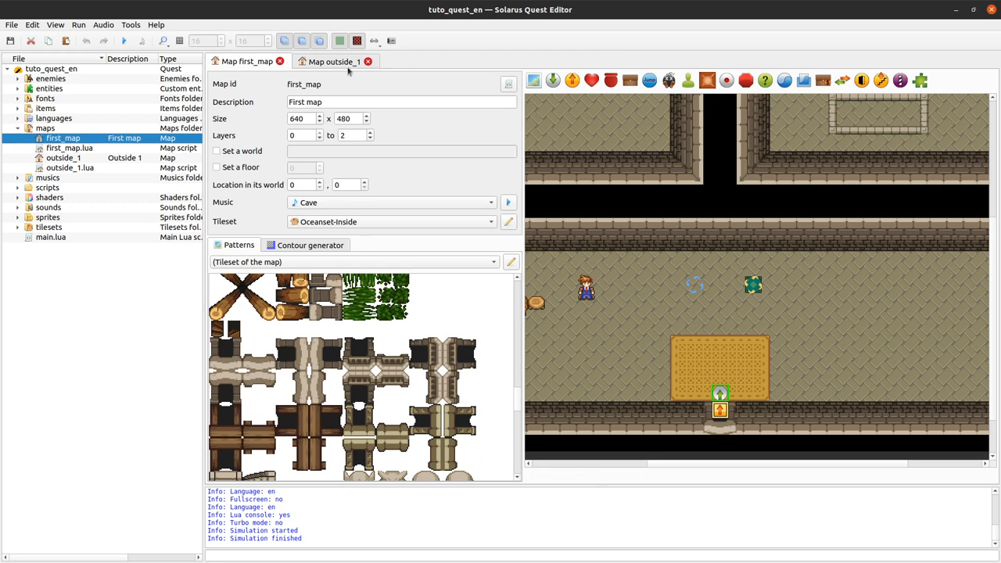
# Step: On Outside 1, inspect the cave-entrance teletransporter now targeting from_outside and cancel without changes
pyautogui.click(333, 61)
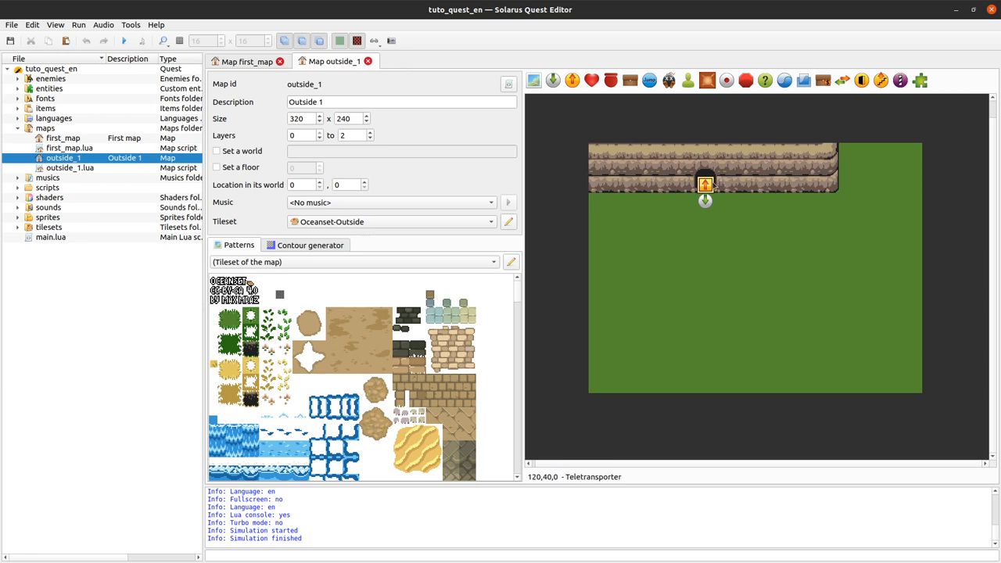
pyautogui.doubleClick(704, 185)
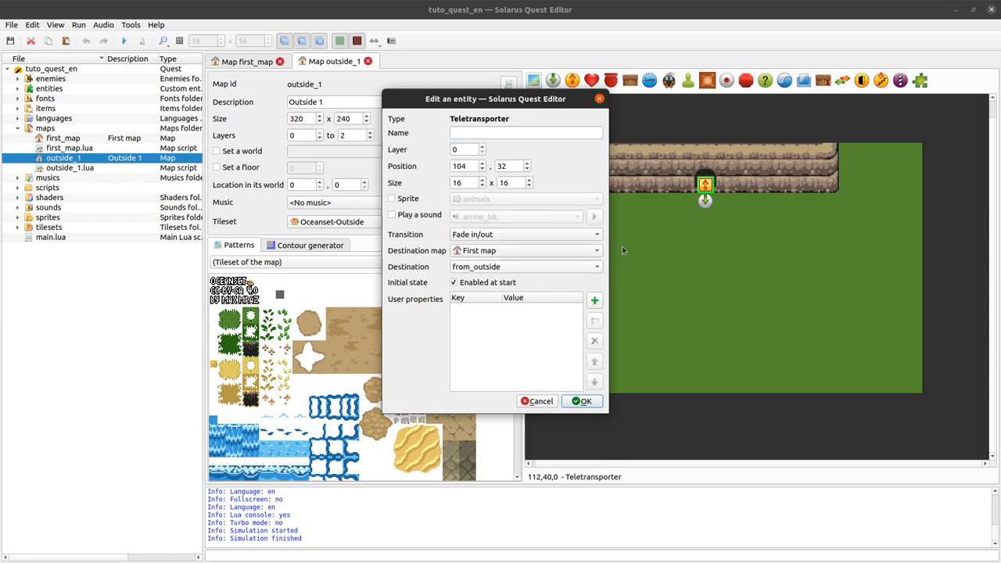
pyautogui.moveTo(726, 171)
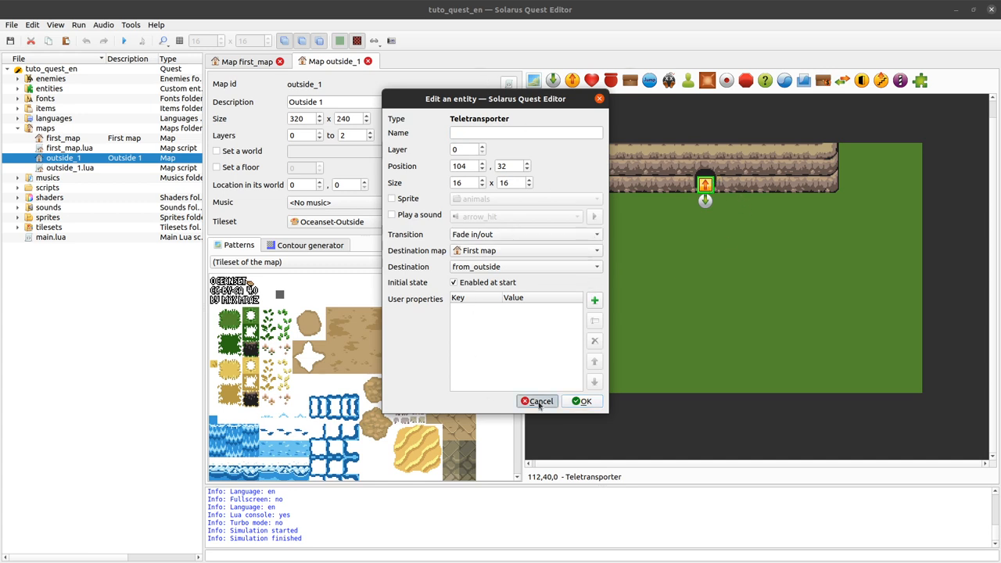
pyautogui.click(538, 400)
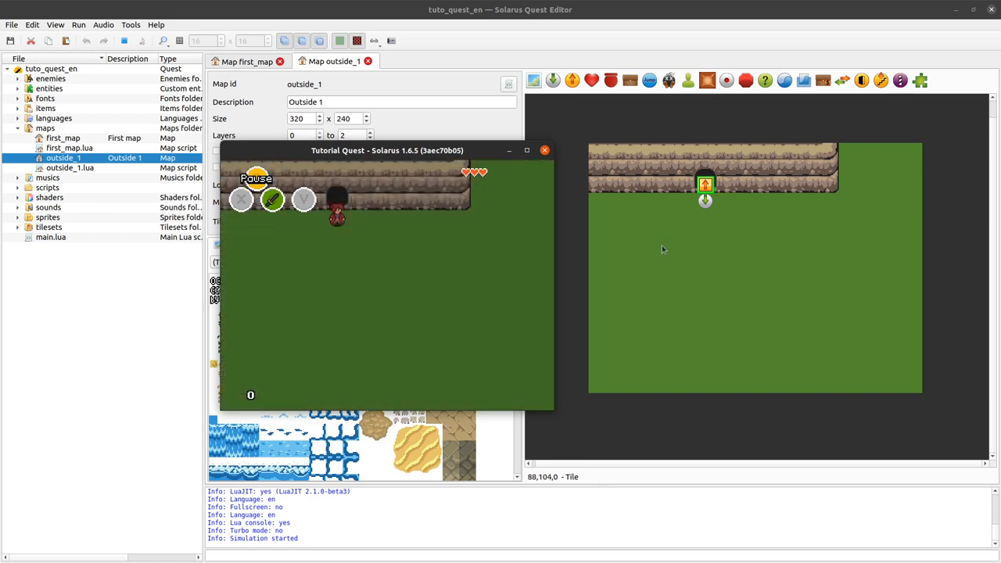
pyautogui.click(544, 150)
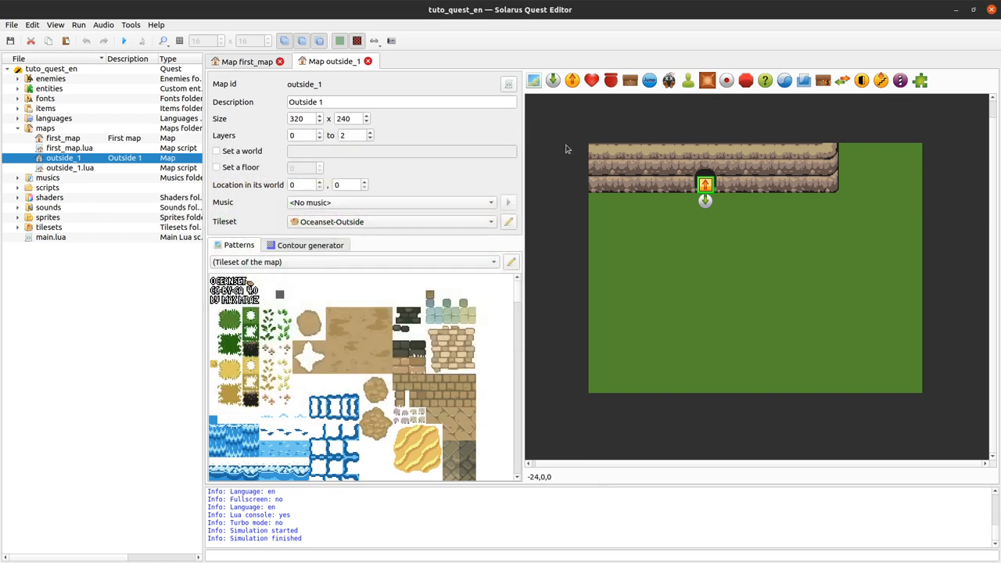
# Step: Toggle from_first_cave's default-destination option on and back off, leaving it non-default
pyautogui.doubleClick(704, 185)
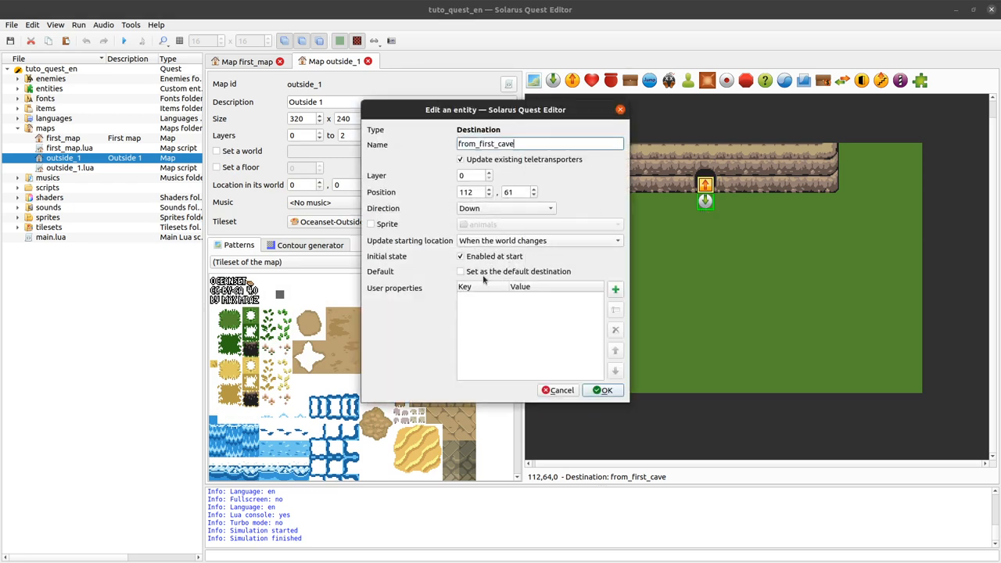
pyautogui.click(460, 271)
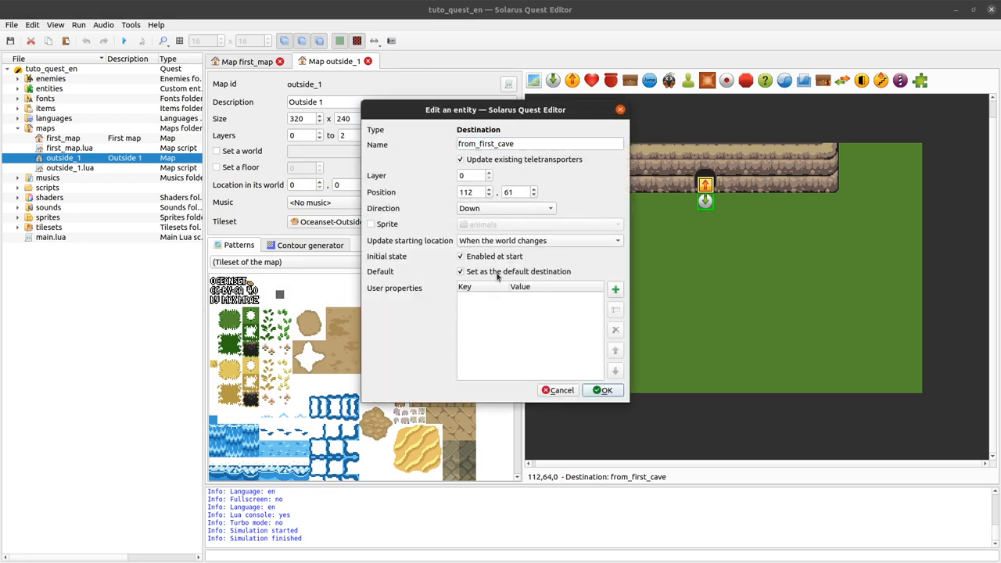
pyautogui.click(460, 271)
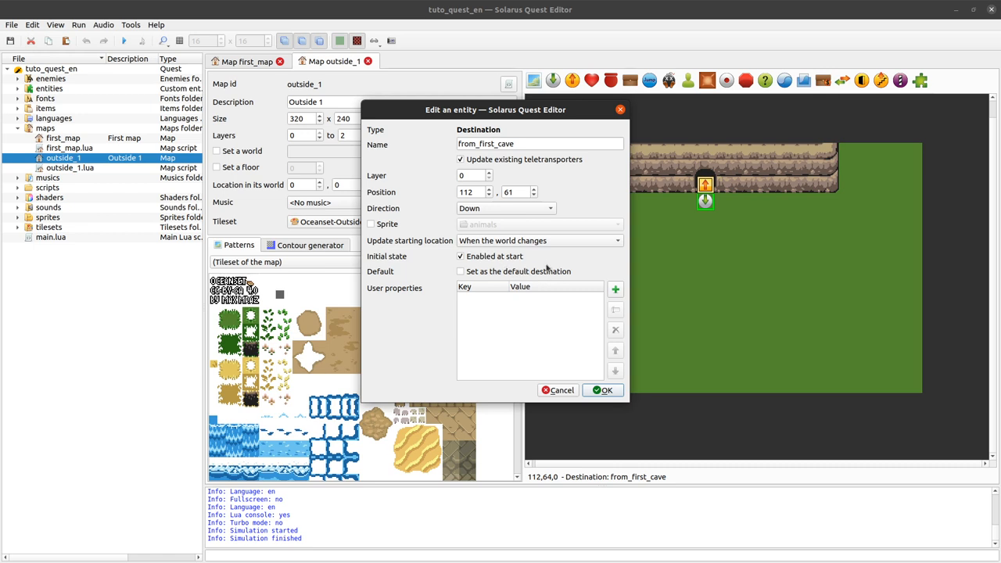
pyautogui.moveTo(533, 231)
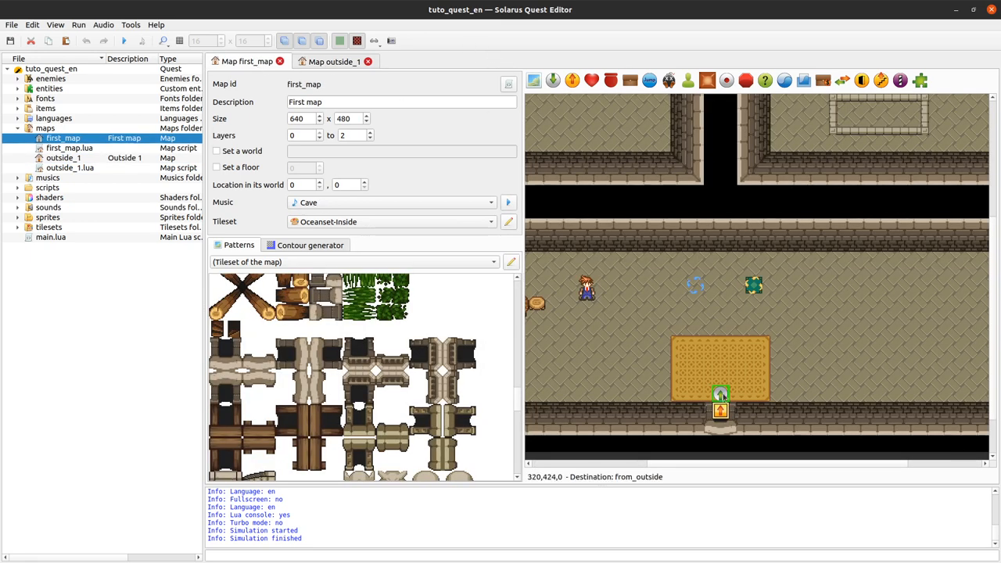
# Step: Check that the cave teletransporter still targets from_first_cave, then return to the Outside 1 map
pyautogui.doubleClick(719, 411)
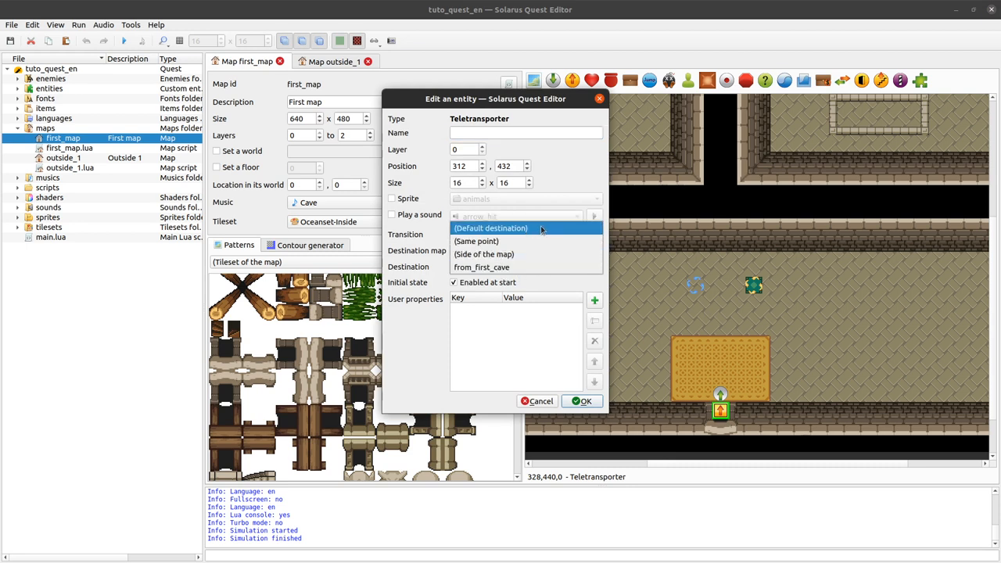
pyautogui.moveTo(535, 233)
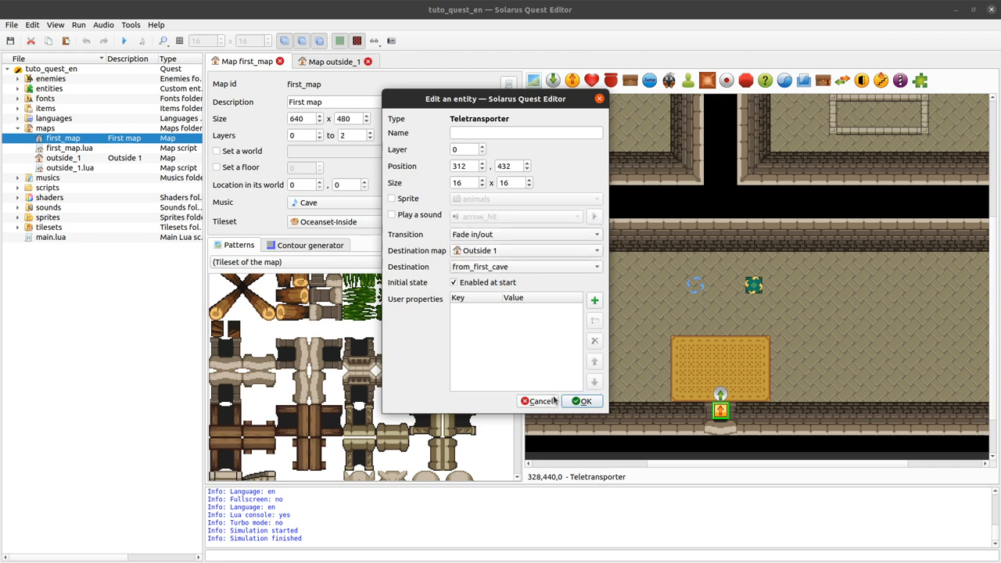
pyautogui.click(582, 401)
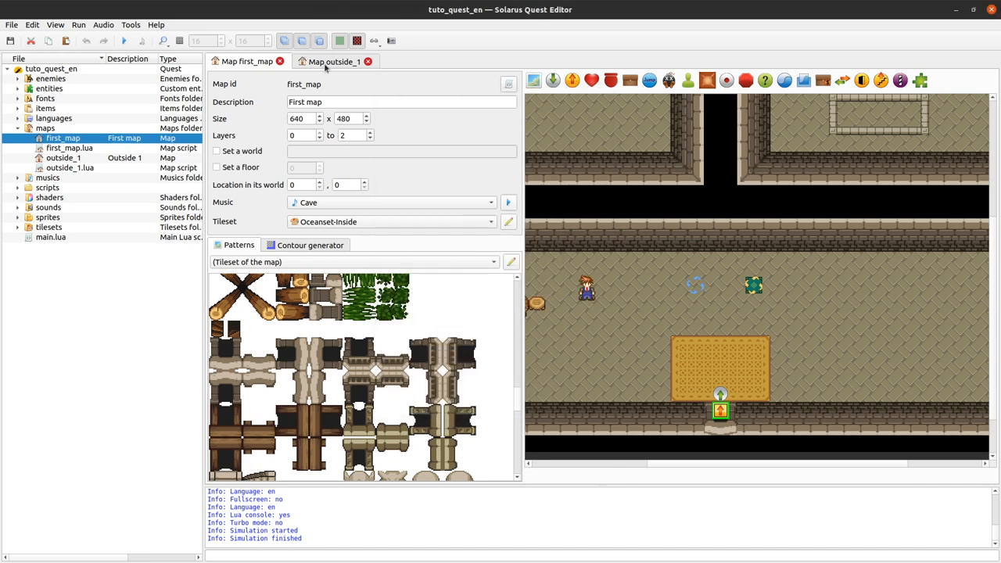
pyautogui.click(334, 61)
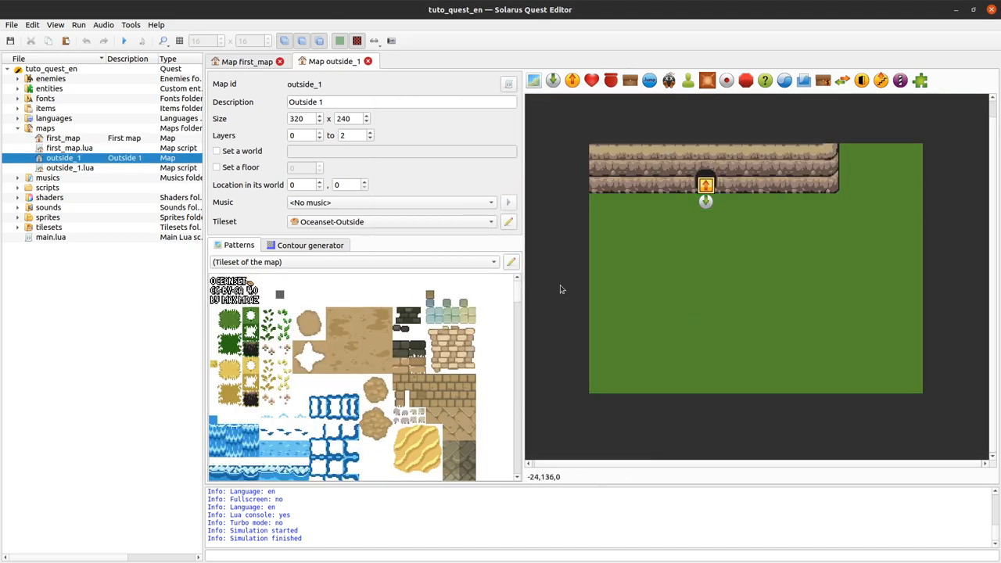
# Step: Create a new map outside_2 (Outside 2) using the Oceanset-Outside tileset, then show Outside 1
pyautogui.rightClick(45, 128)
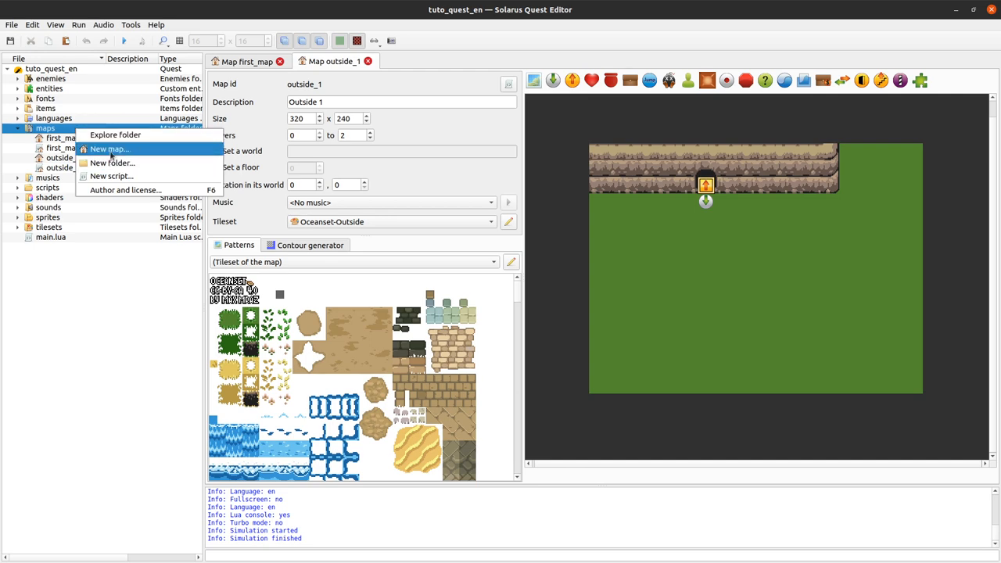
pyautogui.click(109, 148)
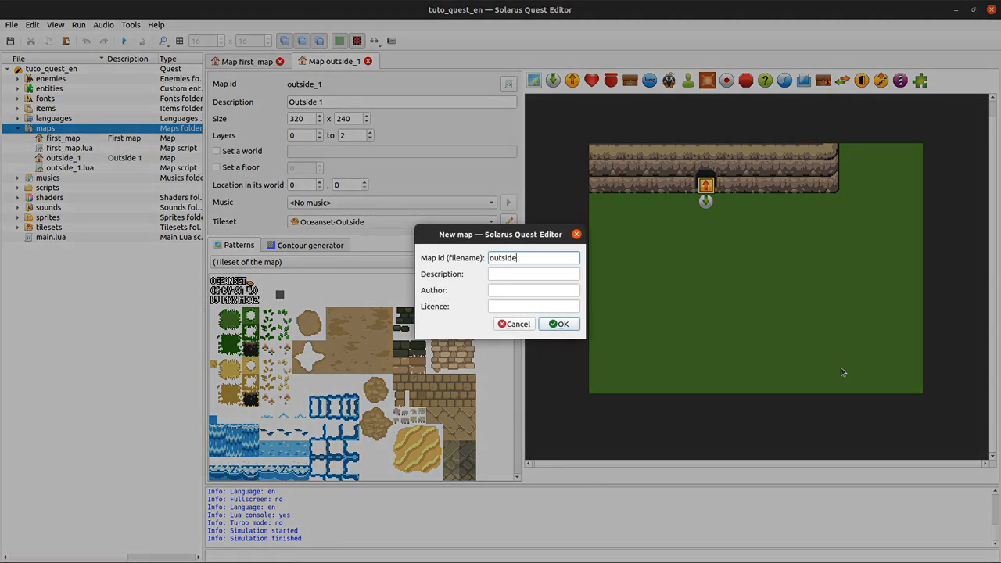
pyautogui.write('Out')
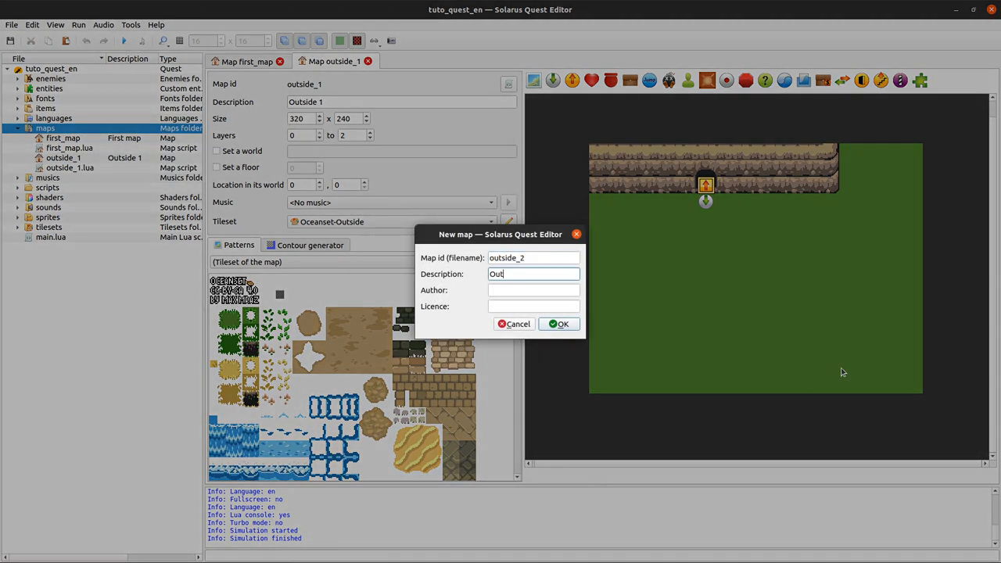
pyautogui.click(558, 324)
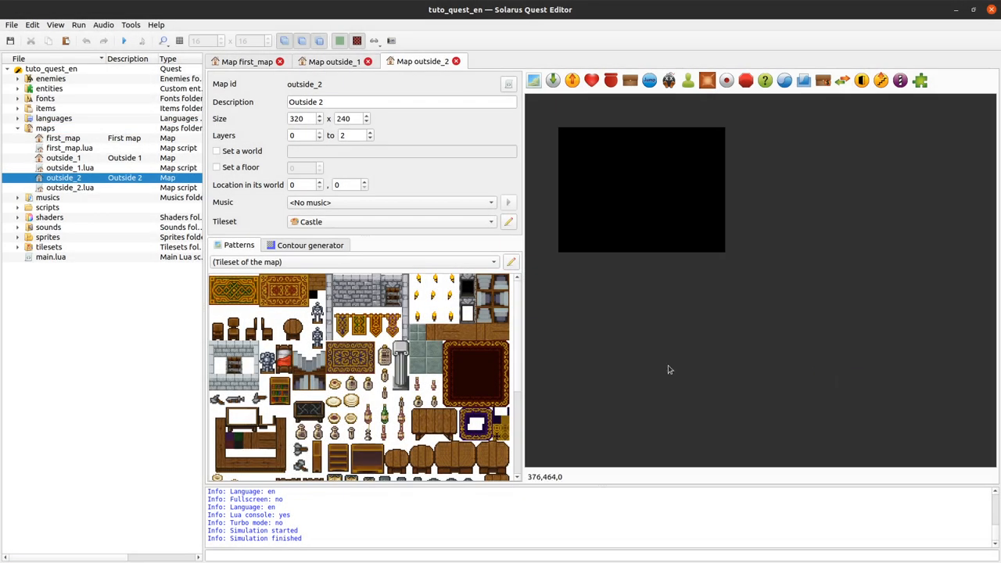
pyautogui.click(391, 221)
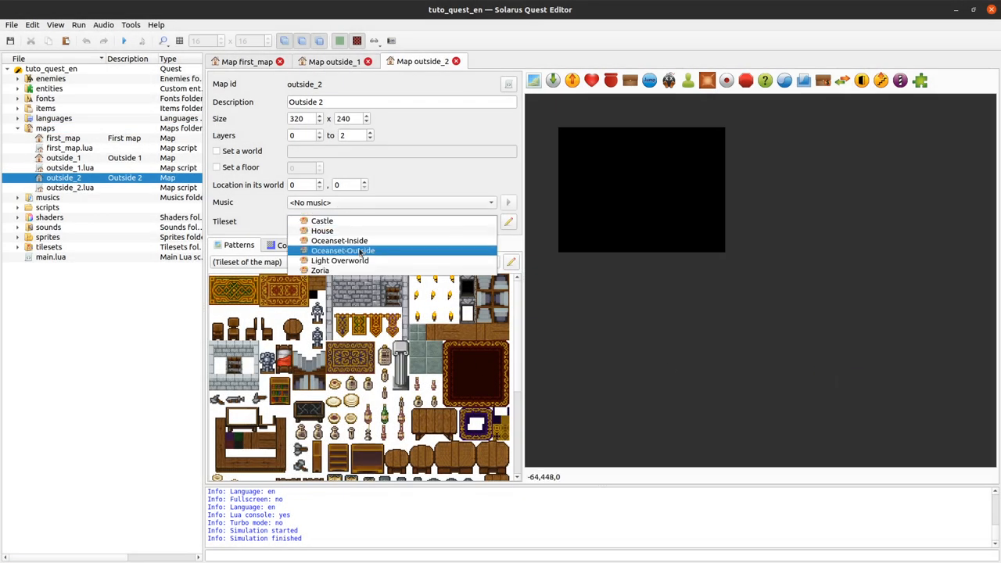
pyautogui.click(342, 250)
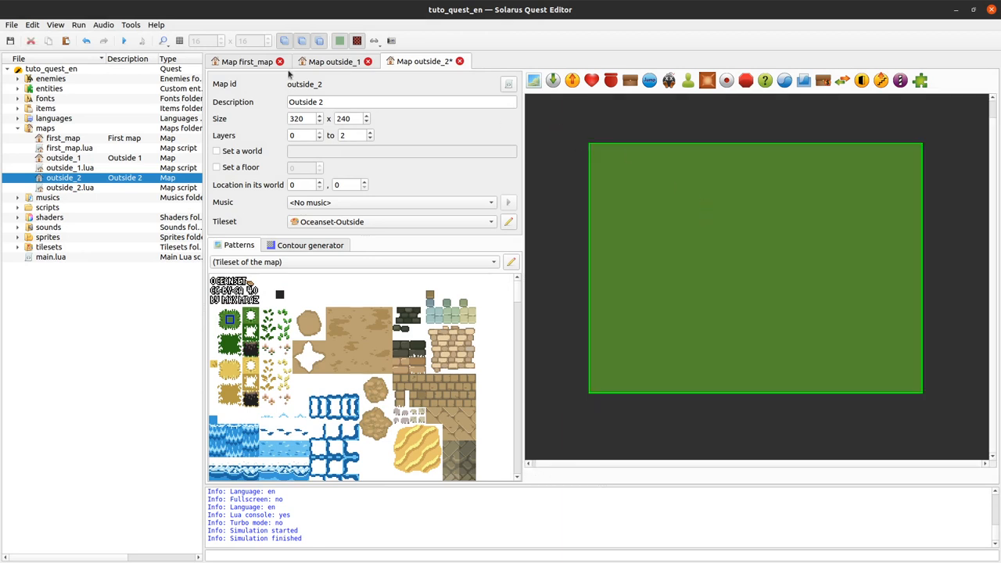
pyautogui.click(336, 61)
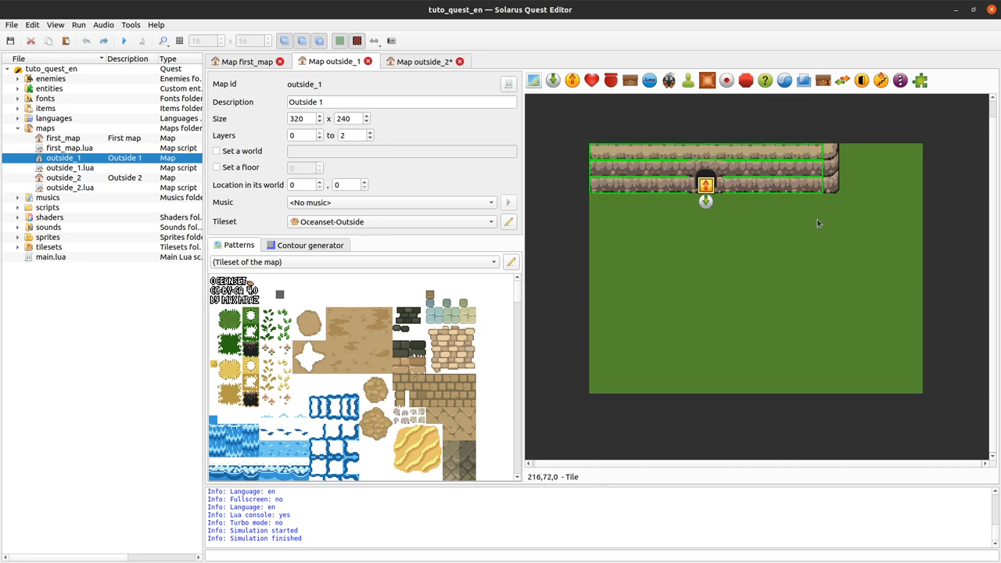
# Step: Paste the cliff strip into Outside 2's top edge and save it, returning to Outside 1
pyautogui.click(424, 61)
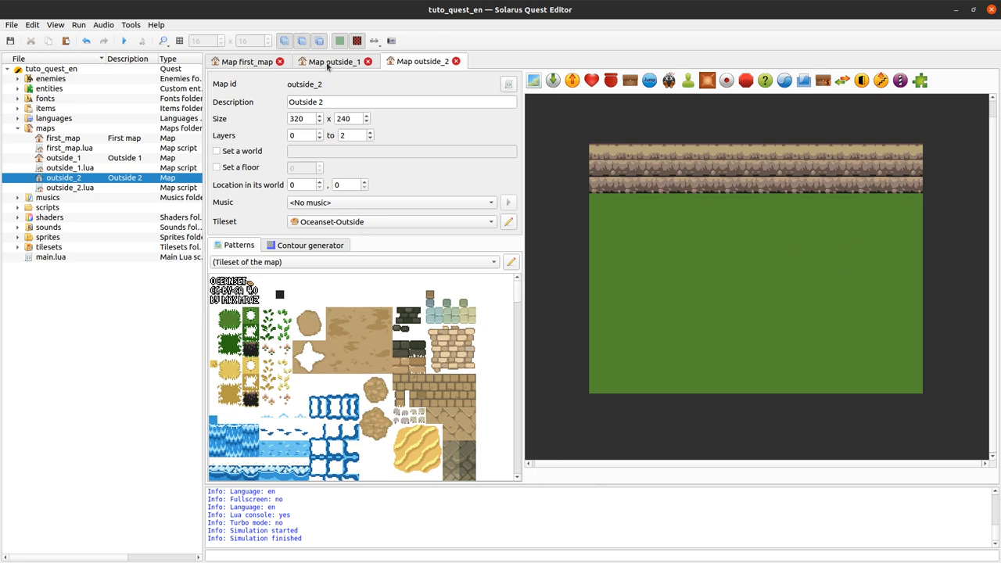
pyautogui.click(333, 61)
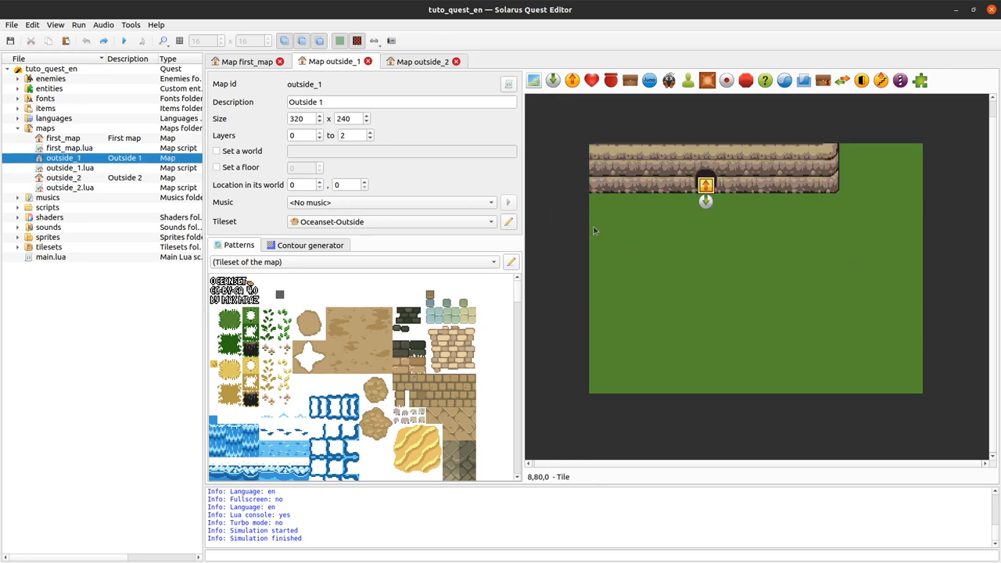
pyautogui.moveTo(593, 156)
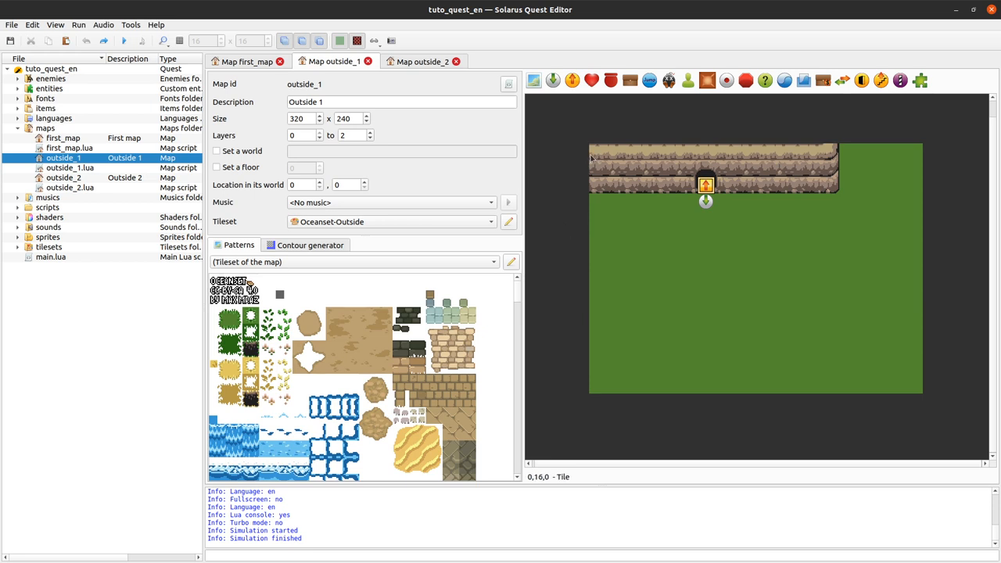
# Step: Draw a 16×240 teletransporter strip along Outside 1's left edge
pyautogui.moveTo(592, 156); pyautogui.dragTo(606, 405)
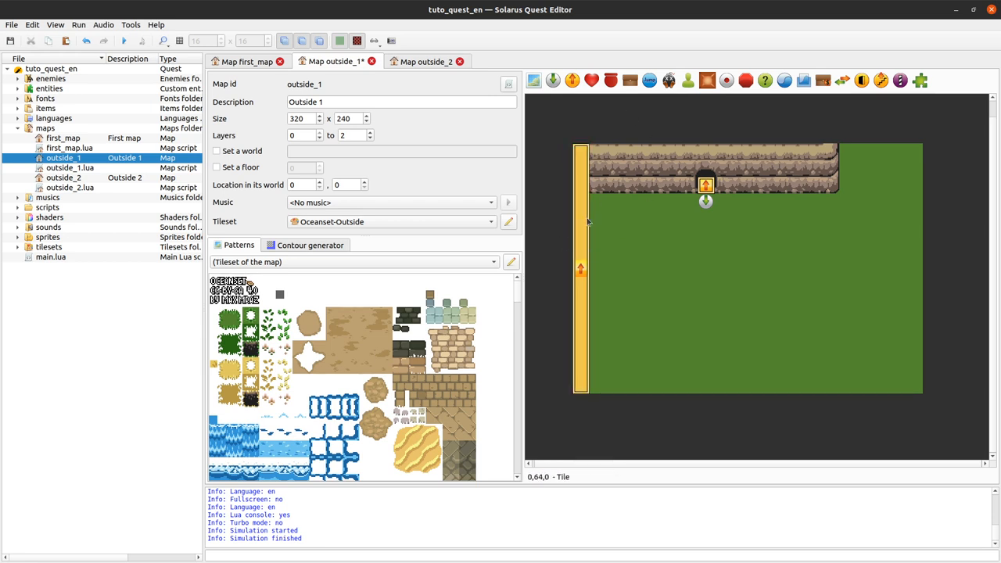
pyautogui.moveTo(579, 247)
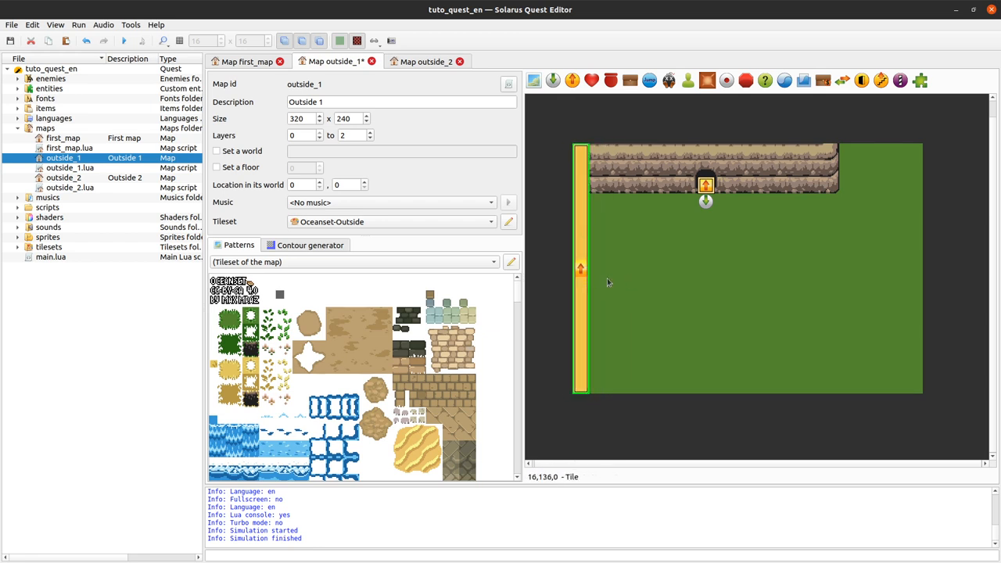
pyautogui.moveTo(598, 333)
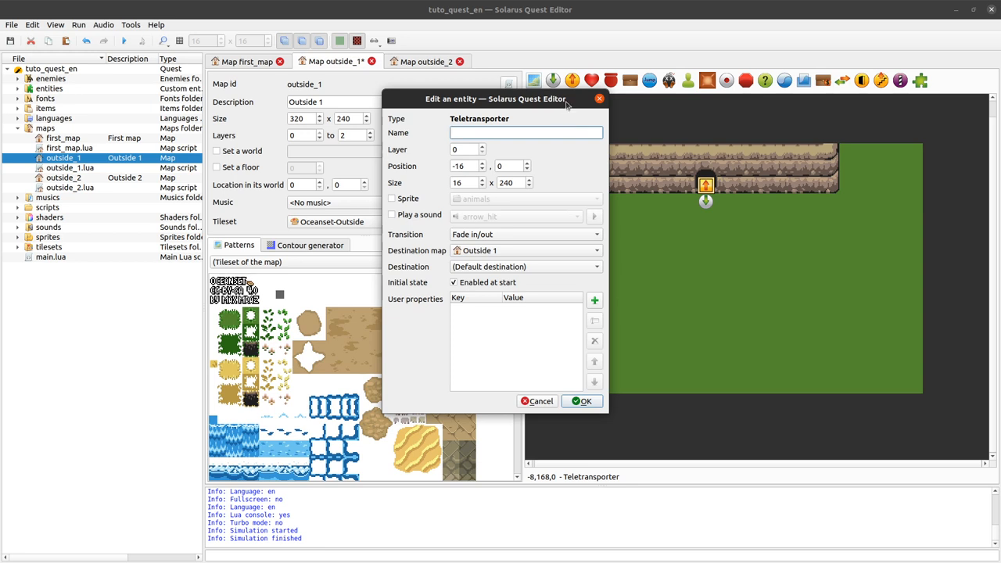
pyautogui.moveTo(570, 206)
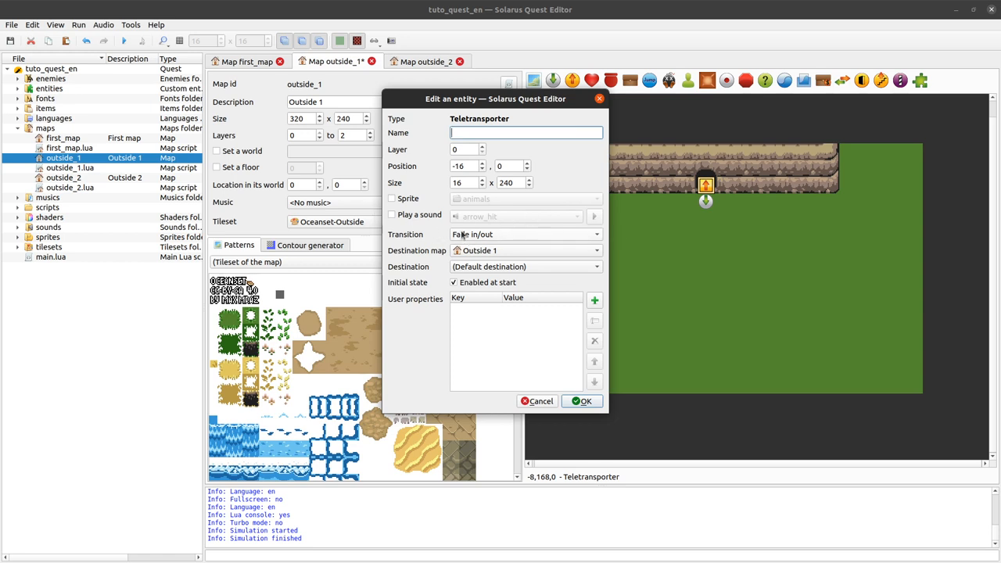
# Step: Set the left-edge teletransporter to Scrolling transition, side-of-map destination on Outside 2, and confirm
pyautogui.click(524, 234)
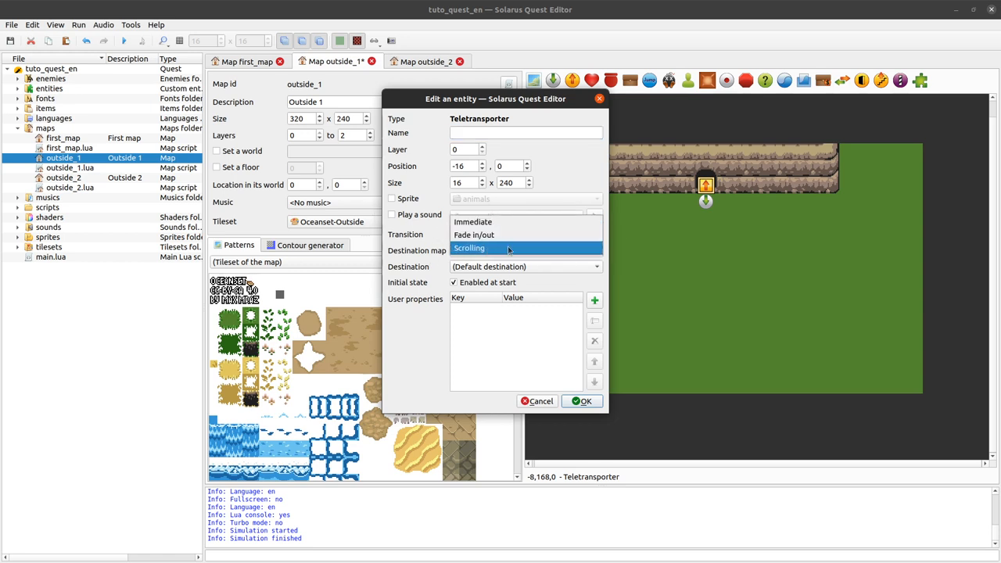
pyautogui.click(469, 248)
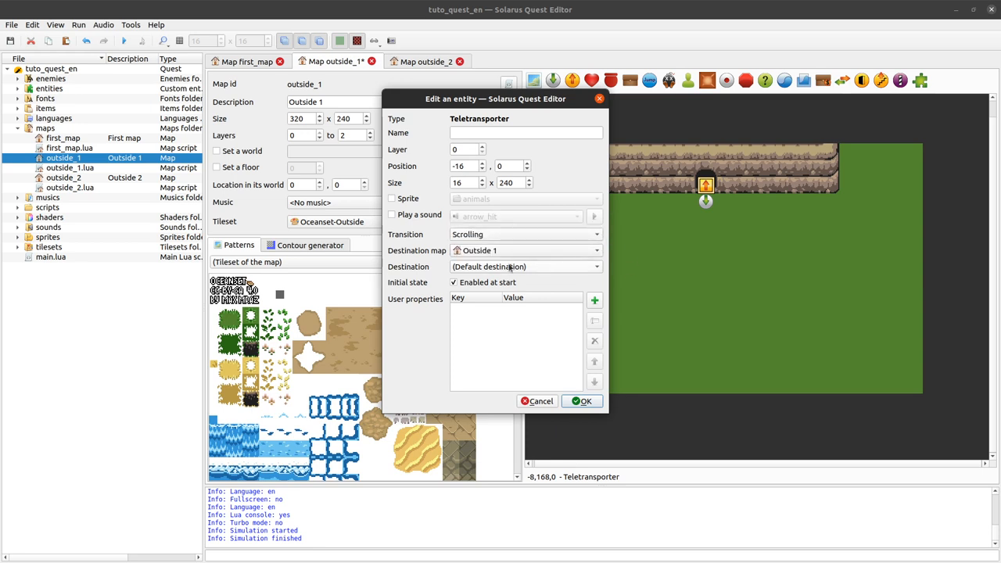
pyautogui.moveTo(514, 268)
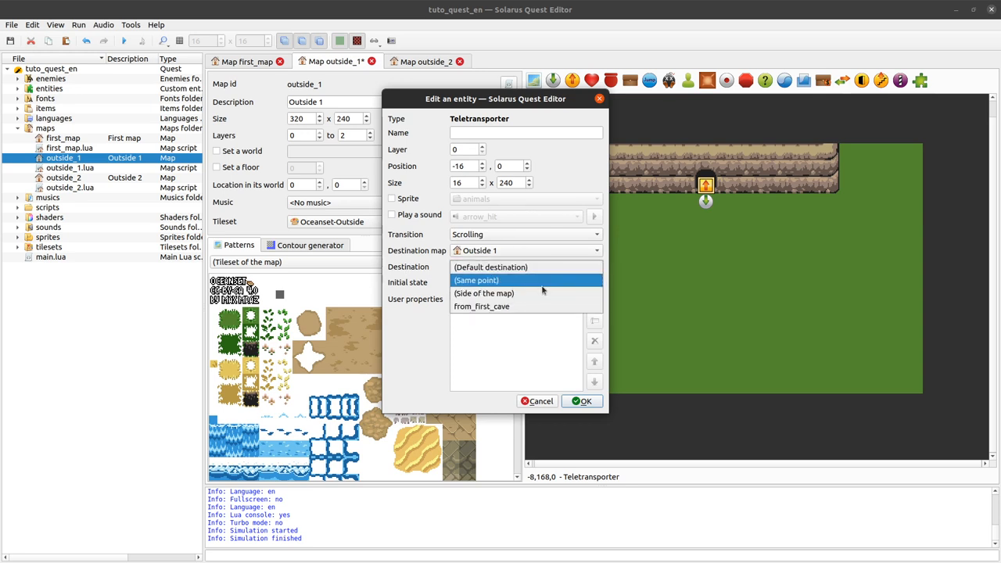
pyautogui.click(483, 292)
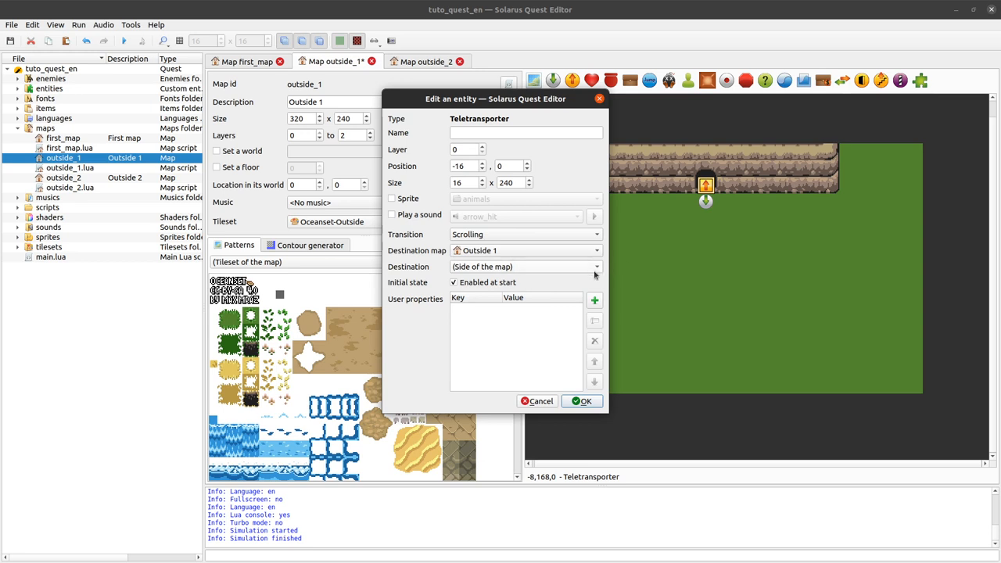
pyautogui.moveTo(702, 197)
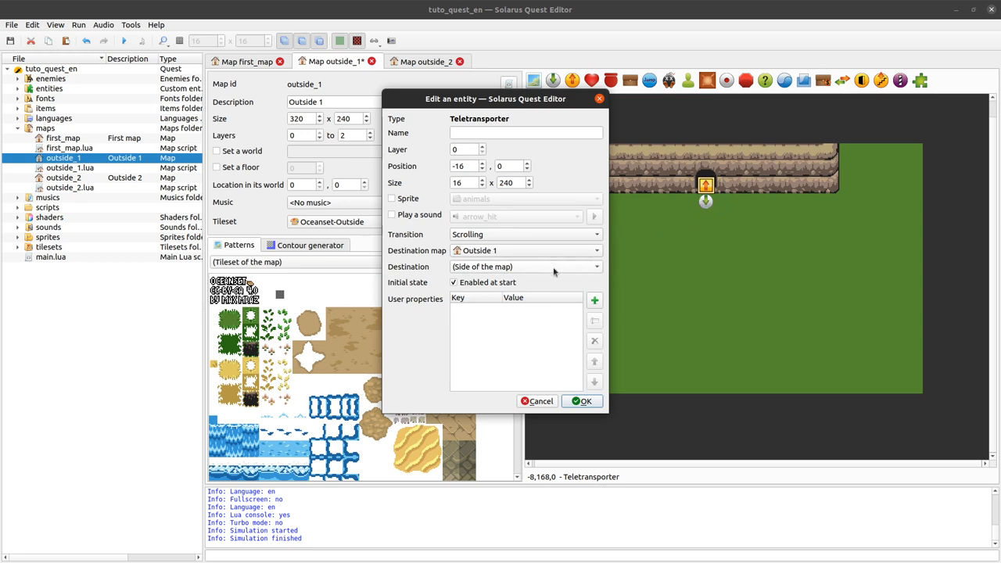
pyautogui.moveTo(566, 271)
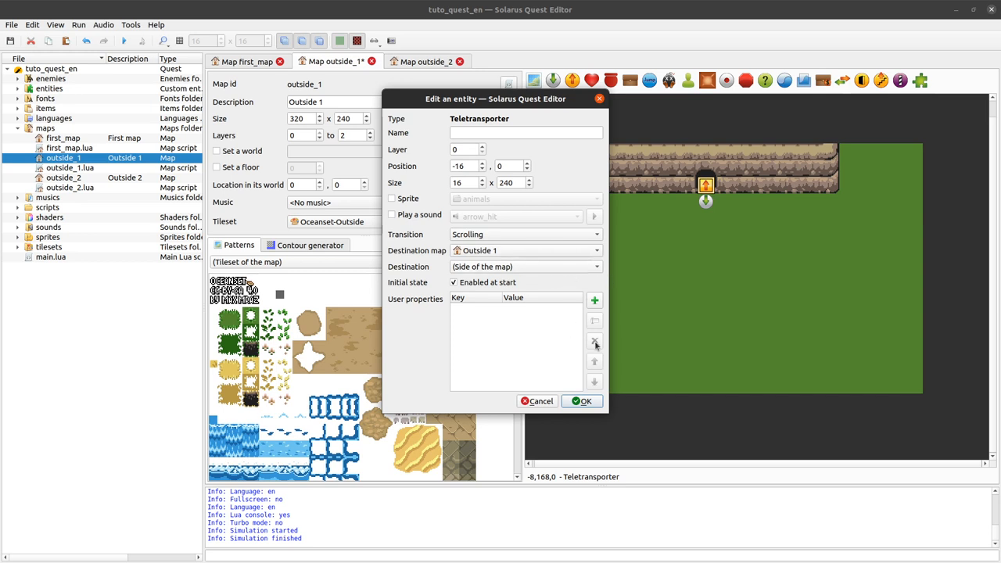
pyautogui.moveTo(547, 264)
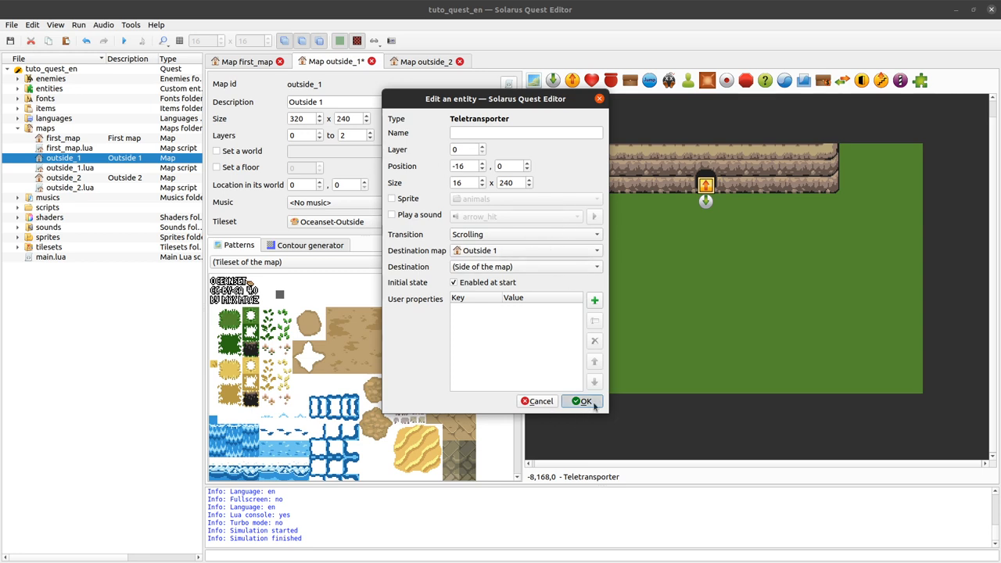
pyautogui.click(582, 401)
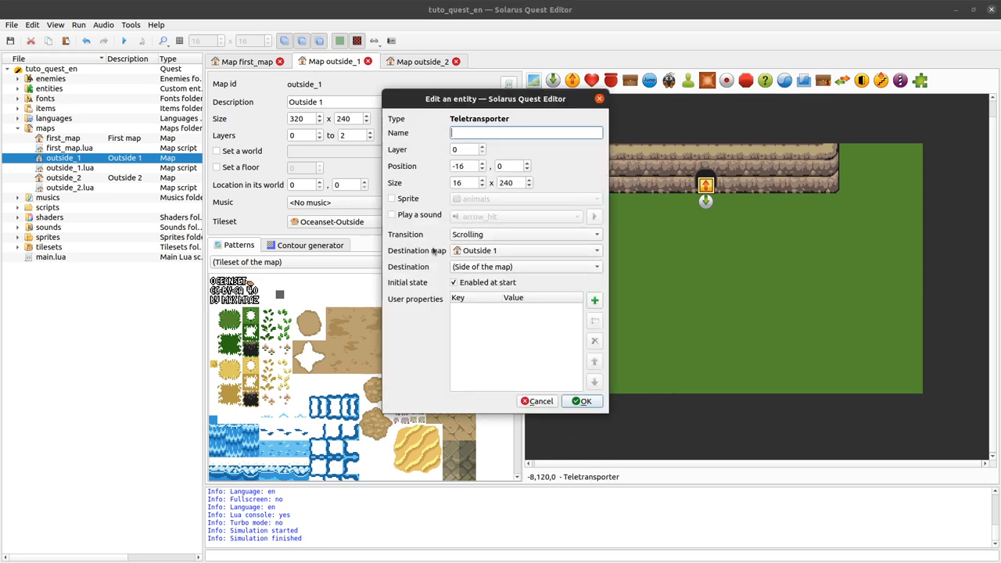
pyautogui.click(523, 250)
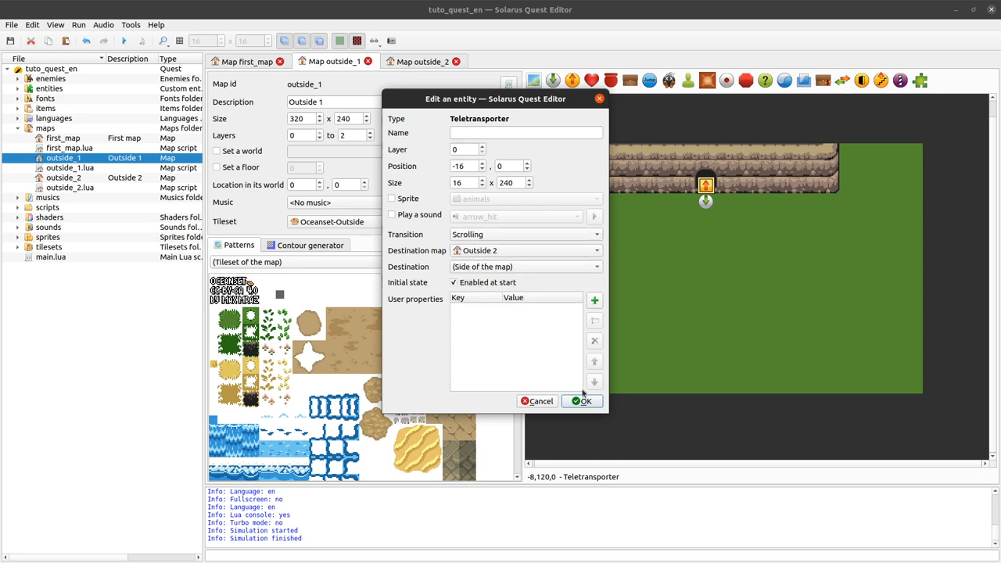
pyautogui.click(581, 400)
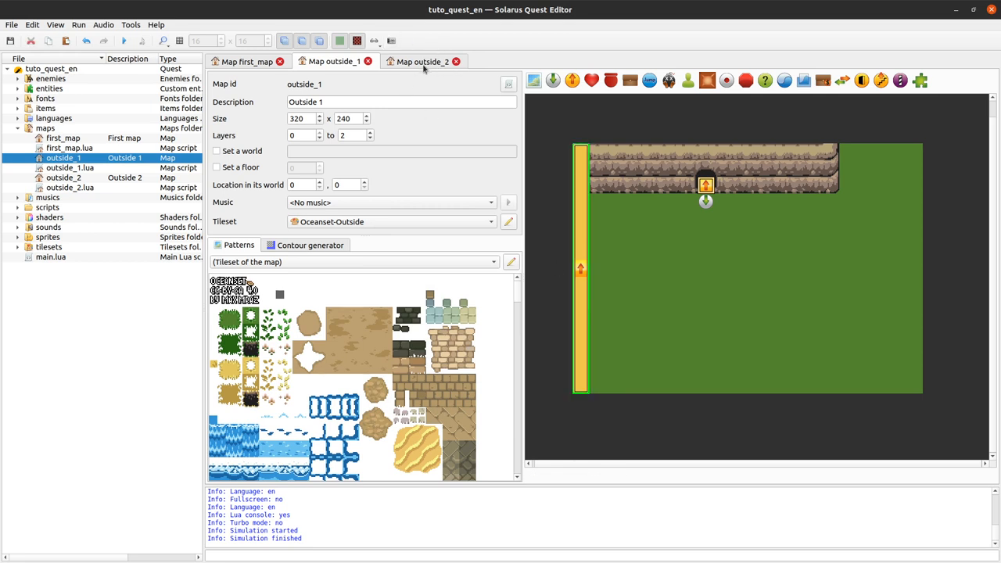
# Step: Point Outside 2's right-edge teletransporter to Outside 1, arriving at the side of the map
pyautogui.click(423, 61)
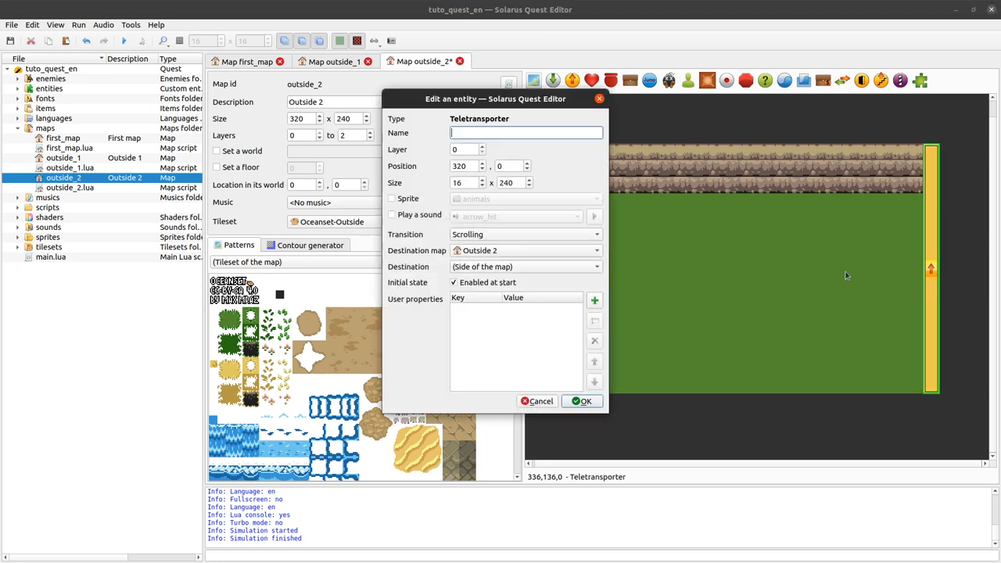
pyautogui.click(525, 250)
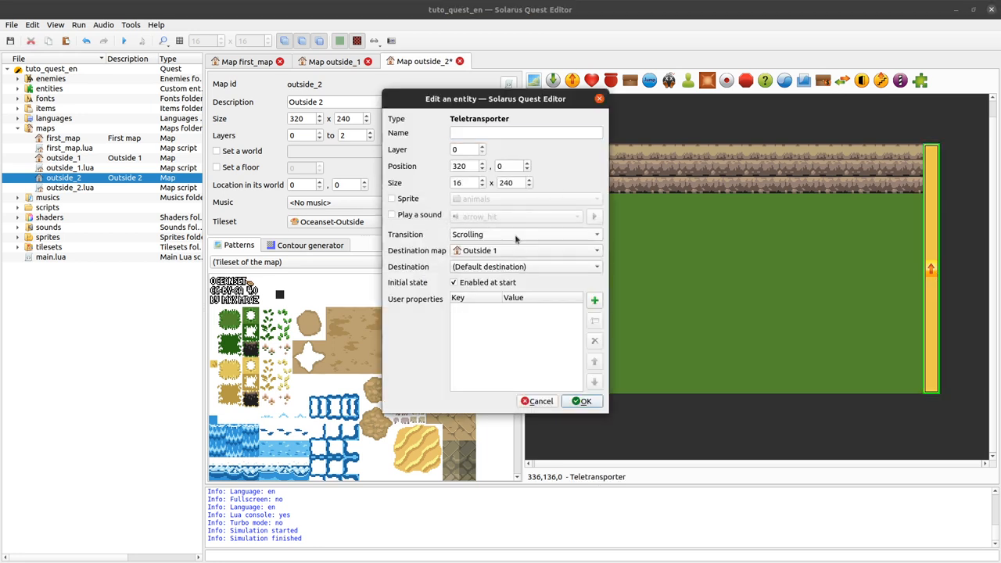
pyautogui.click(524, 266)
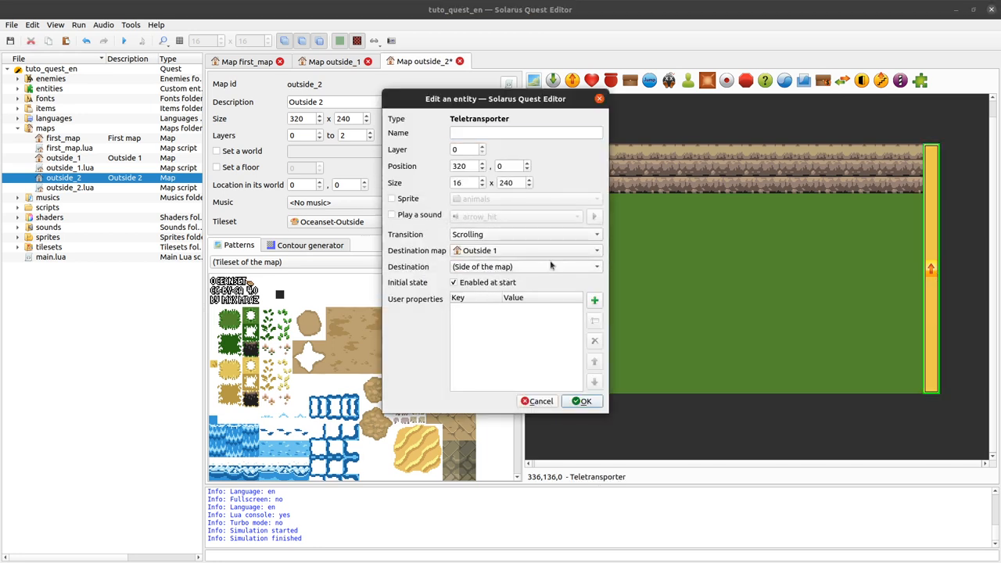
pyautogui.click(585, 400)
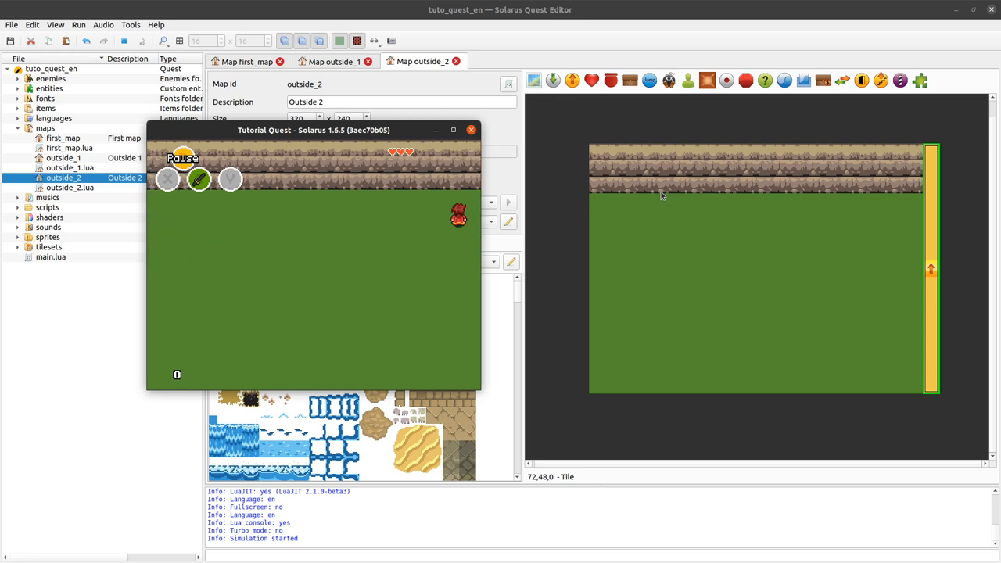
# Step: End the test run and switch the right-edge teletransporter's transition to Fade in/out
pyautogui.click(471, 130)
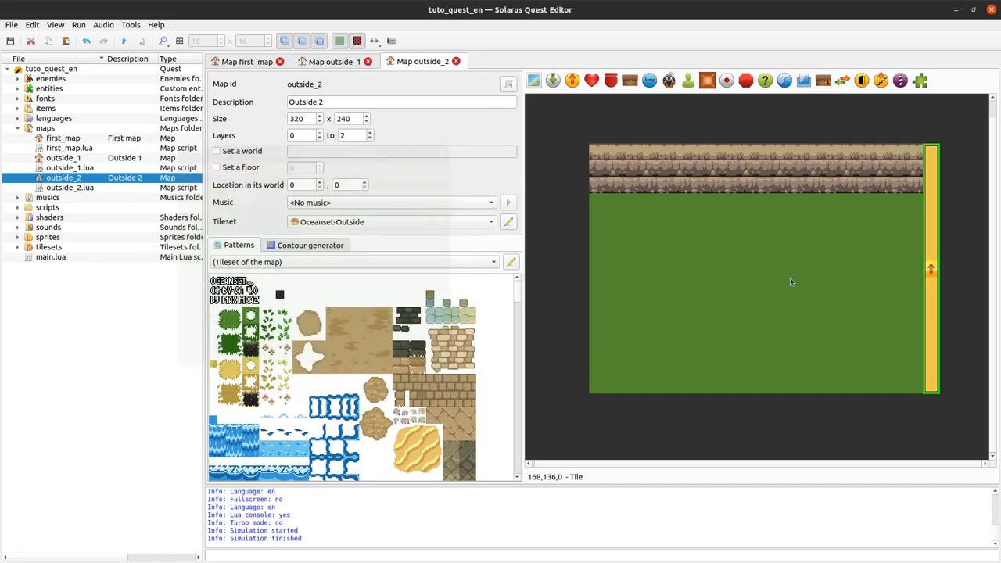
pyautogui.doubleClick(930, 270)
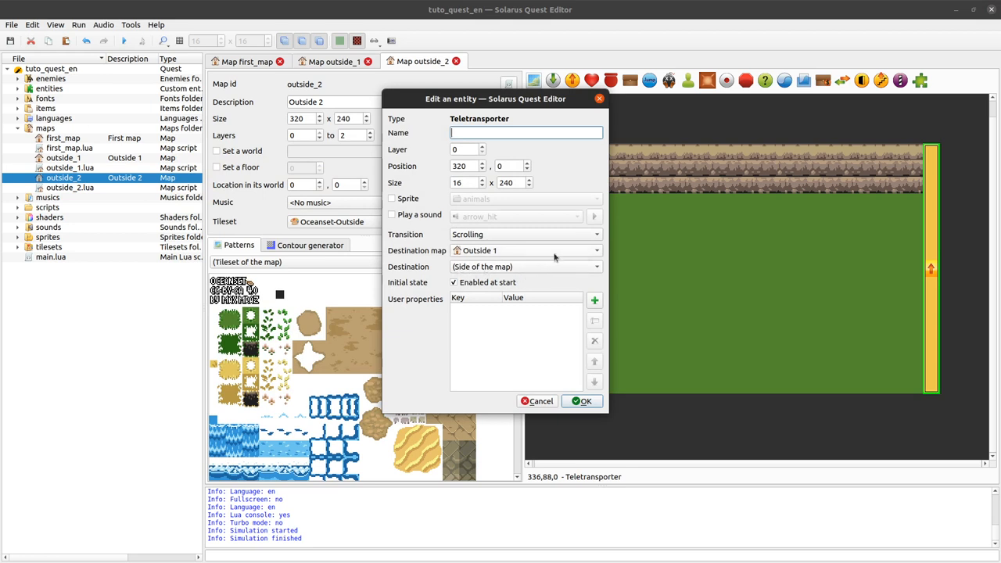
pyautogui.click(524, 234)
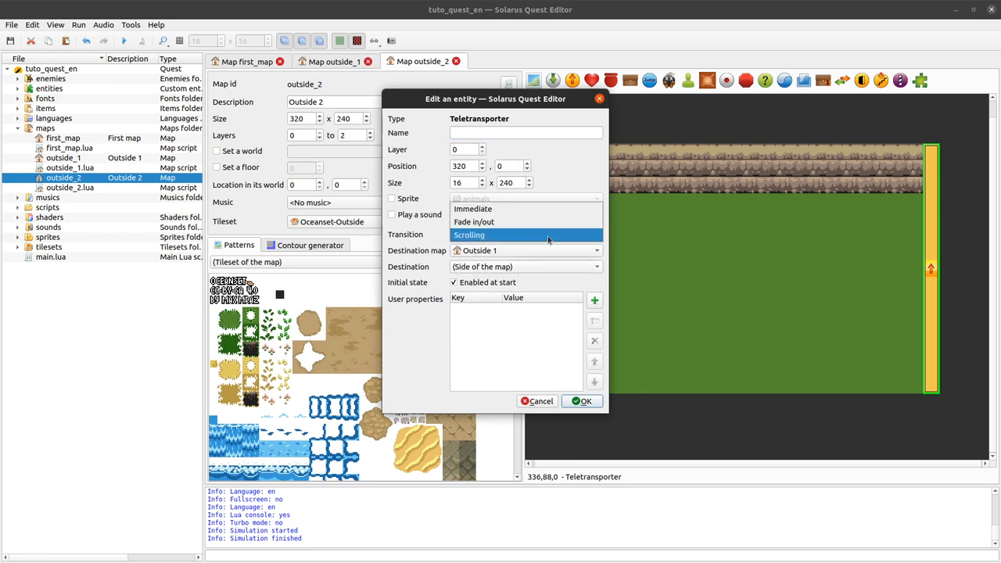
pyautogui.click(473, 222)
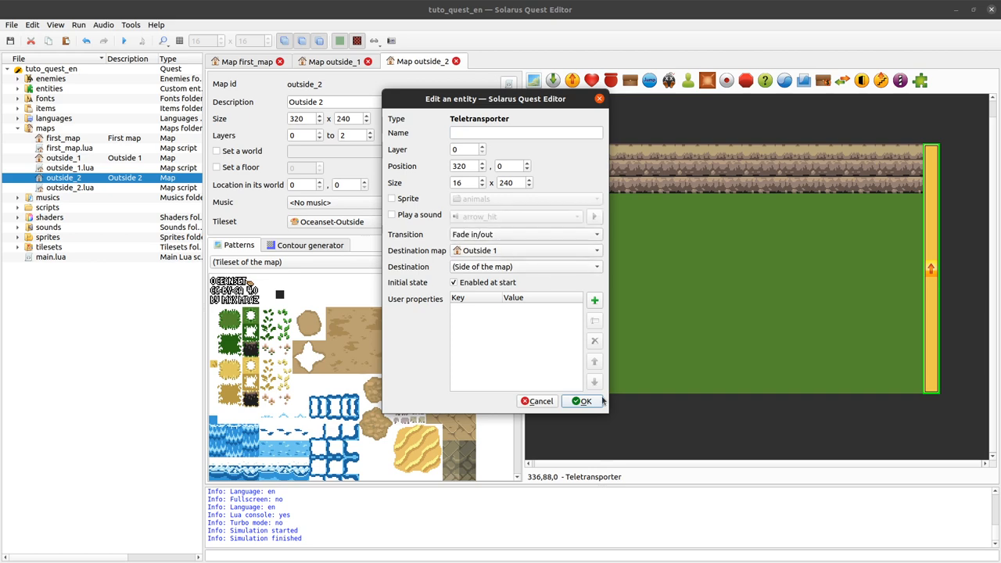
pyautogui.click(584, 401)
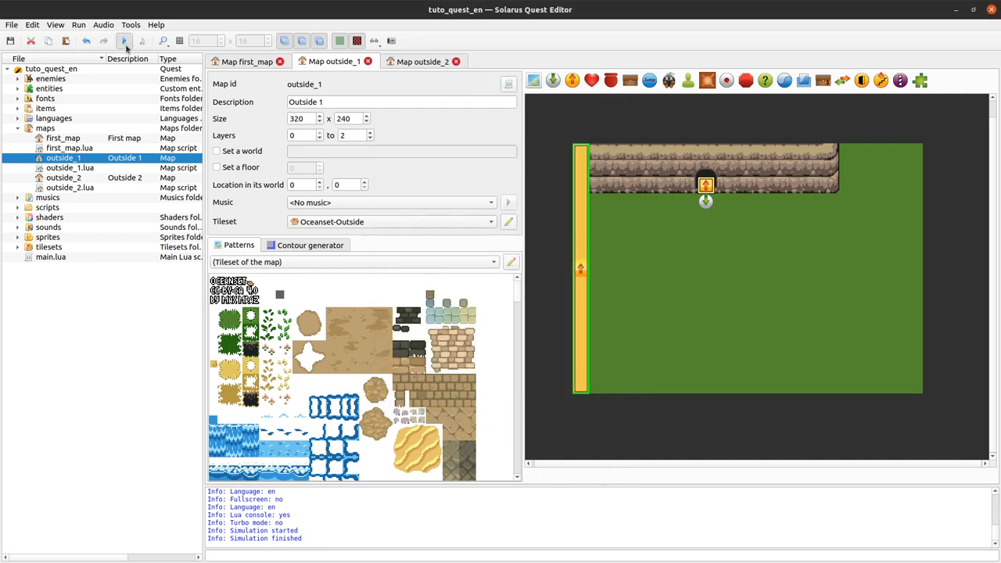
# Step: Test-play the quest, then set Outside 1's left-edge teletransporter to scroll to the side of Outside 2
pyautogui.click(124, 41)
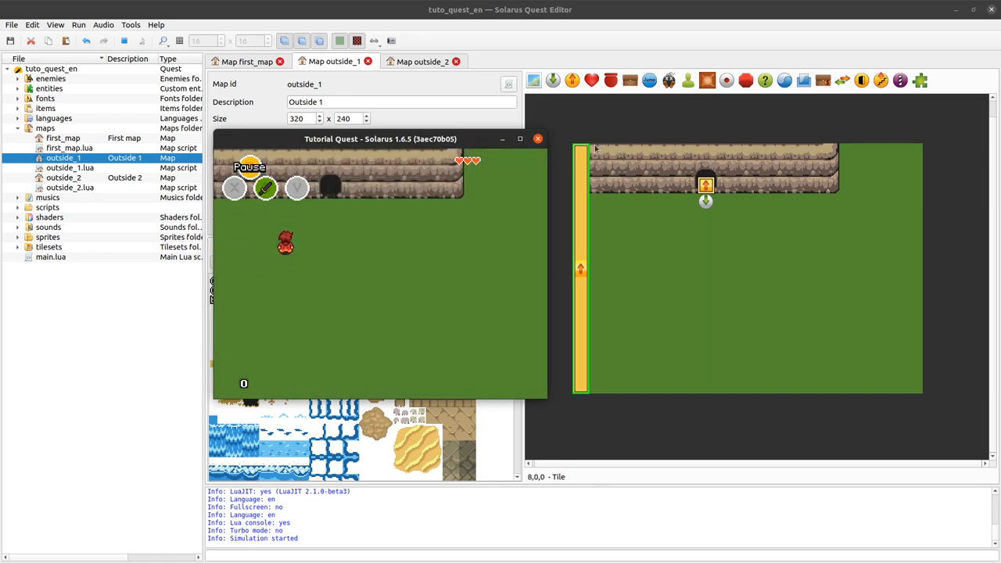
pyautogui.click(537, 139)
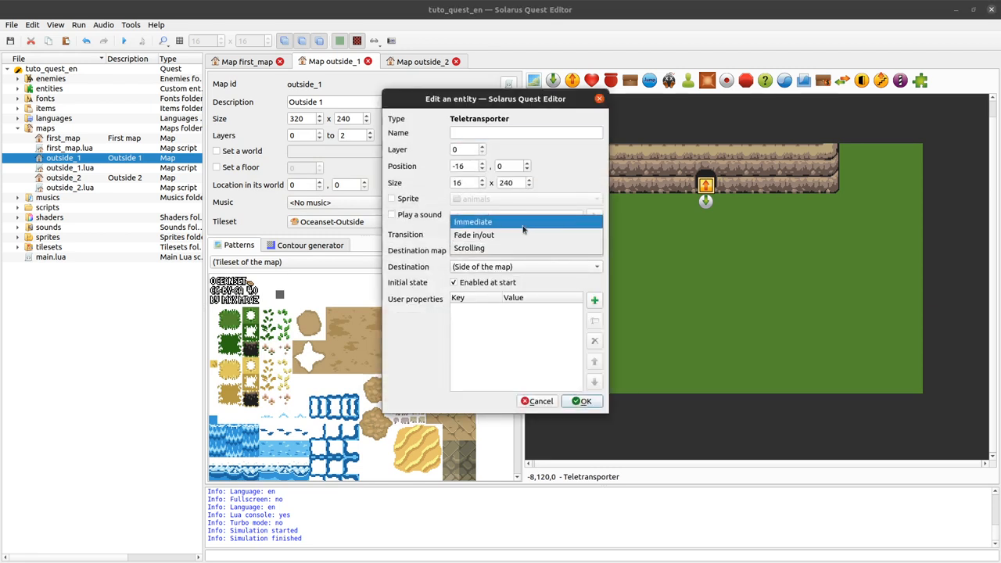
pyautogui.click(469, 247)
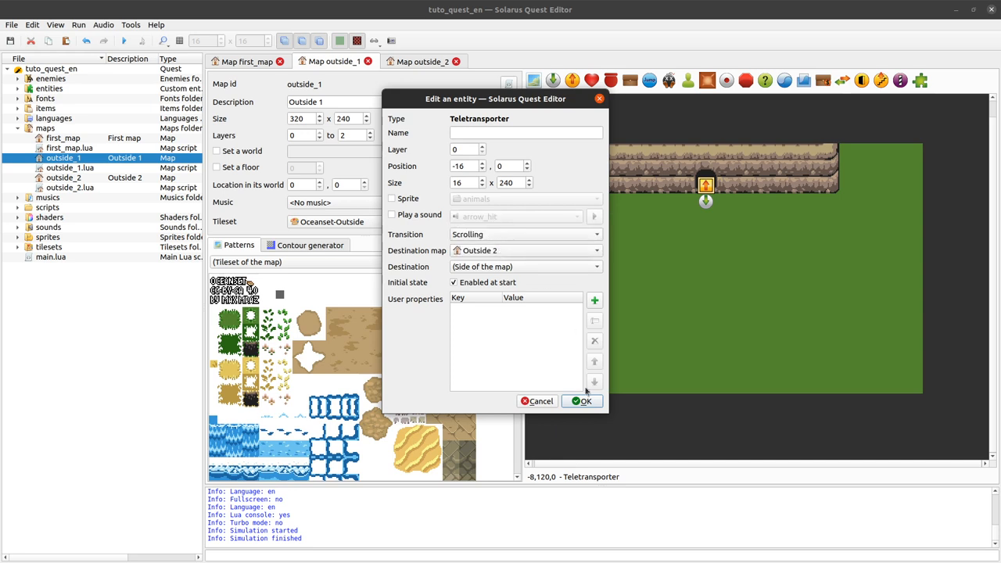
pyautogui.moveTo(586, 395)
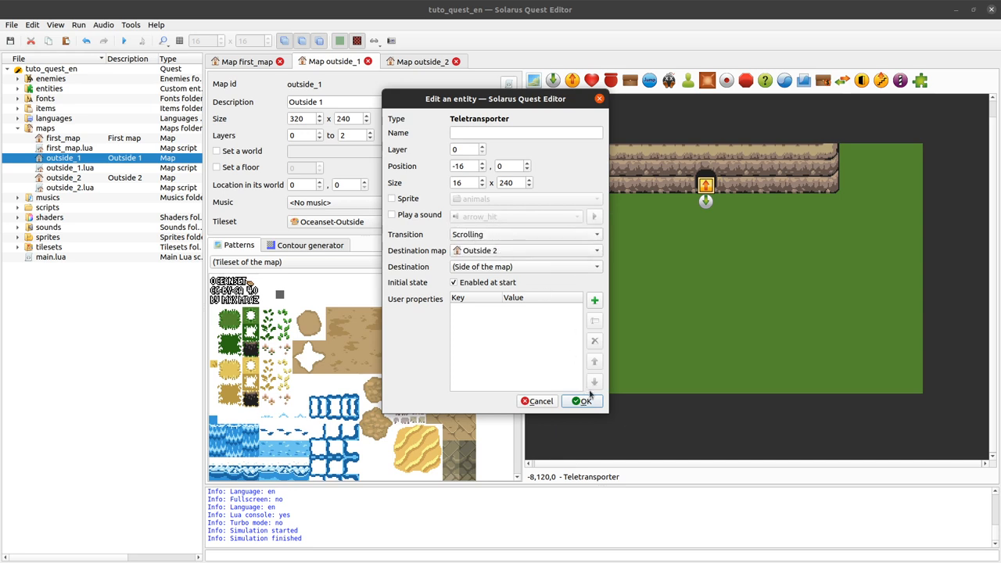
pyautogui.moveTo(589, 412)
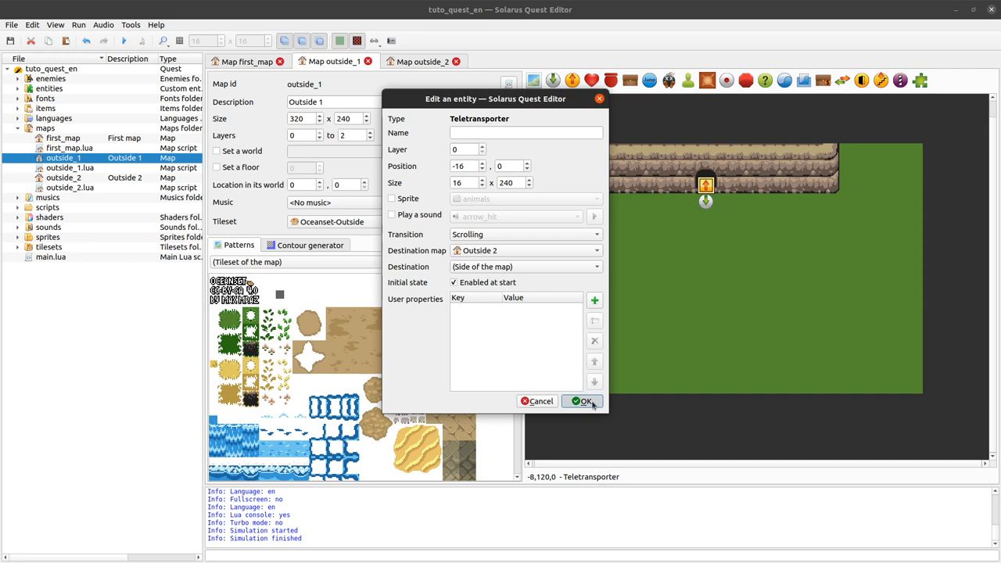
pyautogui.click(583, 401)
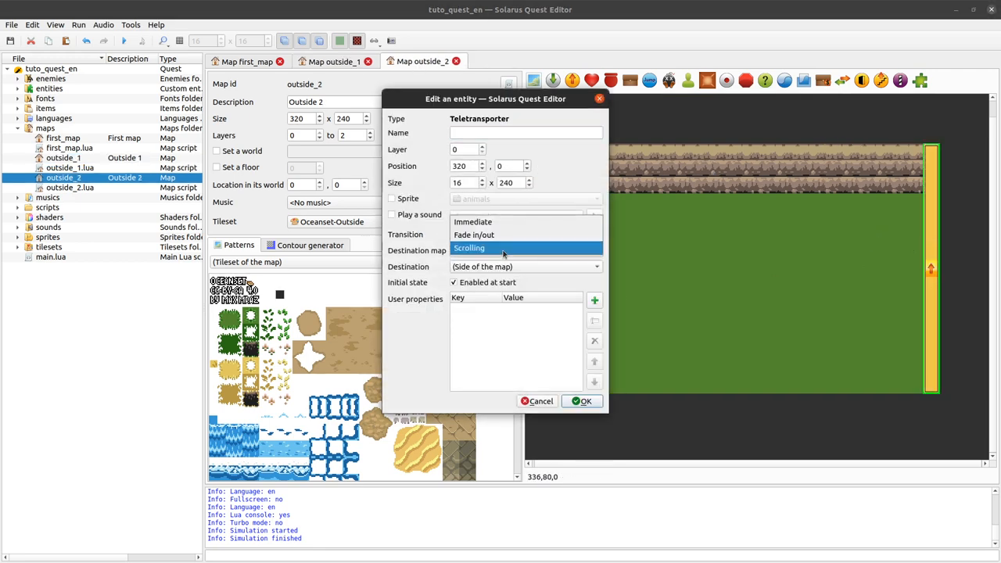
# Step: Set Outside 2's right-edge teletransporter back to Scrolling toward the side of Outside 1
pyautogui.click(468, 247)
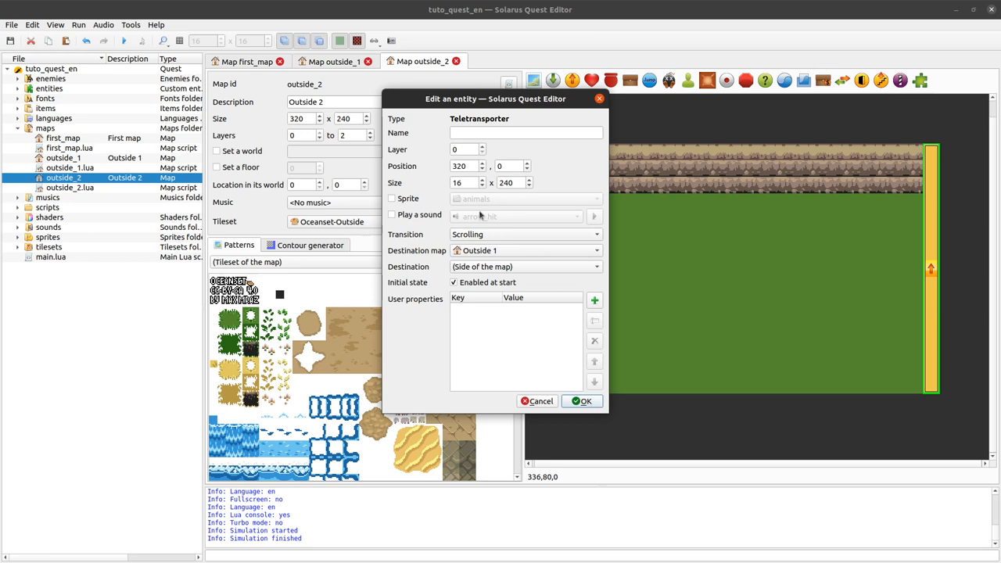
pyautogui.click(525, 266)
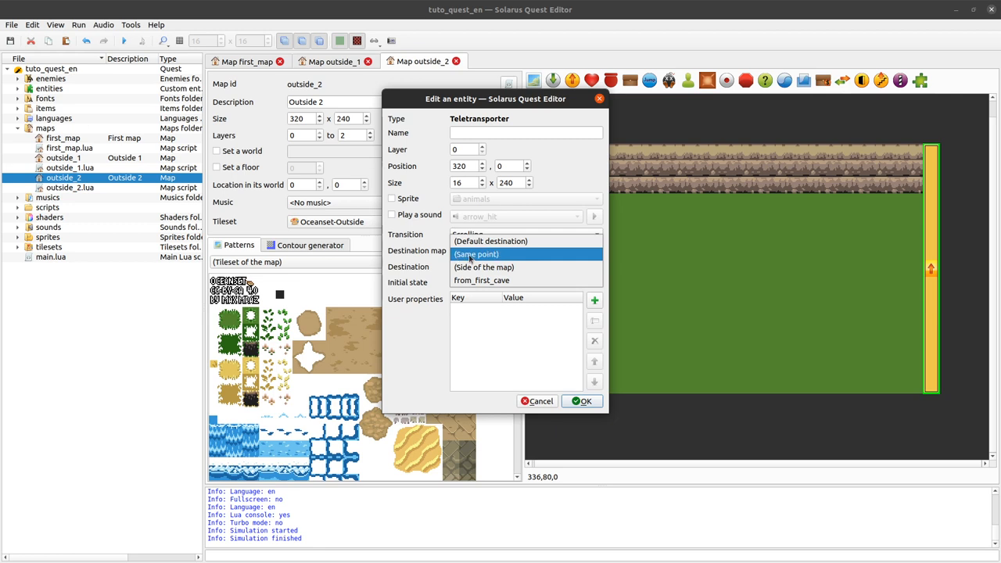
pyautogui.moveTo(490, 241)
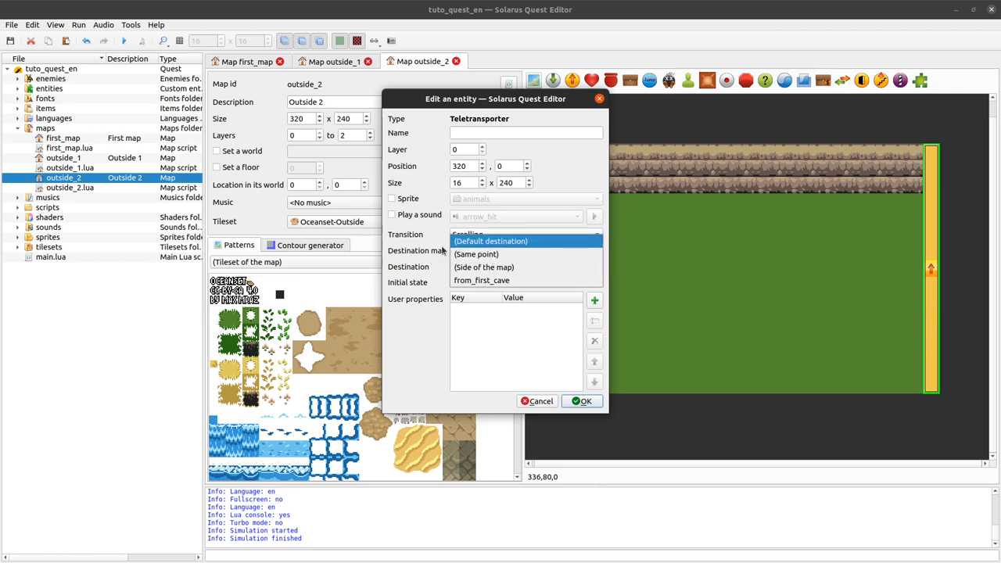
pyautogui.click(483, 267)
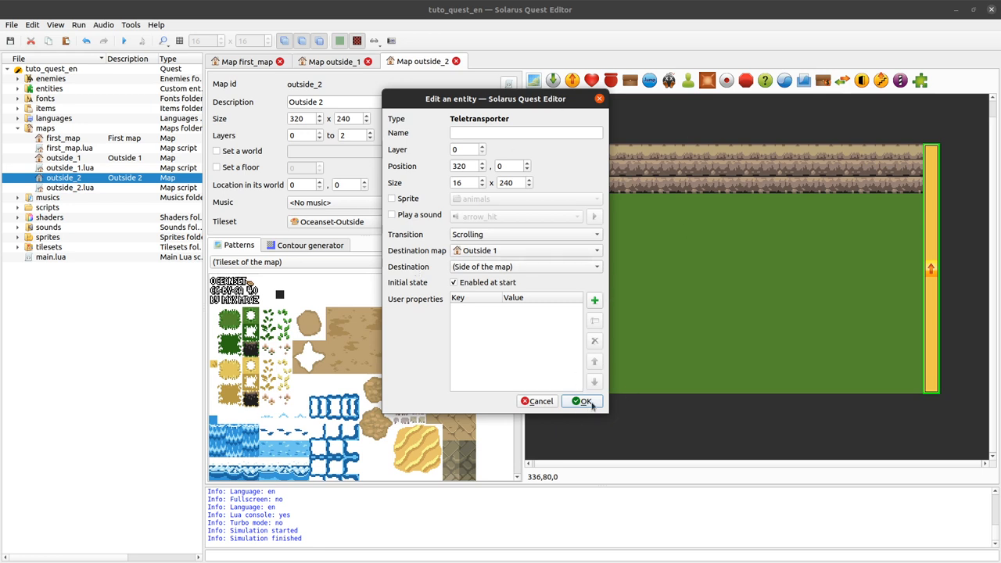
pyautogui.click(583, 401)
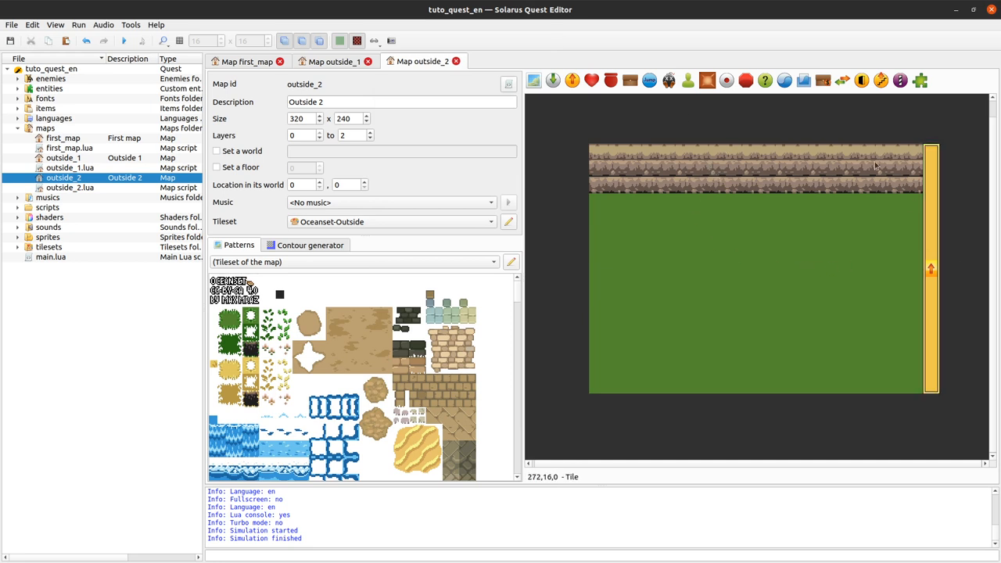
# Step: Review the cave teletransporter unchanged, move Outside 1's door teletransporter and arrival point right, and save
pyautogui.click(335, 61)
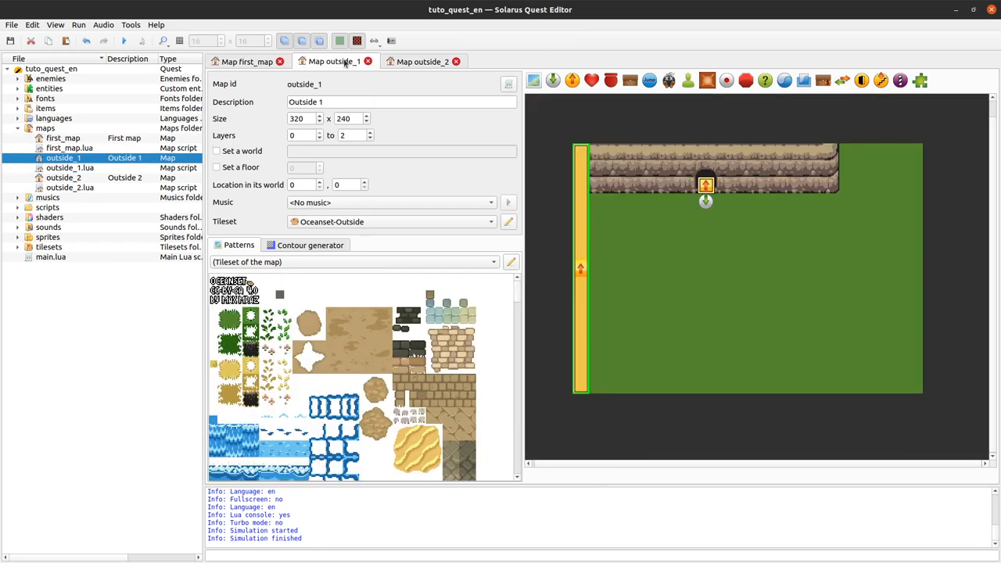
pyautogui.moveTo(390, 75)
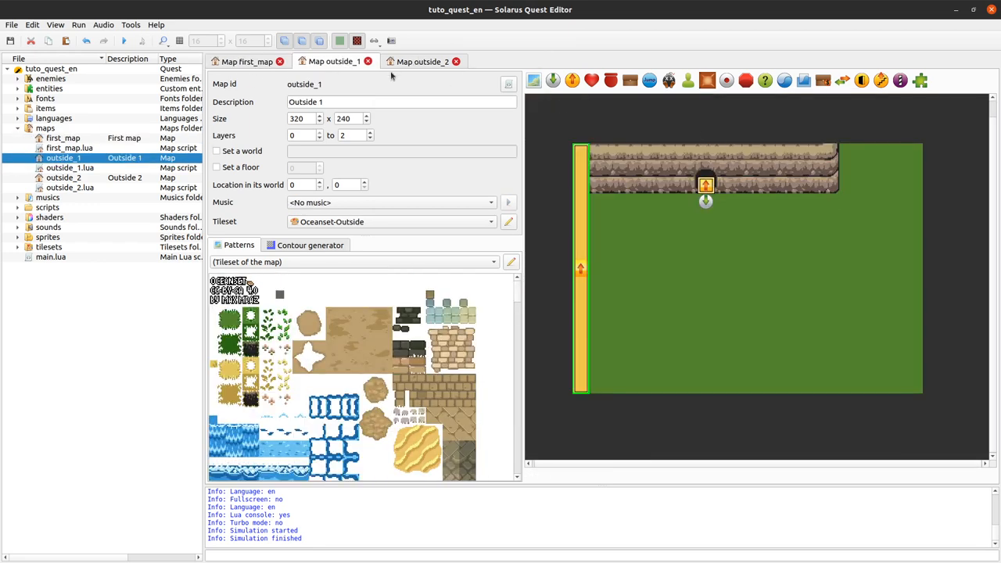
pyautogui.moveTo(592, 111)
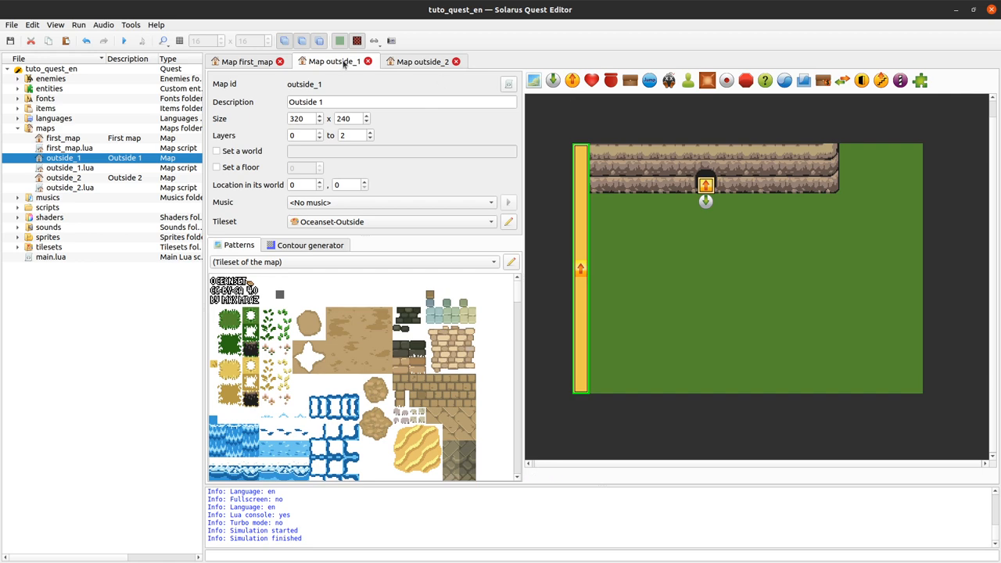
pyautogui.click(247, 62)
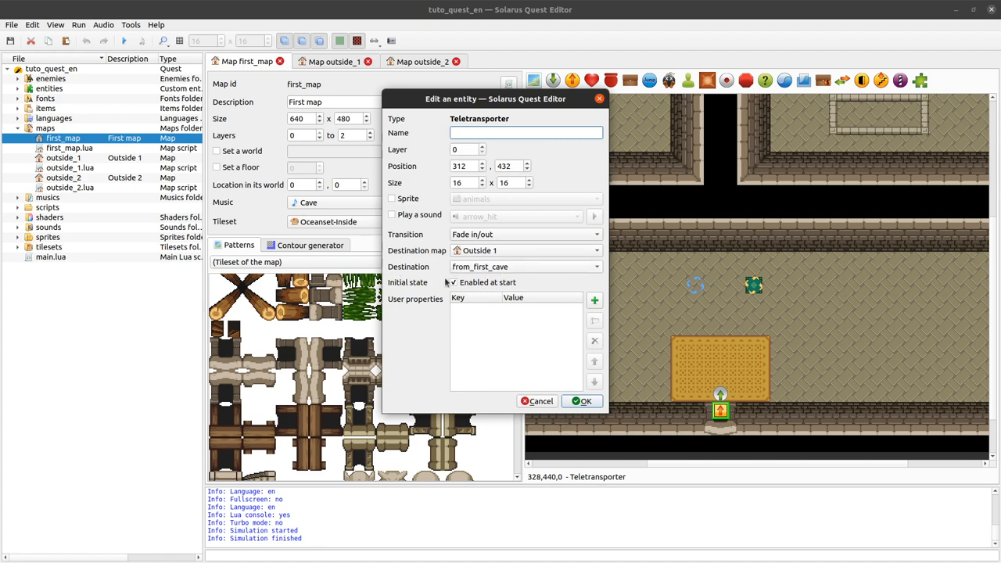
pyautogui.click(452, 282)
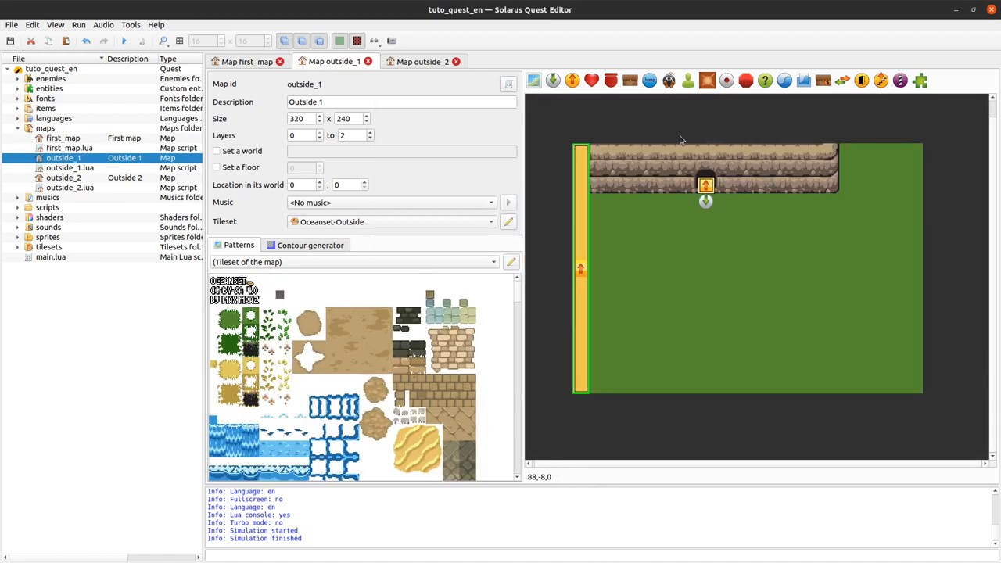
pyautogui.moveTo(668, 206)
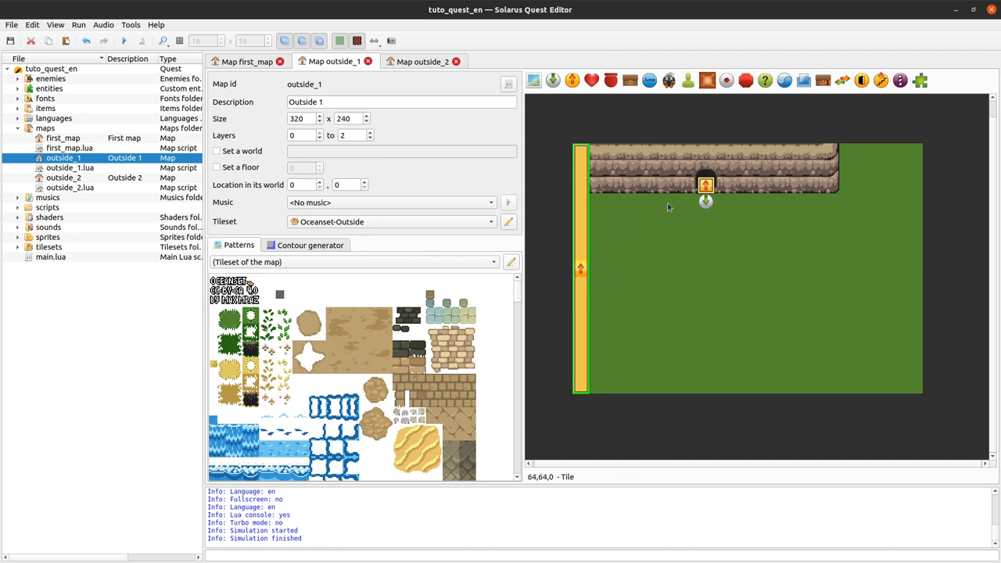
pyautogui.moveTo(659, 195)
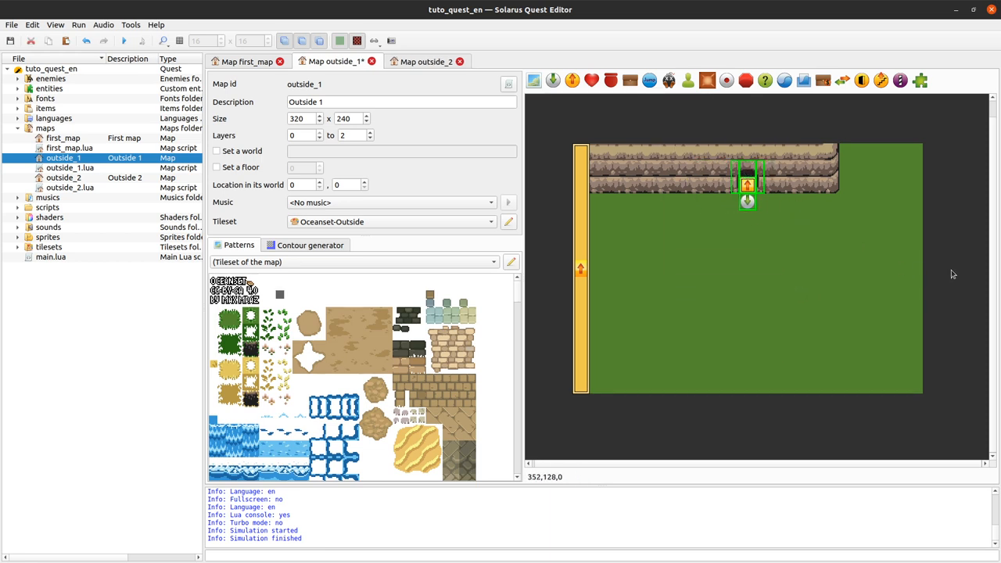
pyautogui.click(746, 185)
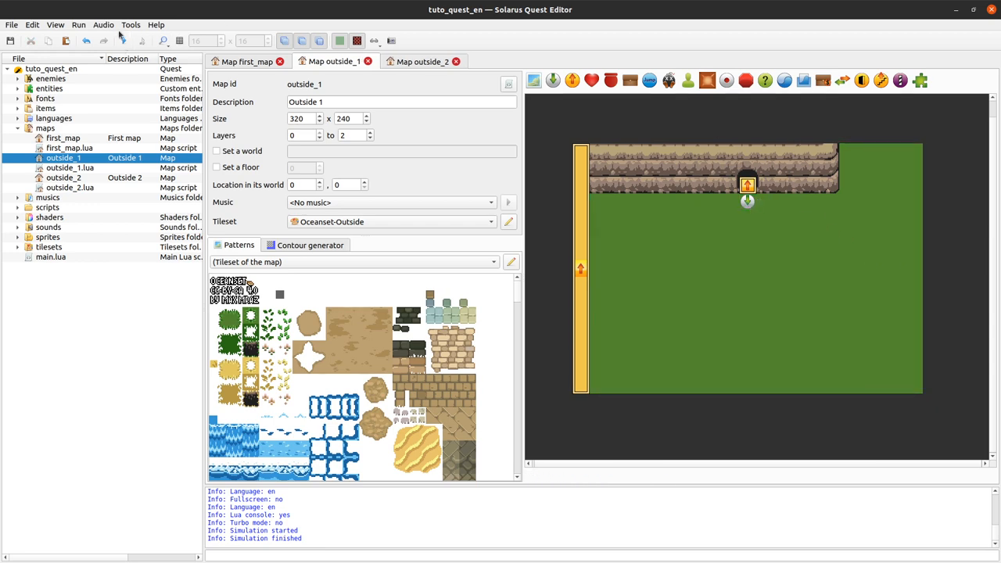
pyautogui.click(246, 61)
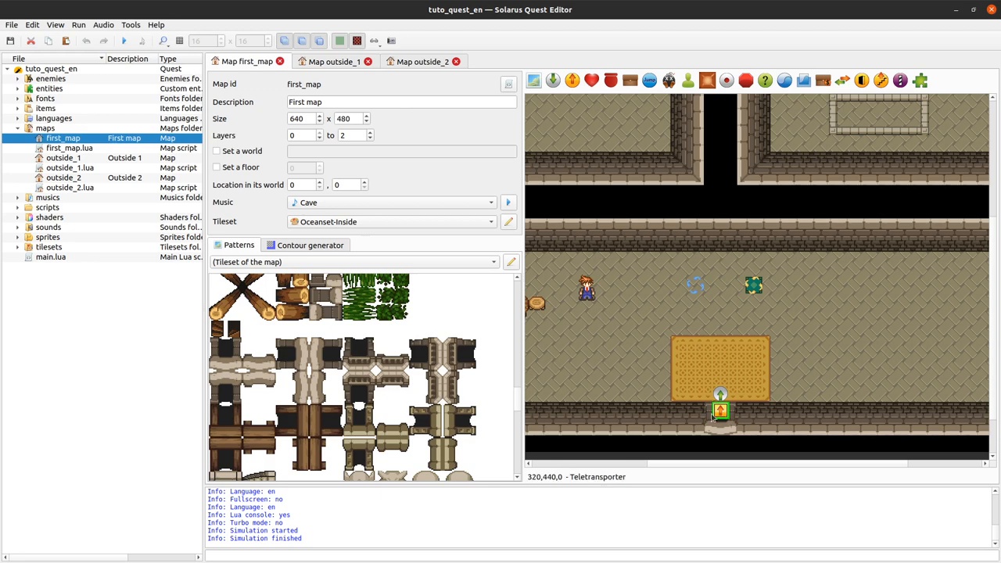
# Step: Launch the quest from Outside 1 to test the cave door, then return to the editor
pyautogui.click(334, 61)
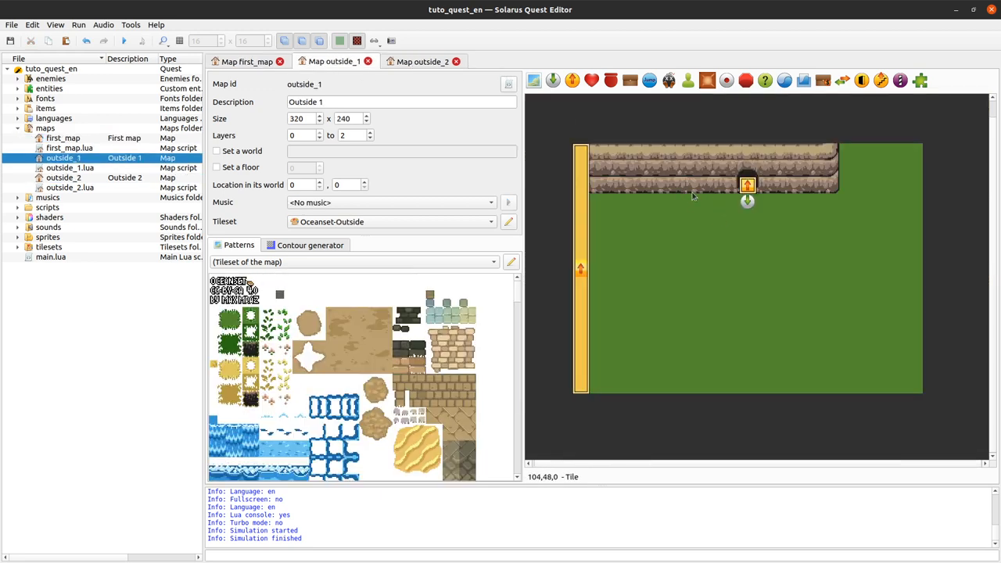
pyautogui.moveTo(701, 201)
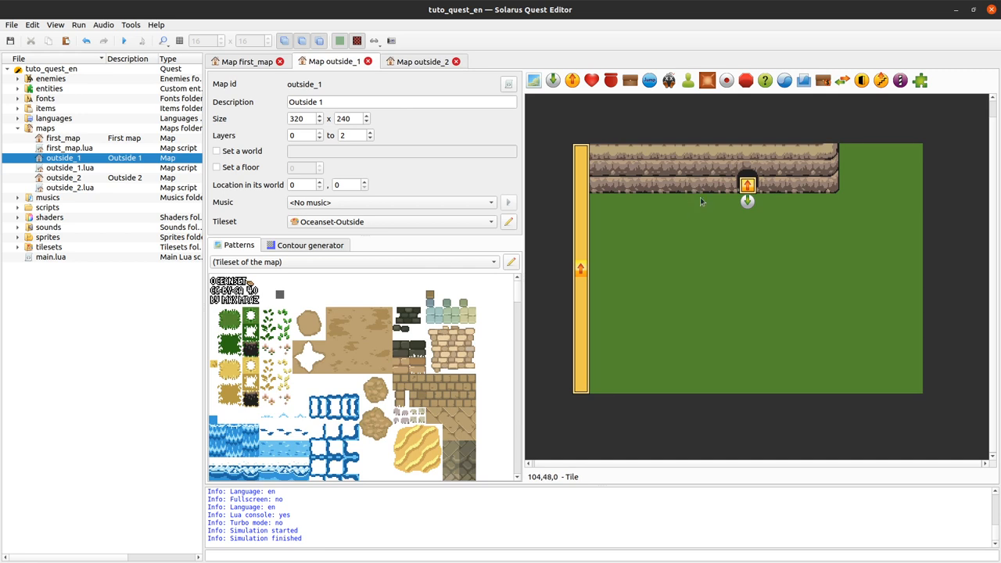
pyautogui.moveTo(702, 210)
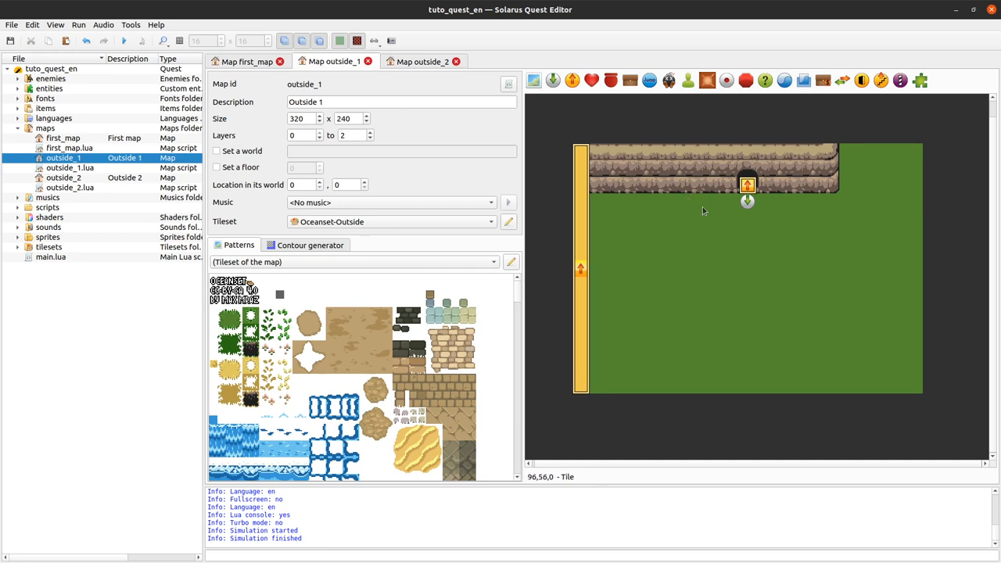
pyautogui.moveTo(230, 22)
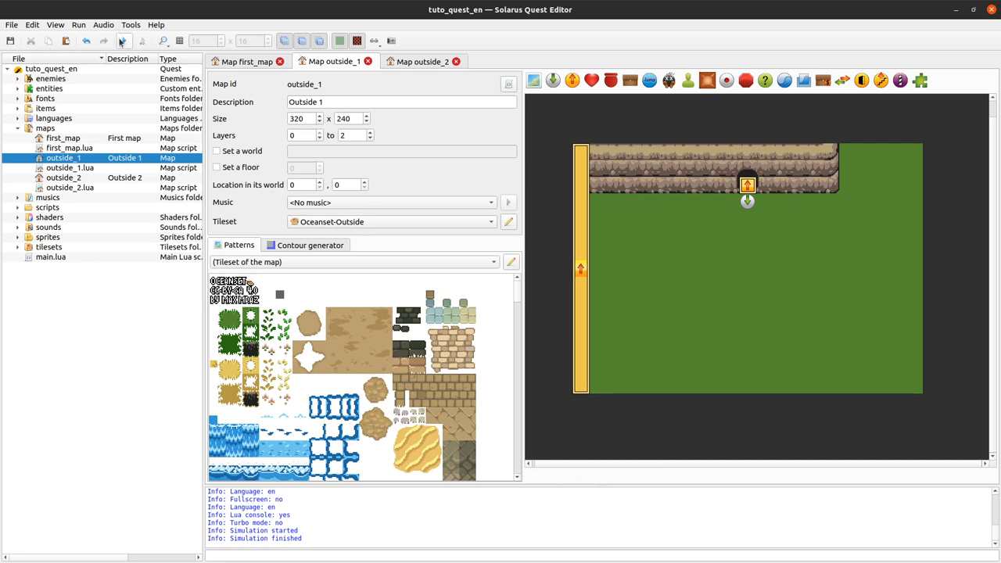
pyautogui.click(123, 40)
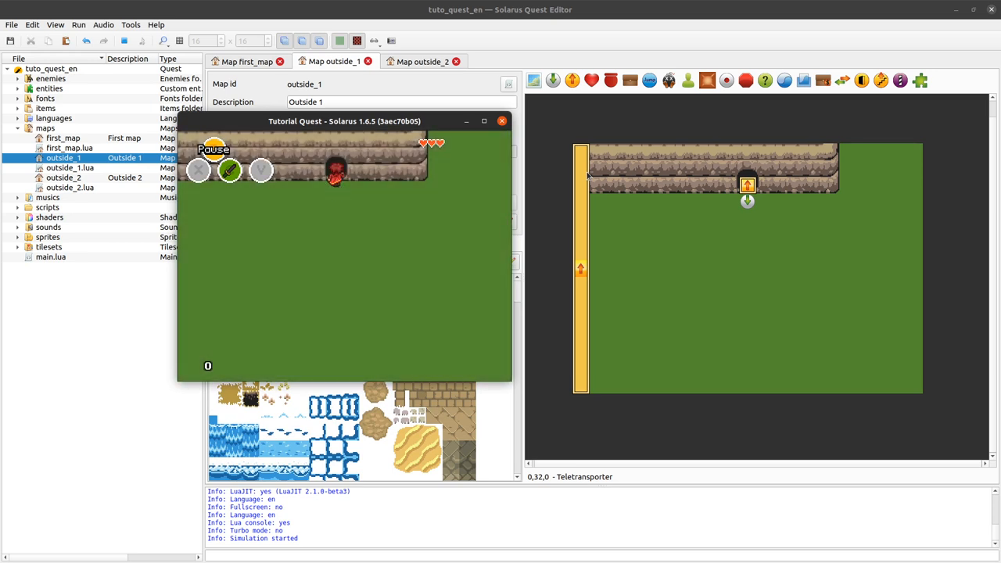
pyautogui.click(501, 120)
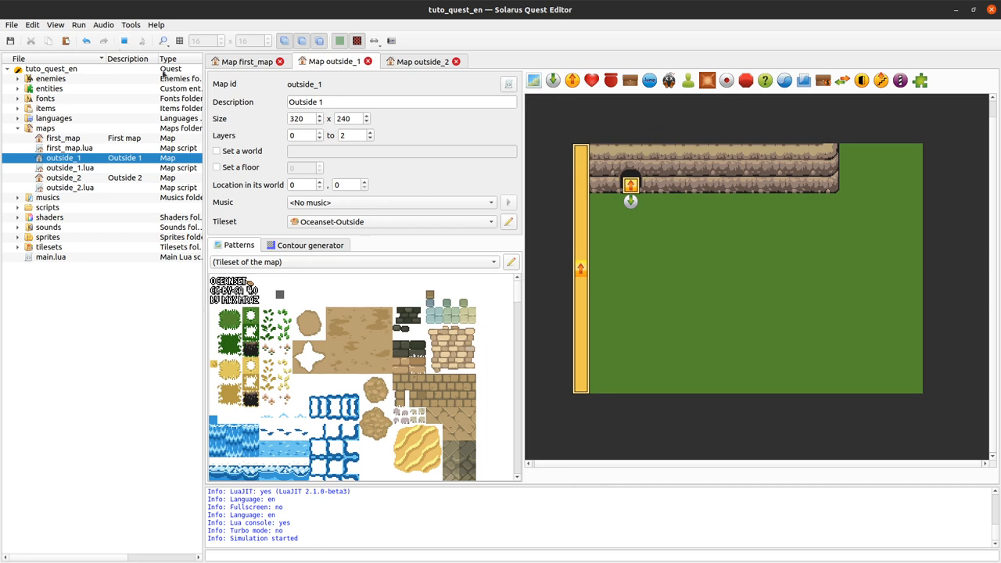
pyautogui.moveTo(684, 130)
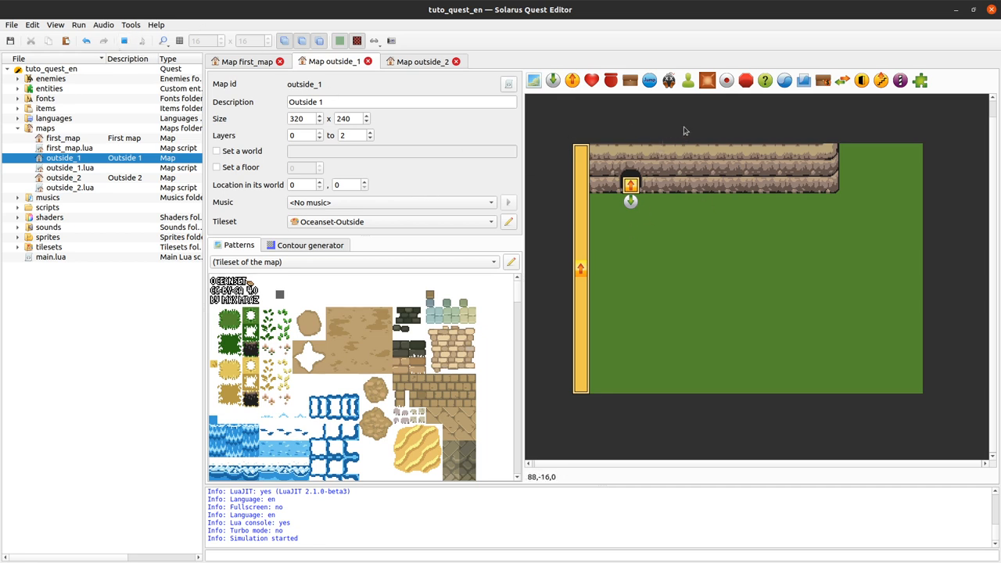
pyautogui.moveTo(766, 259)
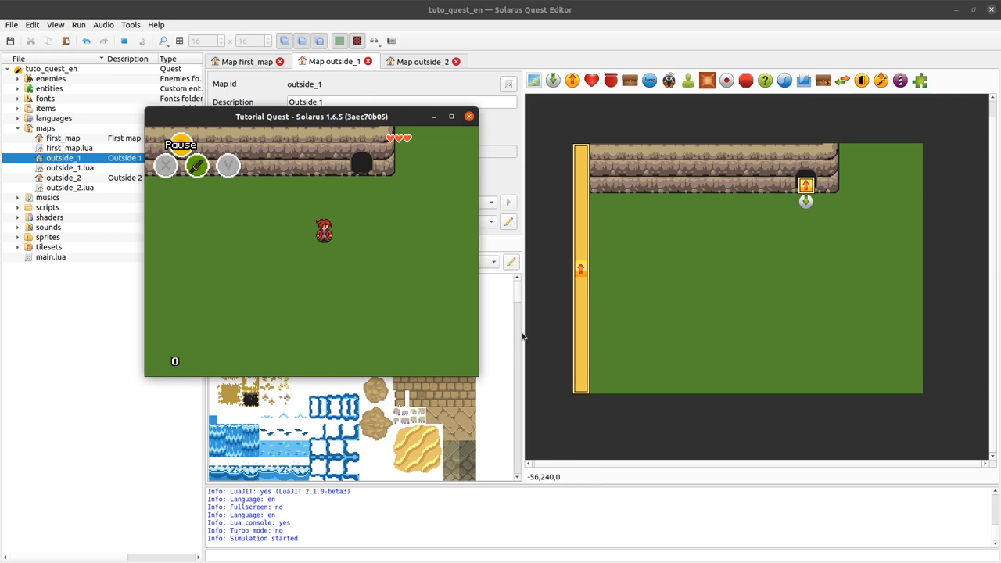
pyautogui.moveTo(477, 128)
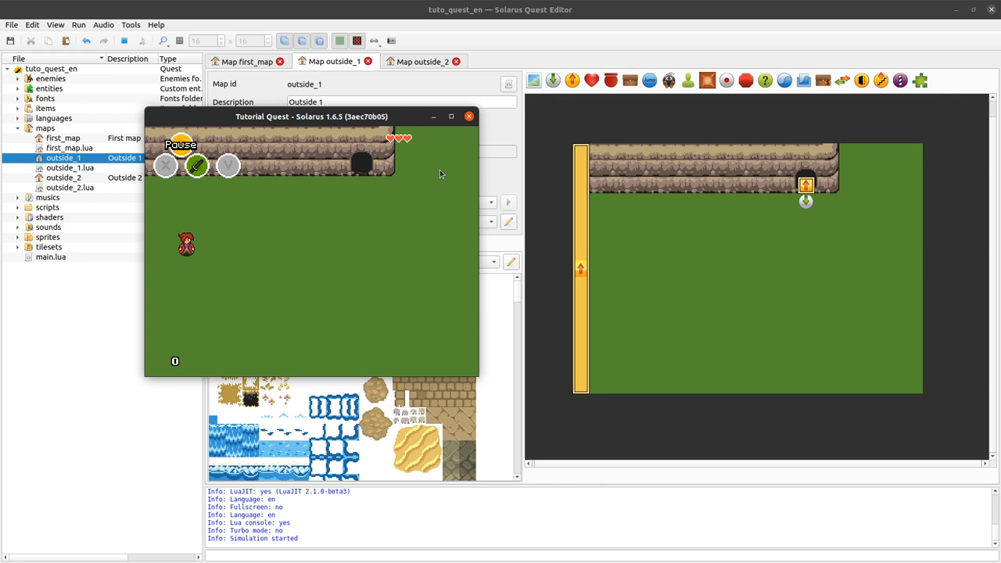
pyautogui.moveTo(456, 128)
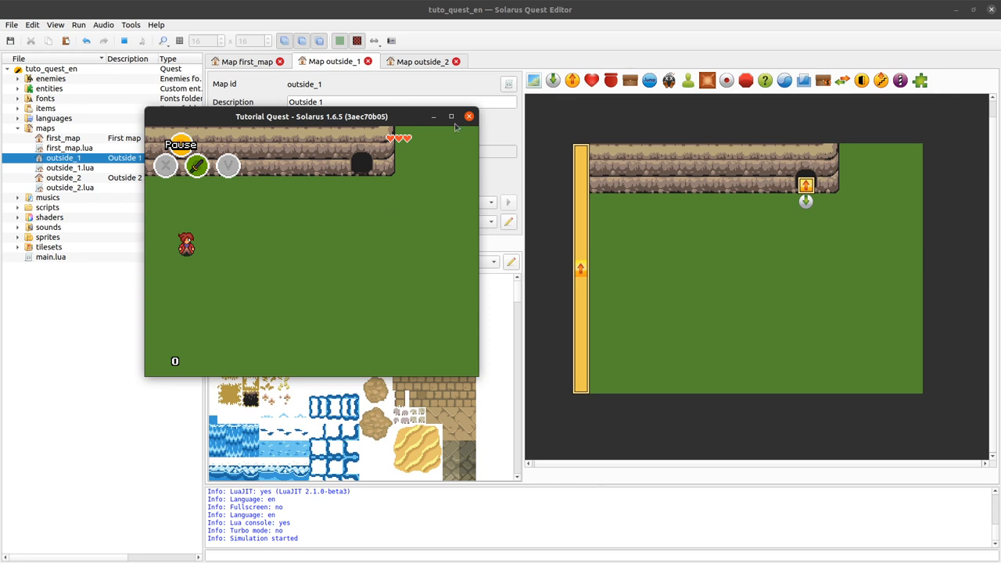